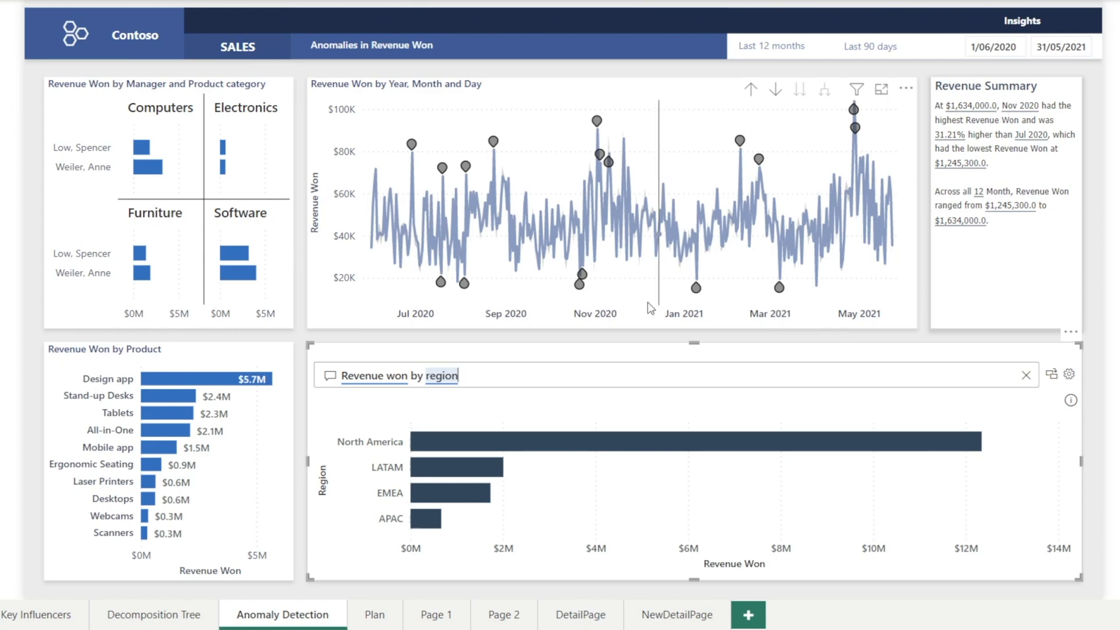
pyautogui.moveTo(441, 282)
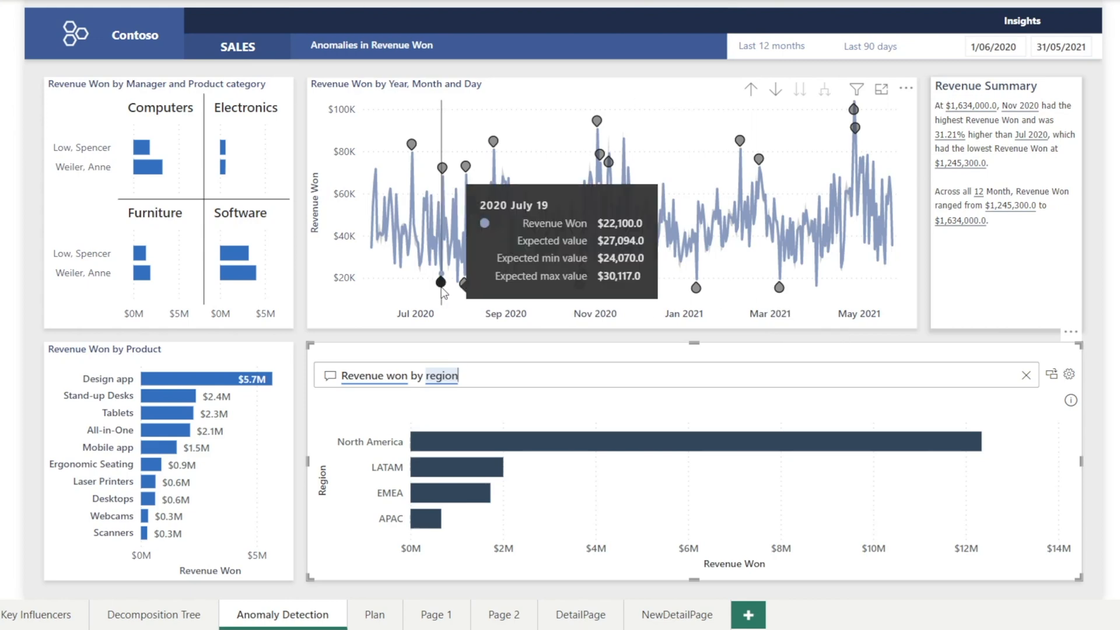
pyautogui.moveTo(464, 289)
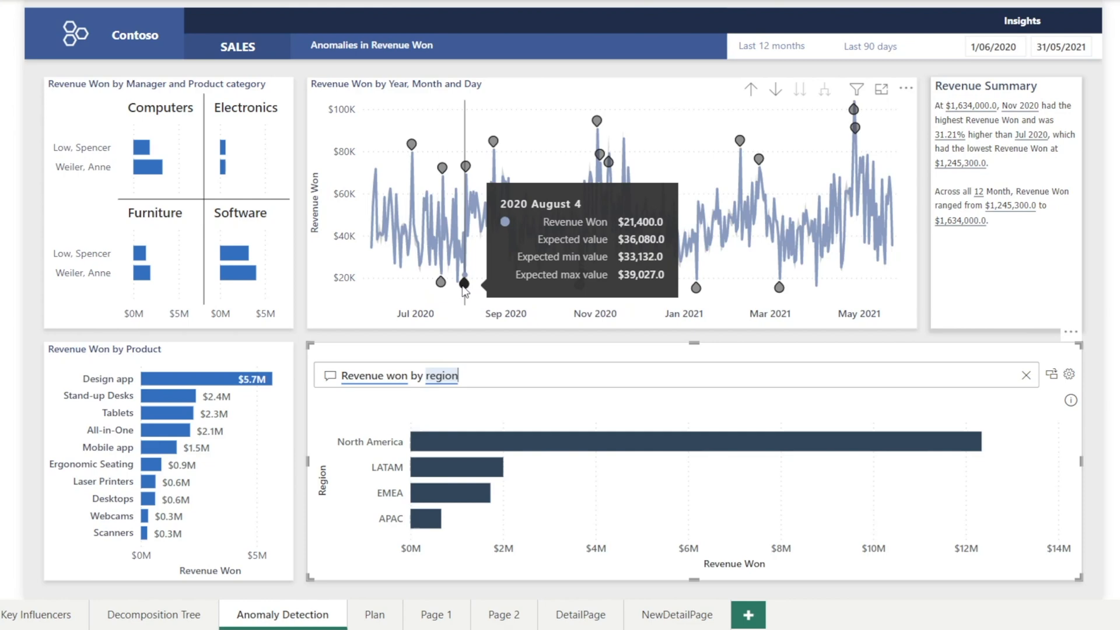
pyautogui.moveTo(720, 205)
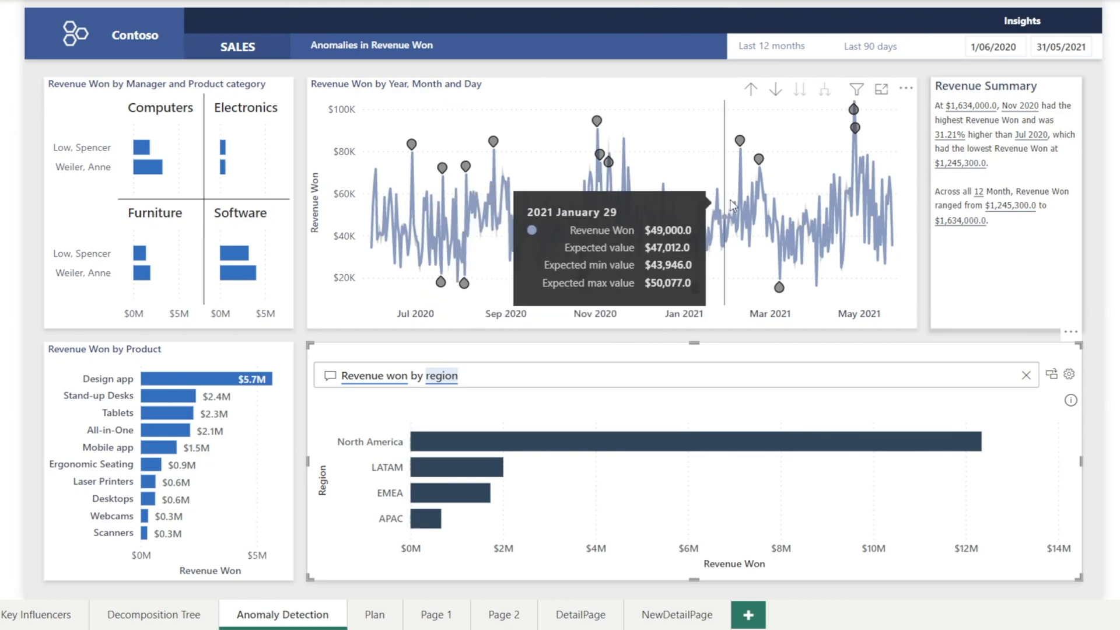
pyautogui.moveTo(854, 125)
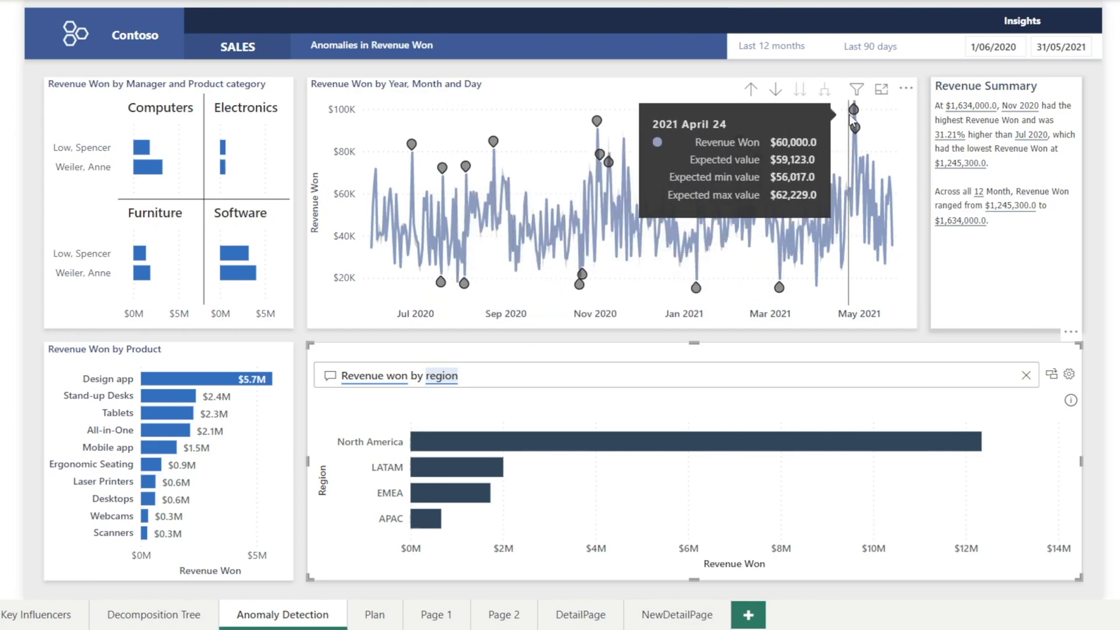
pyautogui.moveTo(1106, 320)
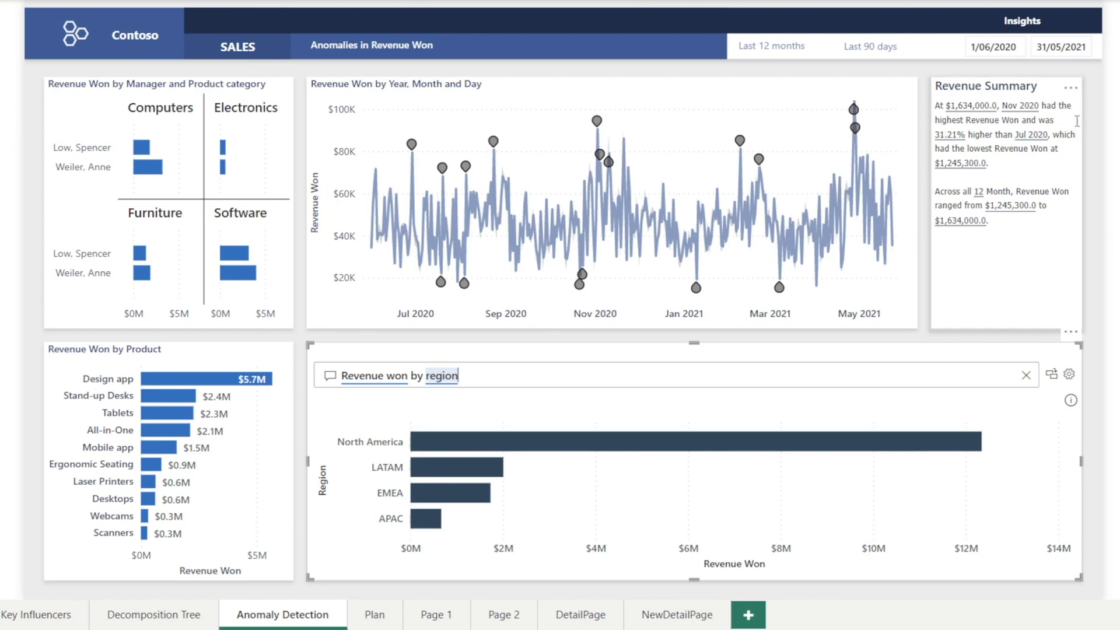
pyautogui.moveTo(290, 409)
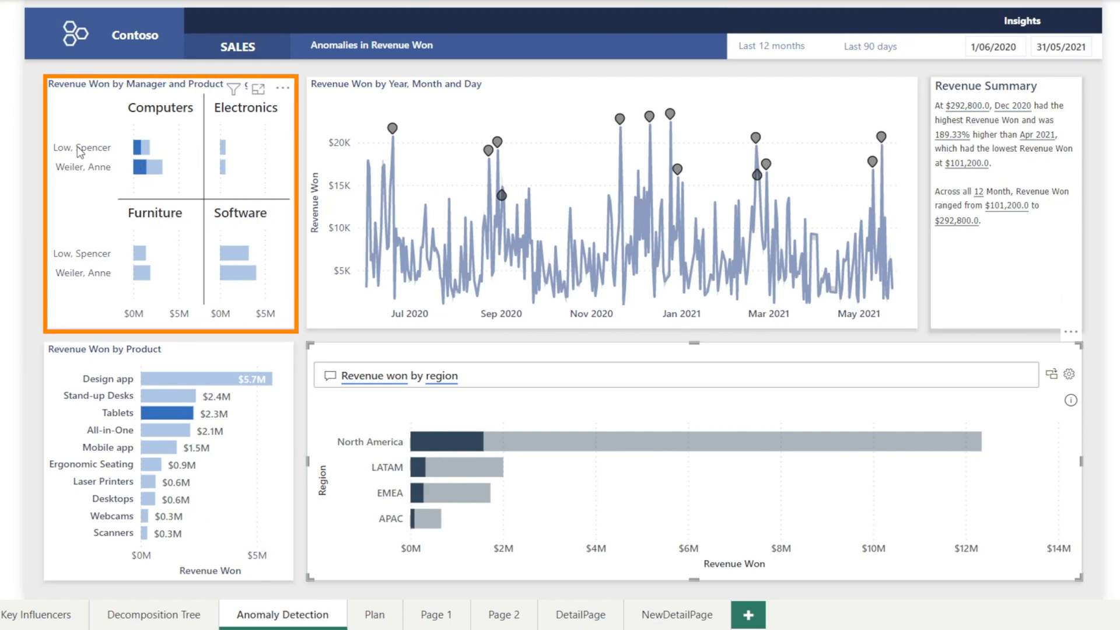
pyautogui.click(81, 167)
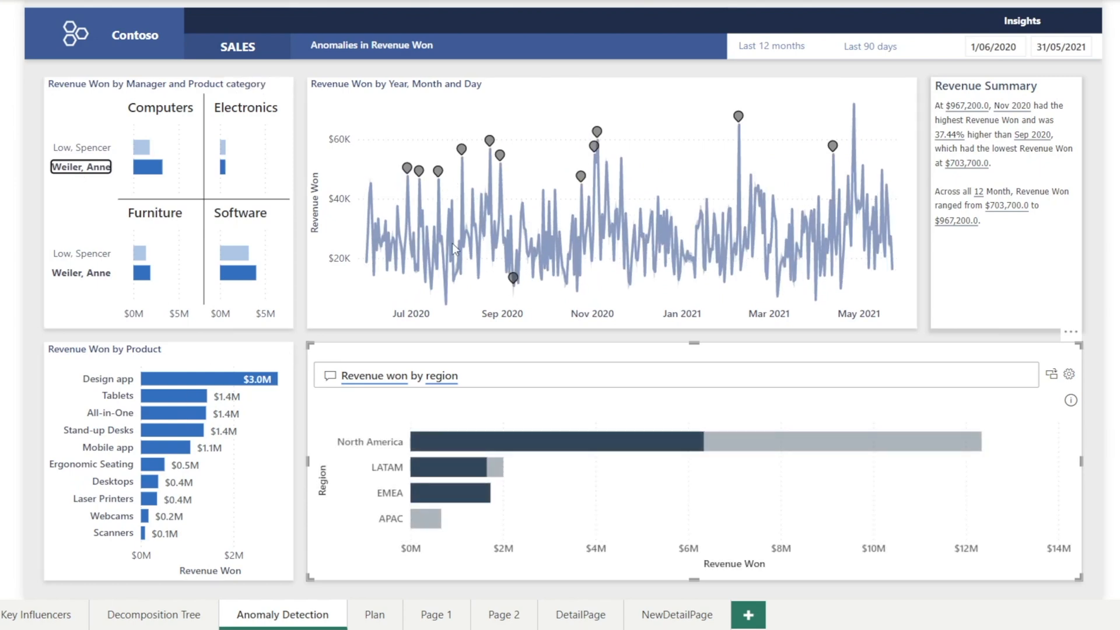
pyautogui.moveTo(966, 568)
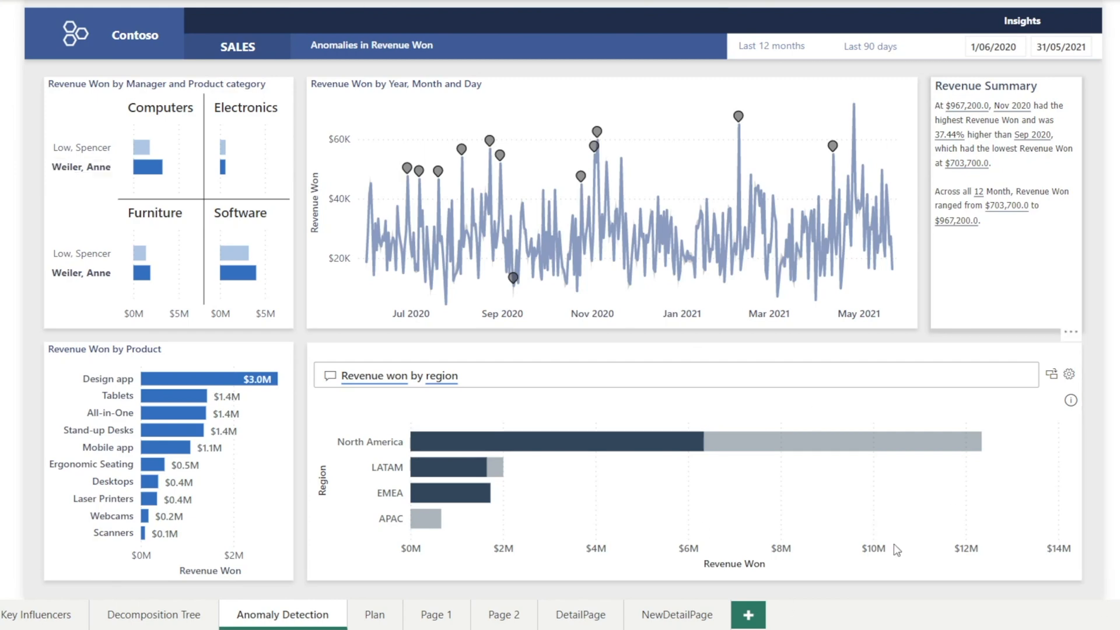
pyautogui.moveTo(931, 579)
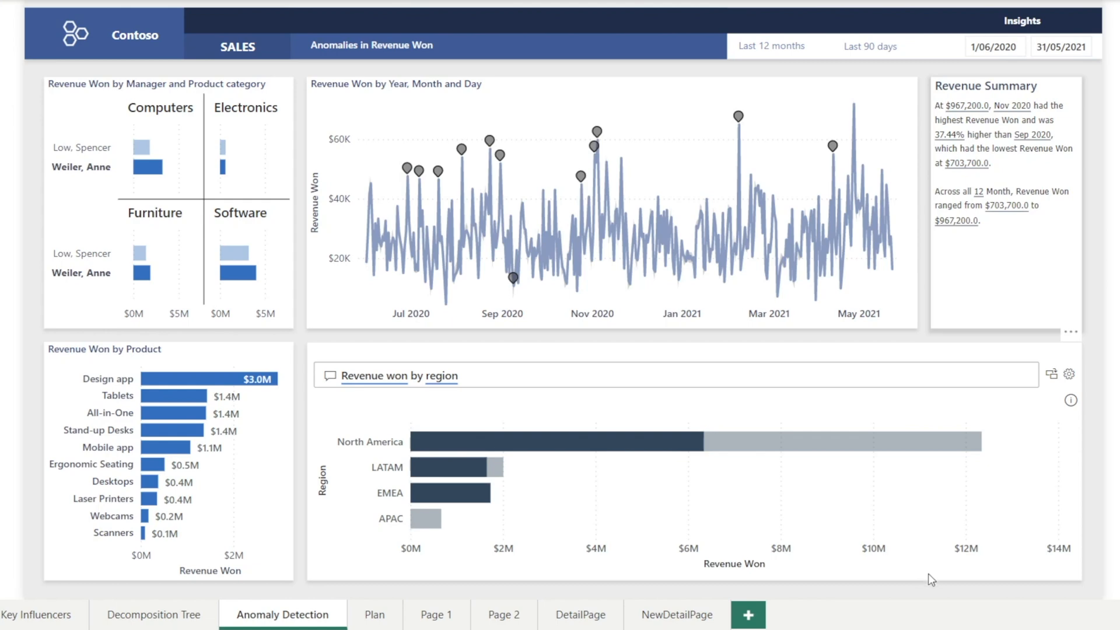
pyautogui.moveTo(983, 570)
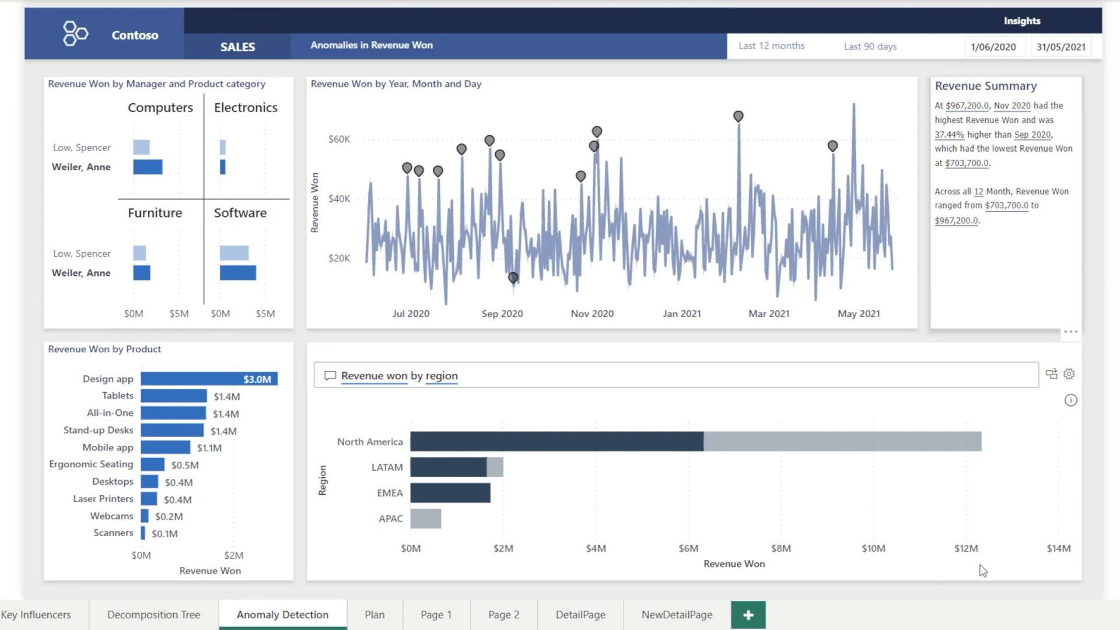
pyautogui.moveTo(917, 349)
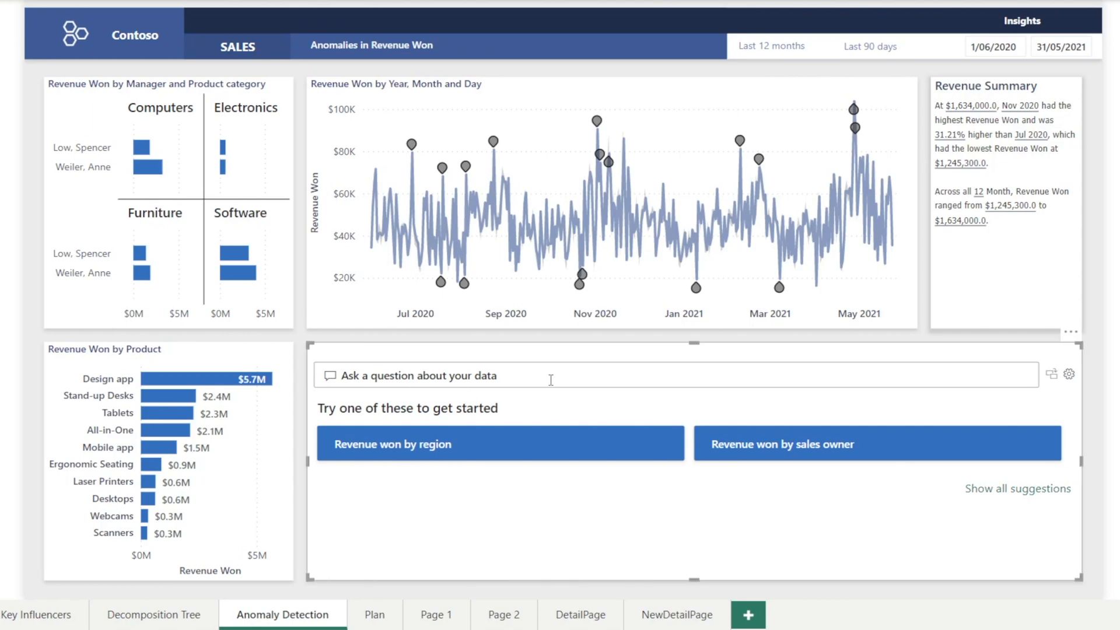
# Step: Ask Q&A for 'won % by product' by manager, replacing the line-chart wording with 'table'
pyautogui.write('won %')
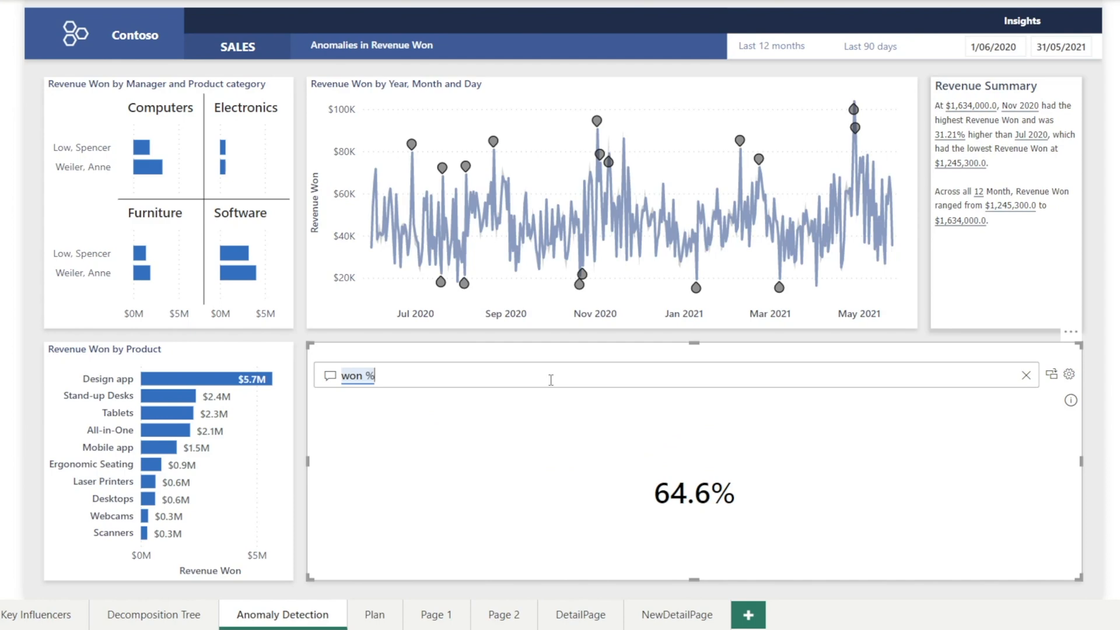
pyautogui.moveTo(411, 376)
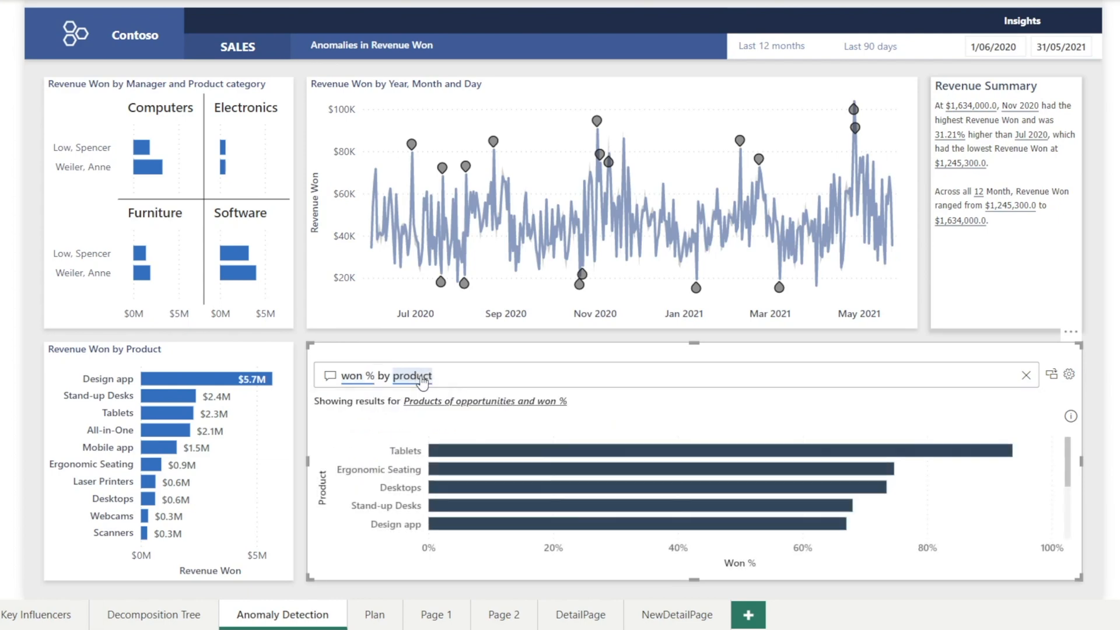
pyautogui.moveTo(467, 376)
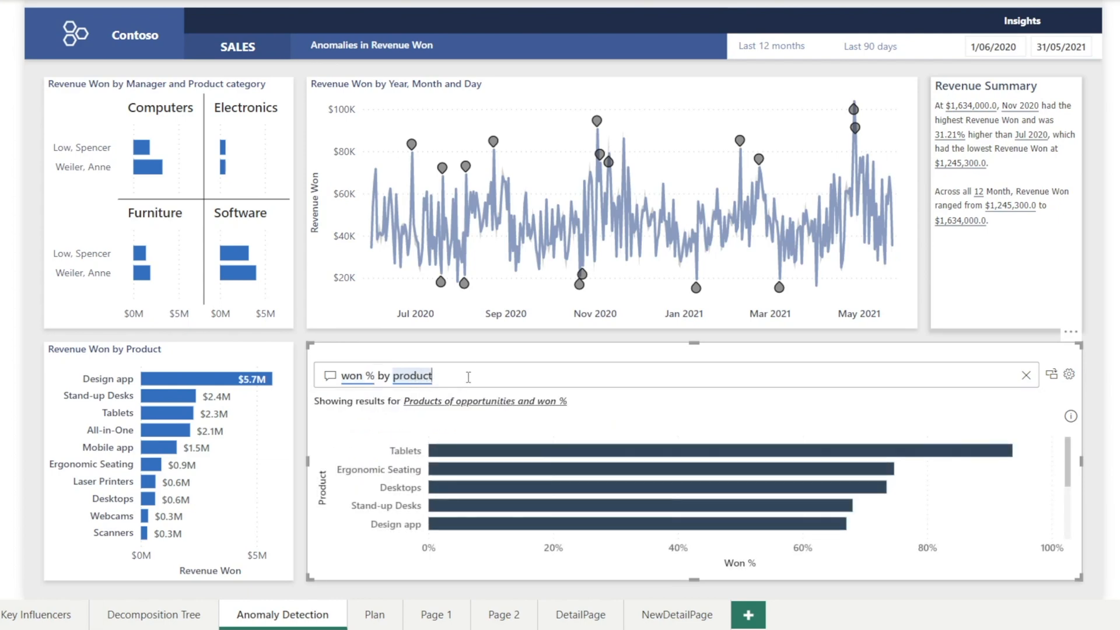
pyautogui.write('with line chart')
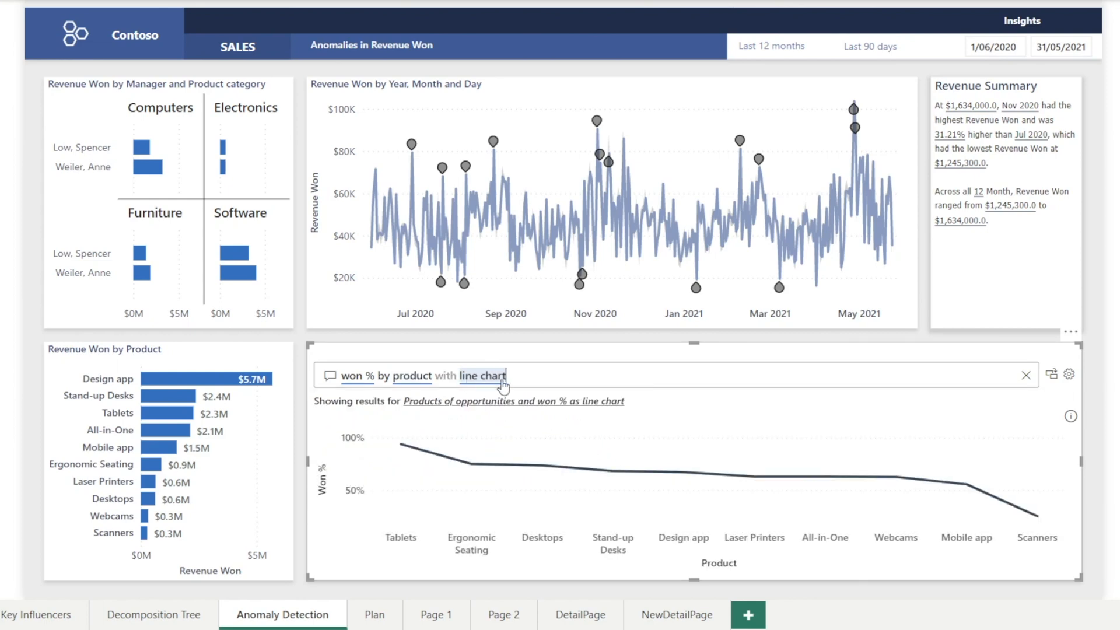
pyautogui.write('b')
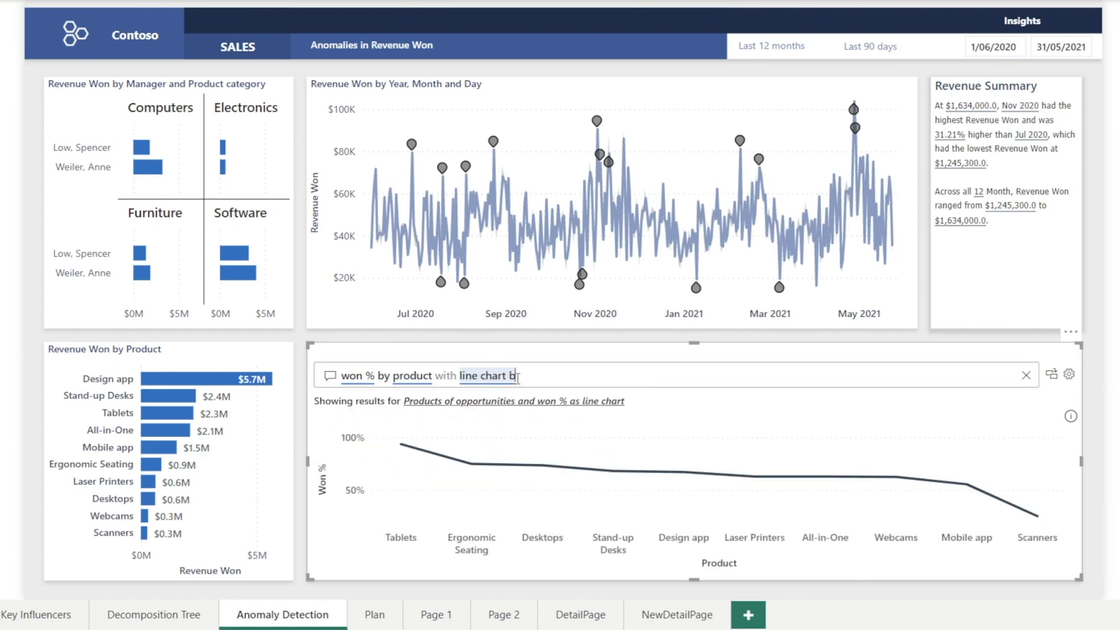
pyautogui.write('by manager')
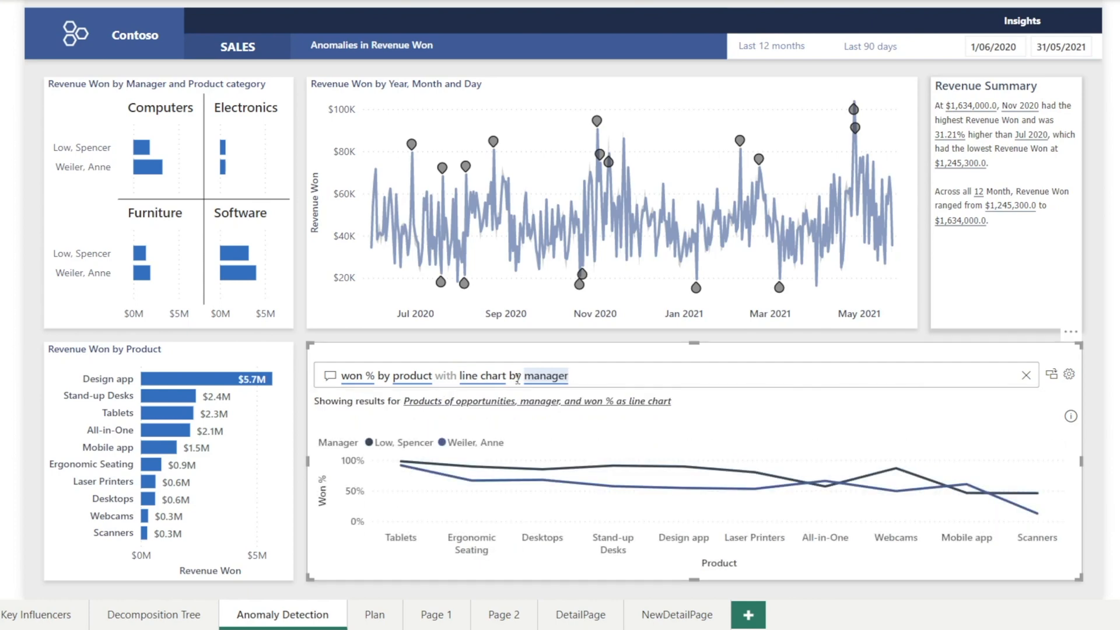
pyautogui.moveTo(781, 492)
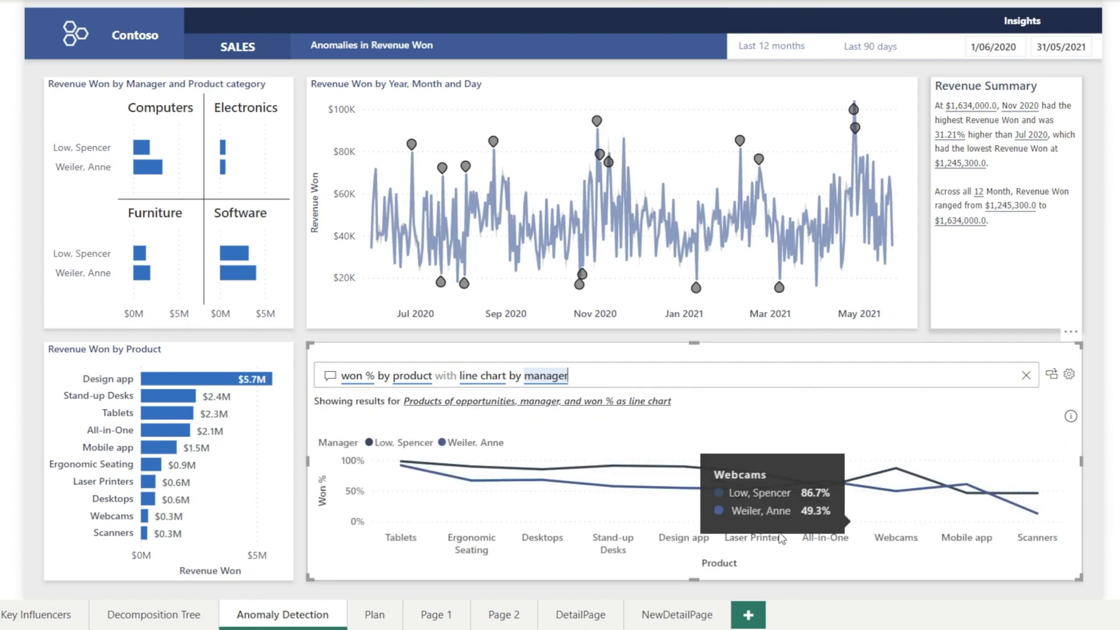
pyautogui.moveTo(97, 524)
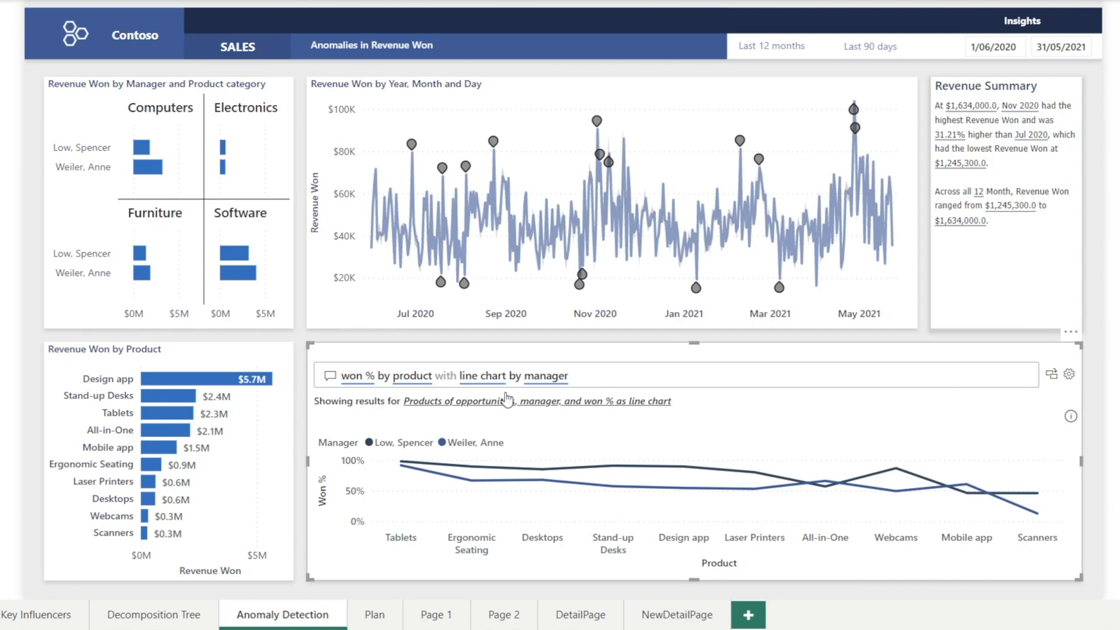
pyautogui.doubleClick(483, 376)
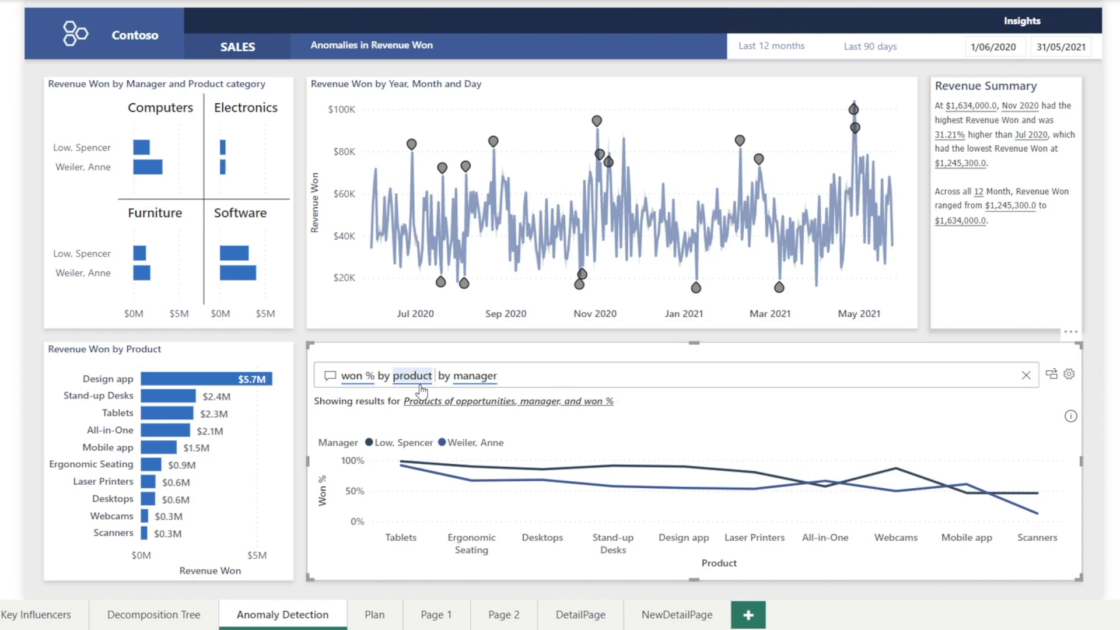
pyautogui.write('table')
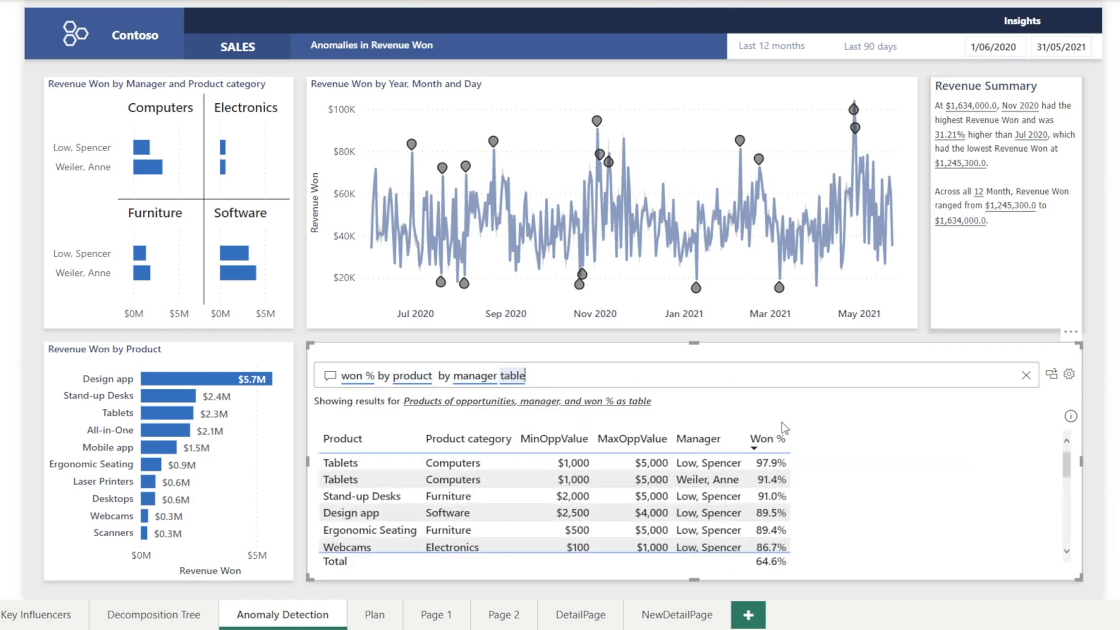
pyautogui.moveTo(884, 475)
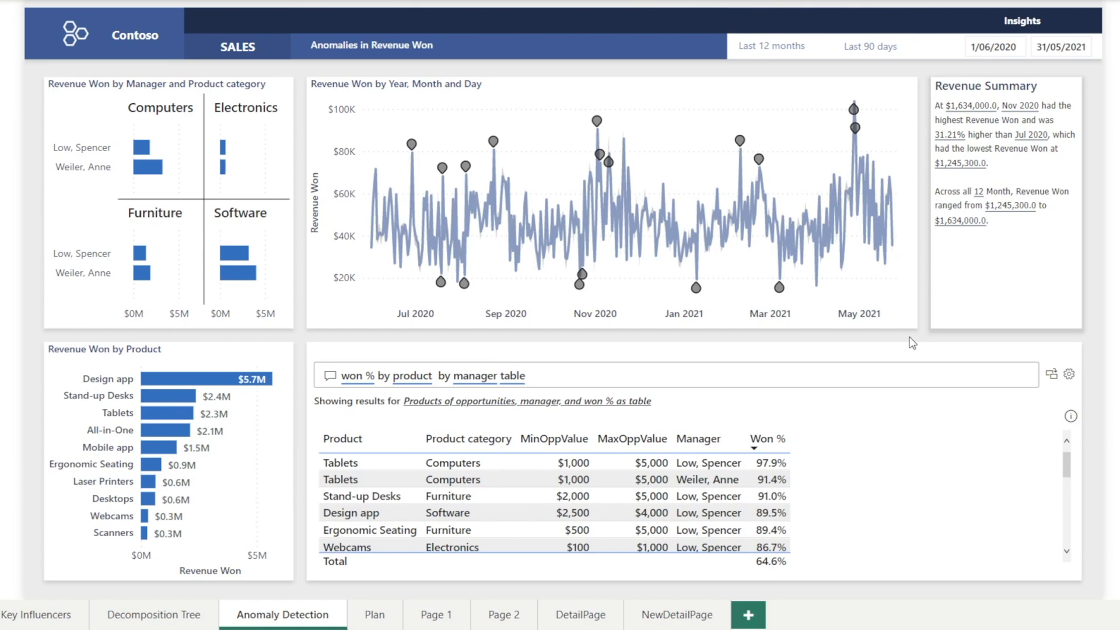
pyautogui.moveTo(540, 260)
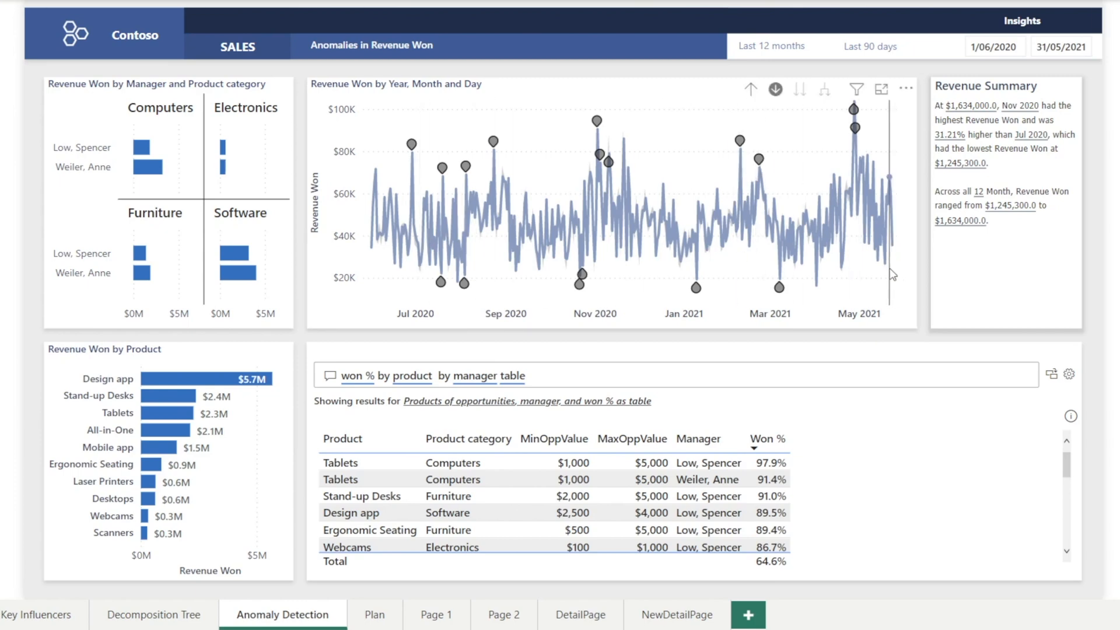
pyautogui.moveTo(750, 90)
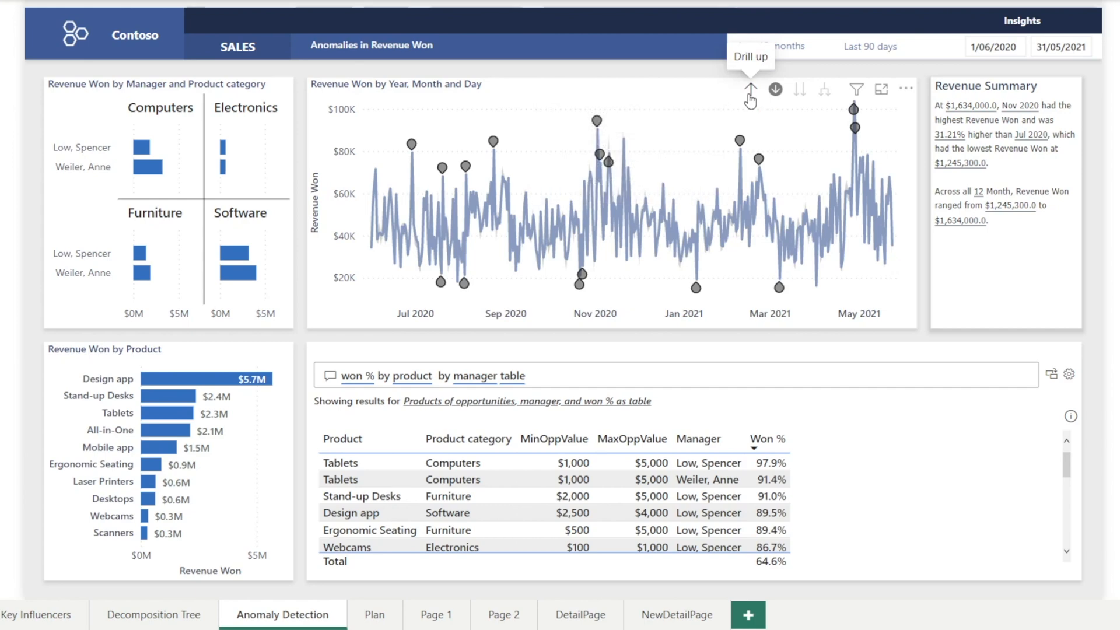
# Step: Drill the Revenue Won anomaly chart up to year, down to day, and back to year-and-month
pyautogui.click(750, 90)
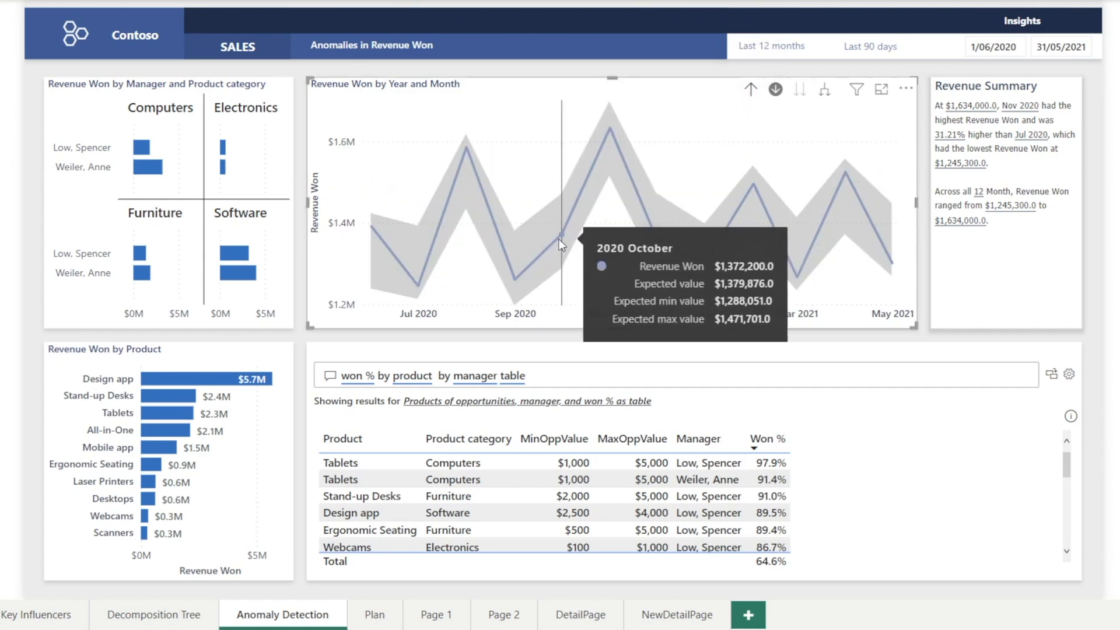
pyautogui.click(751, 90)
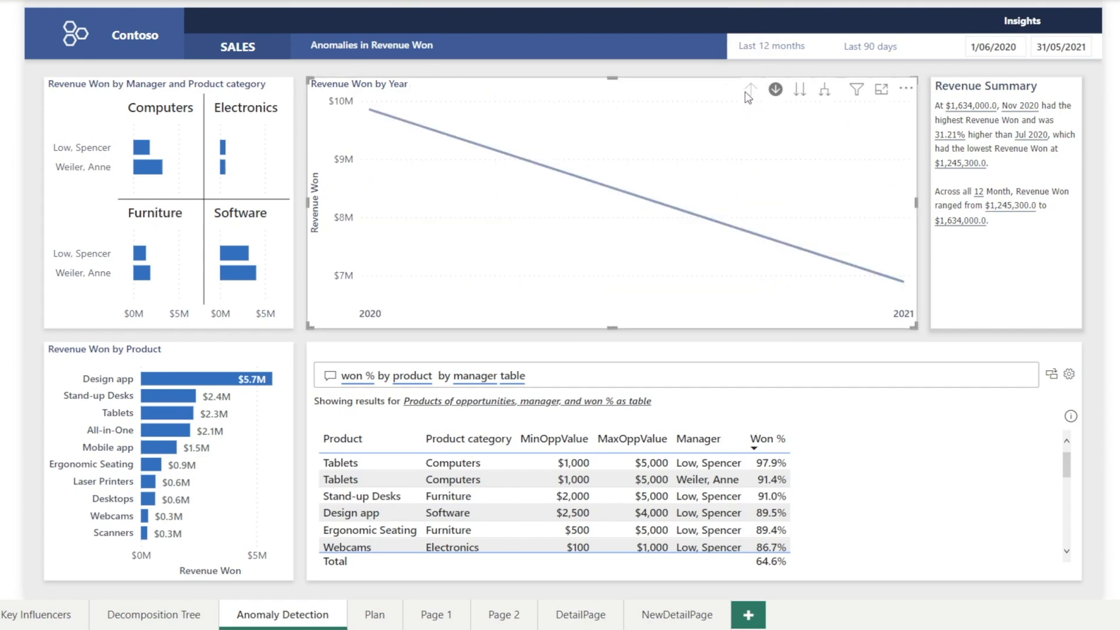
pyautogui.moveTo(902, 285)
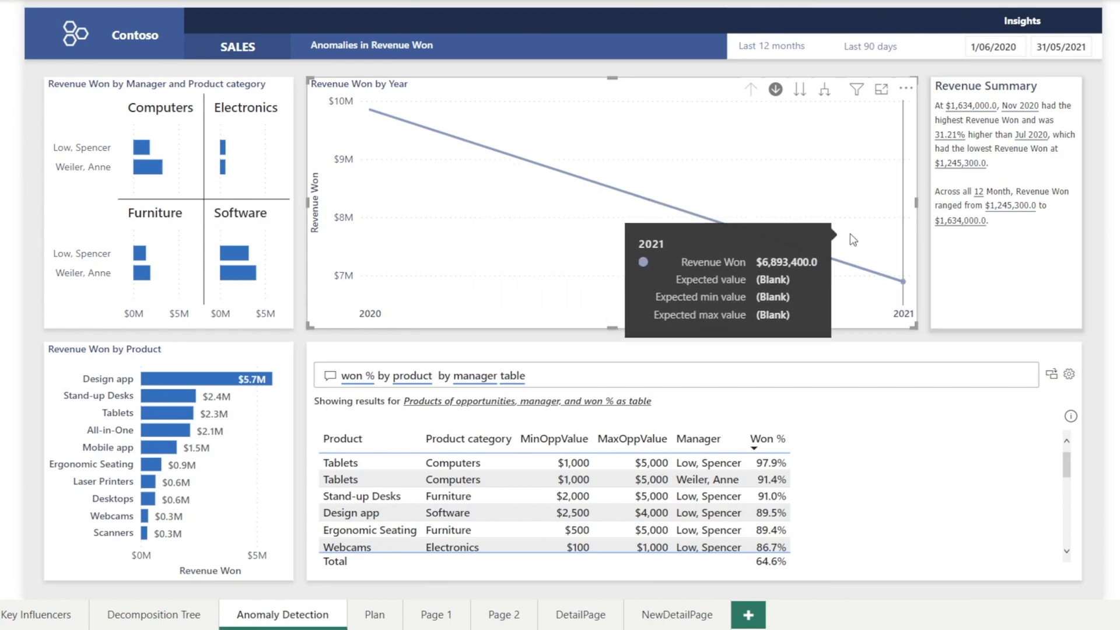
pyautogui.click(825, 90)
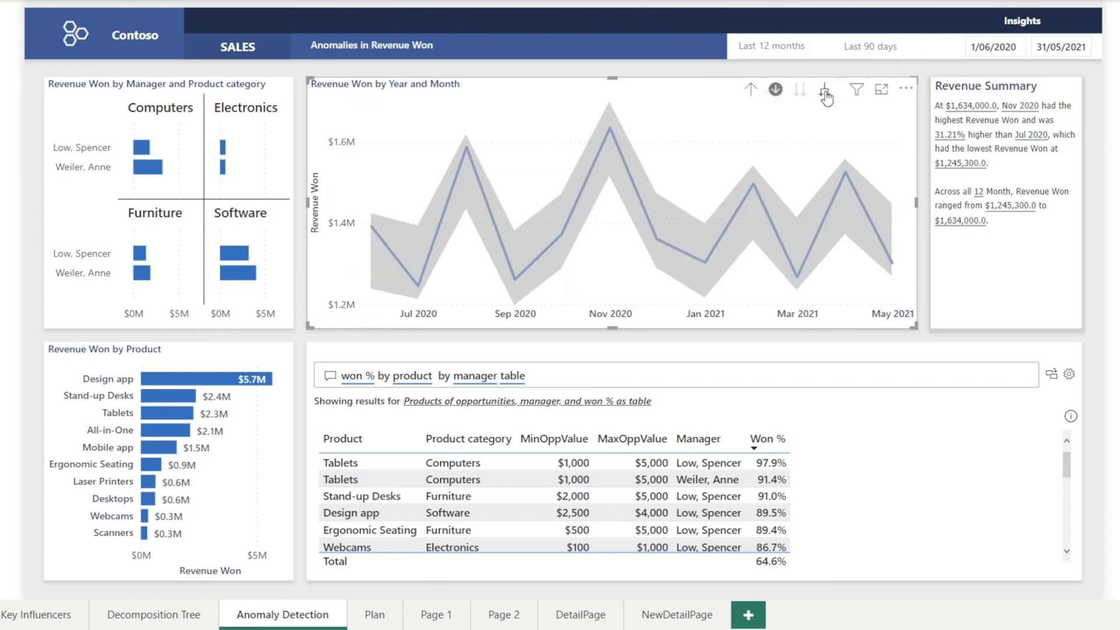
pyautogui.click(825, 90)
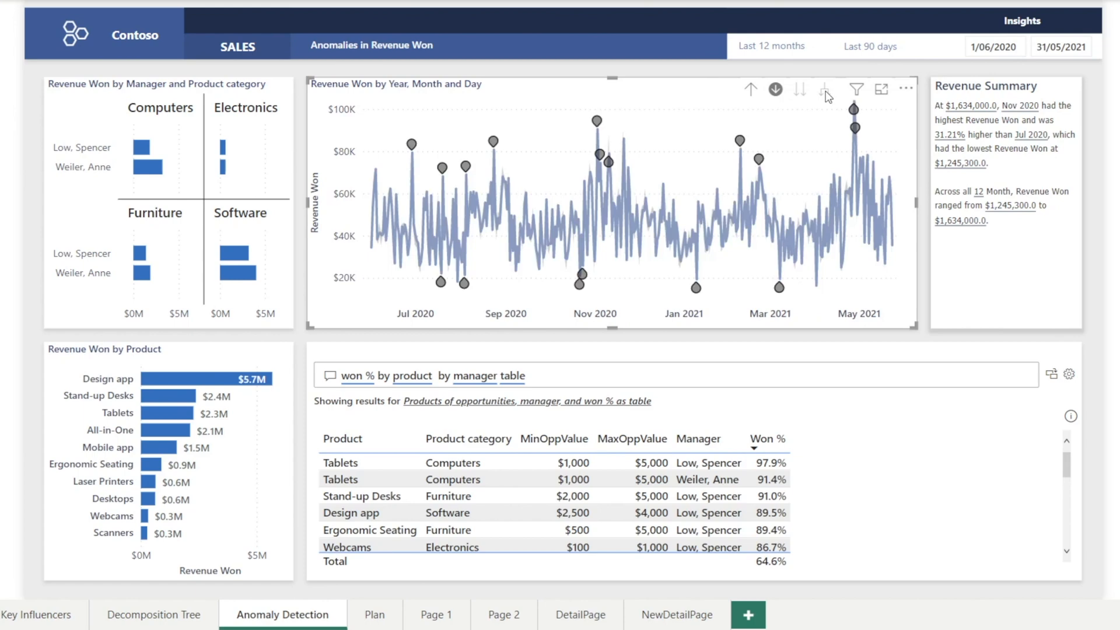
pyautogui.moveTo(873, 285)
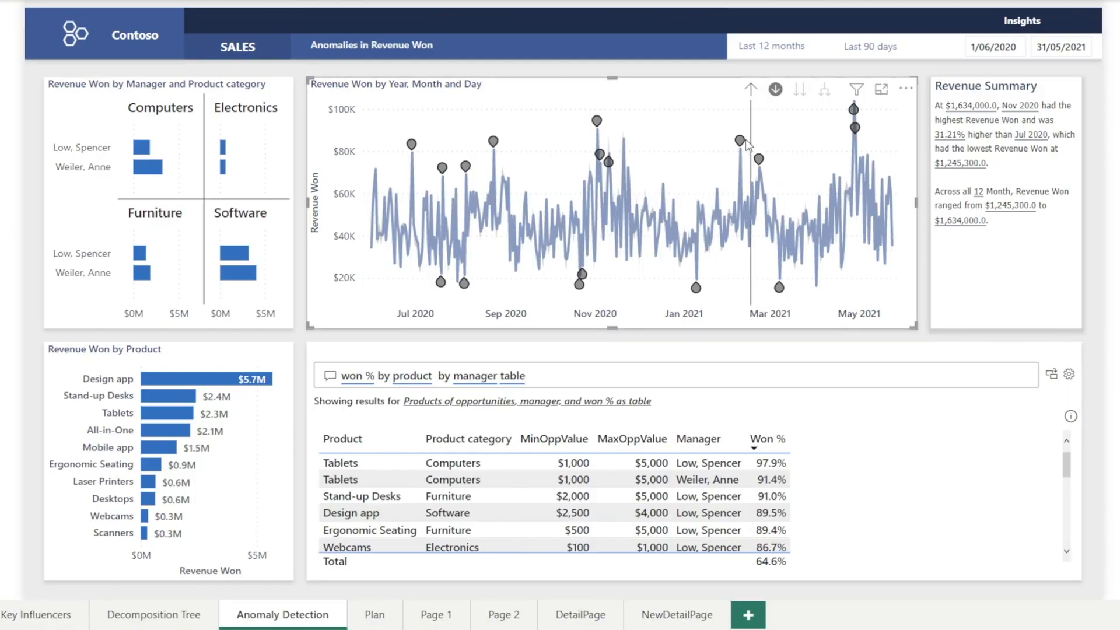
pyautogui.click(750, 90)
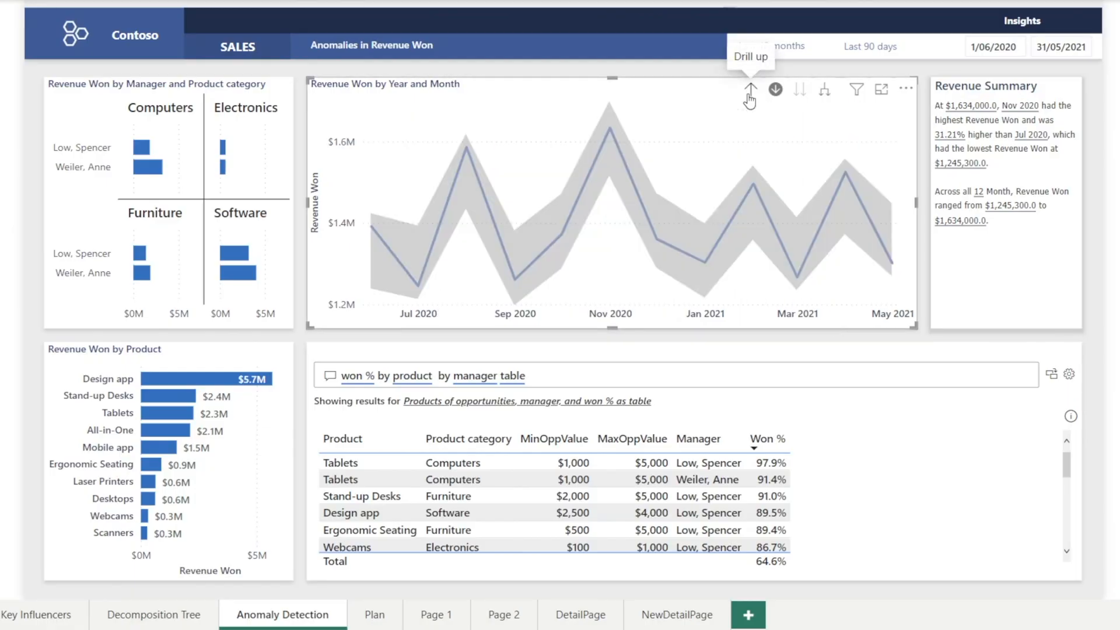
pyautogui.moveTo(504, 314)
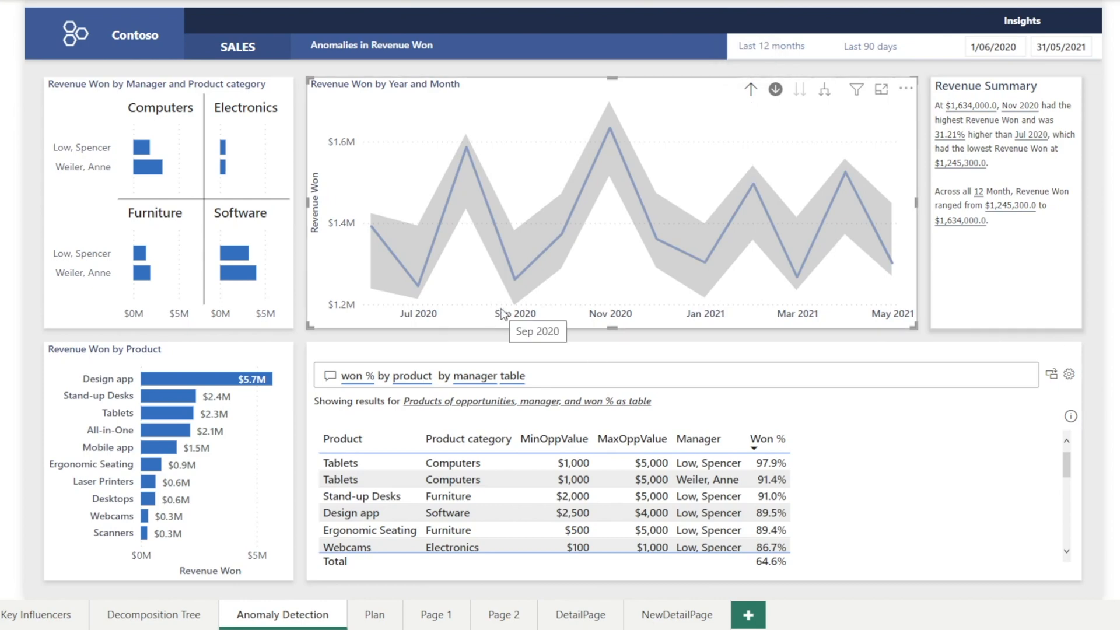
pyautogui.moveTo(609, 128)
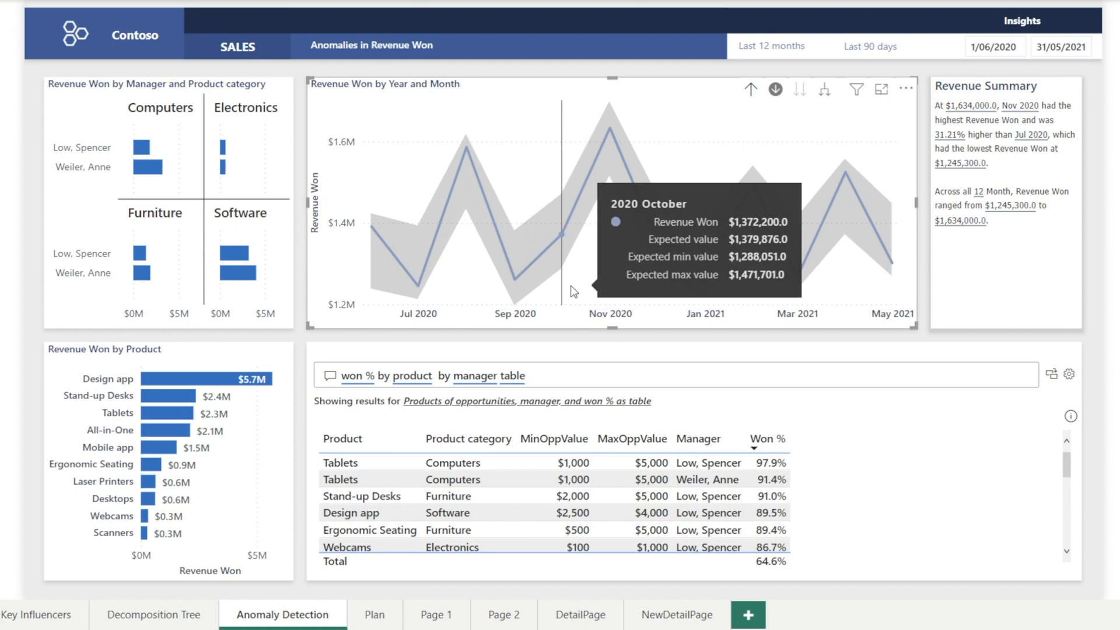
pyautogui.moveTo(610, 107)
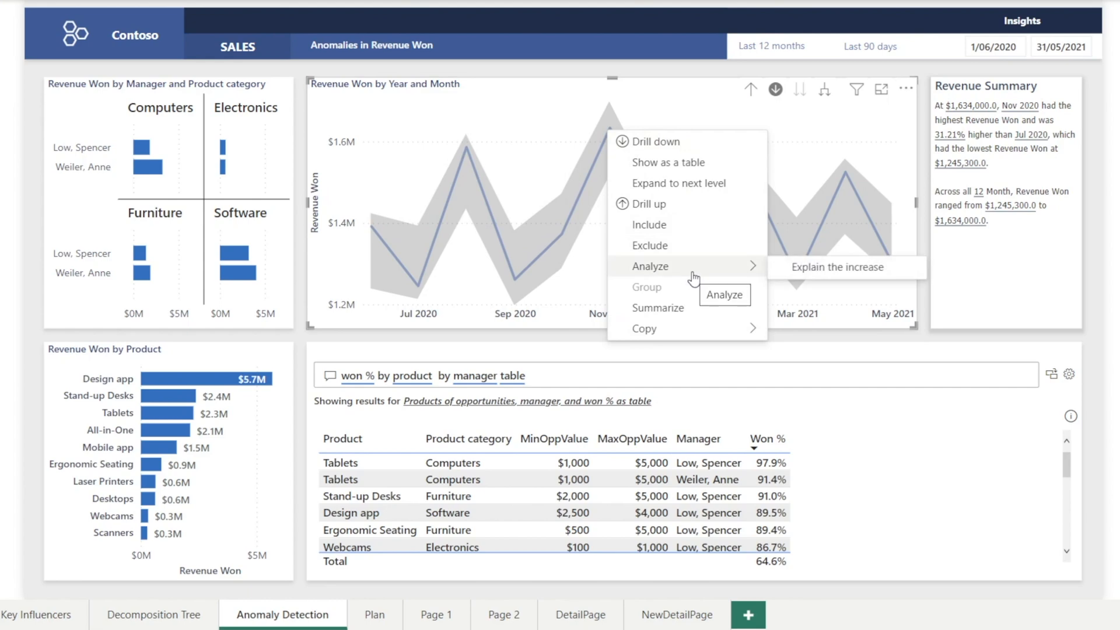
pyautogui.moveTo(804, 279)
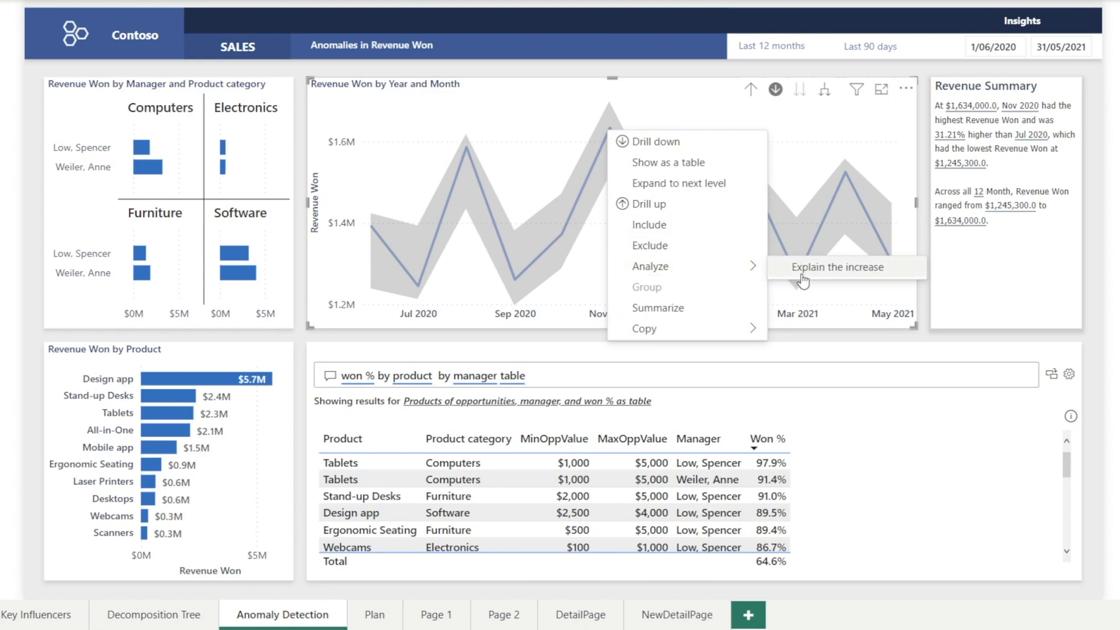
# Step: Explain November's Revenue Won increase, toggle Show largest changes, and view products as a ribbon chart
pyautogui.click(838, 266)
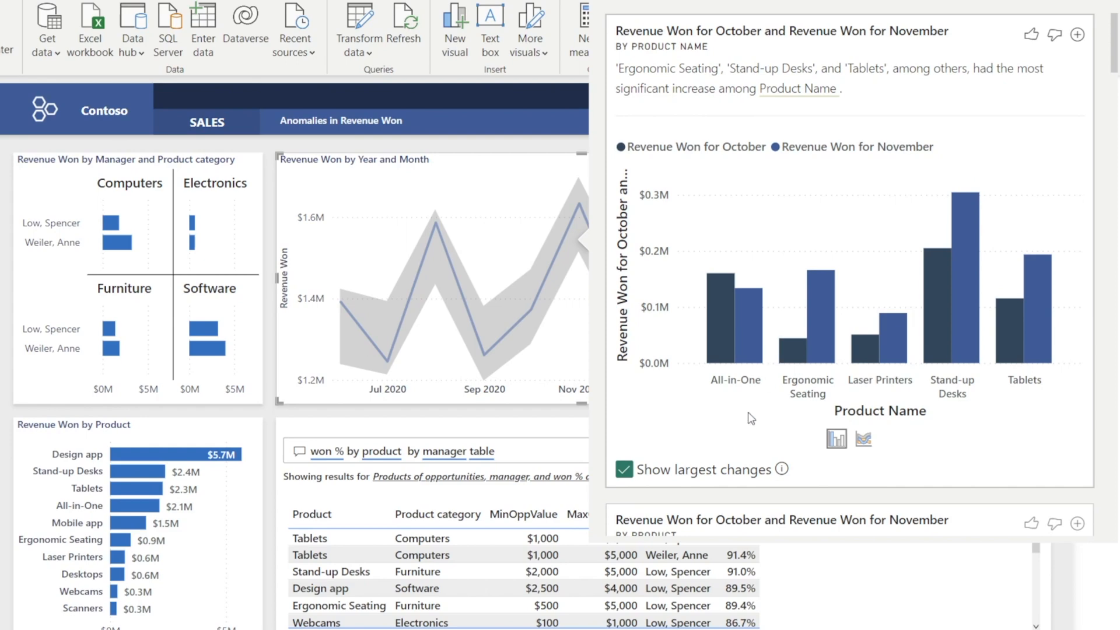
pyautogui.moveTo(993, 431)
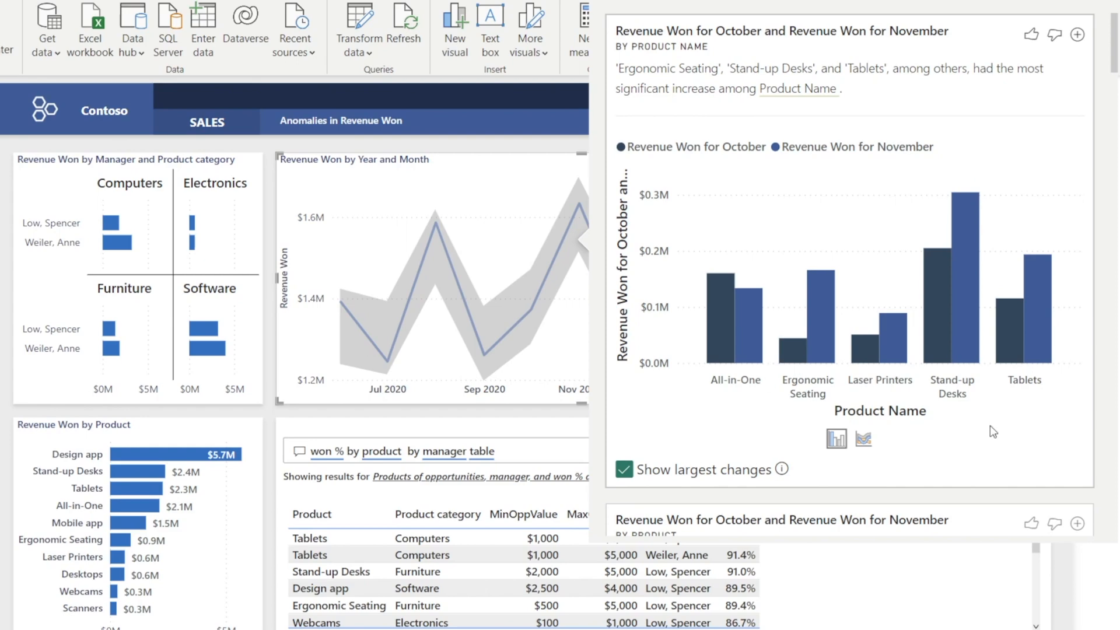
pyautogui.moveTo(888, 165)
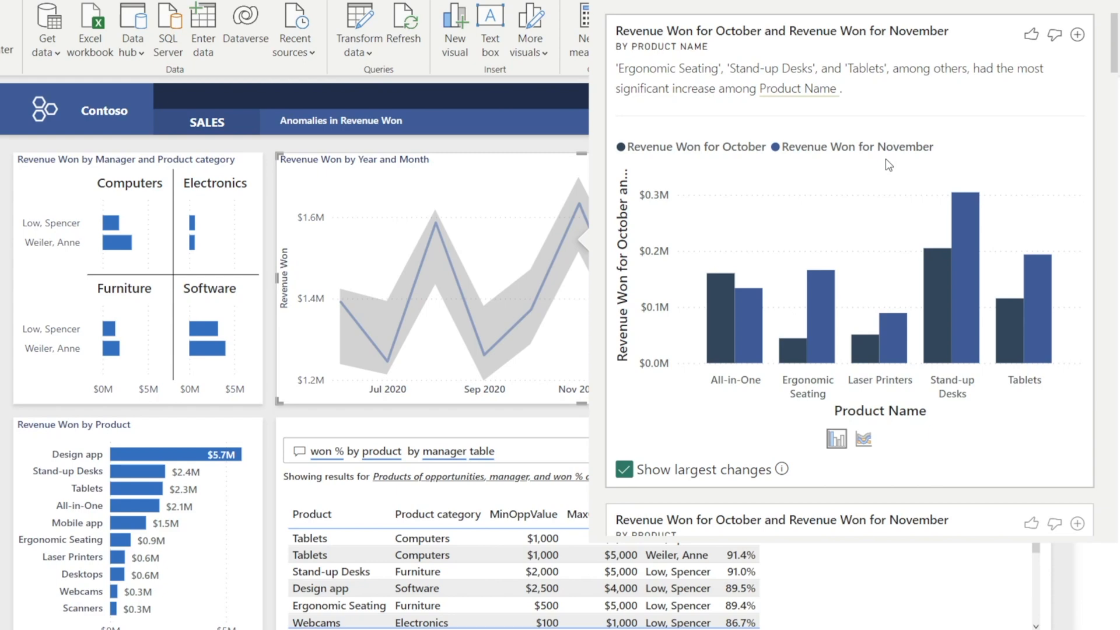
pyautogui.moveTo(770, 397)
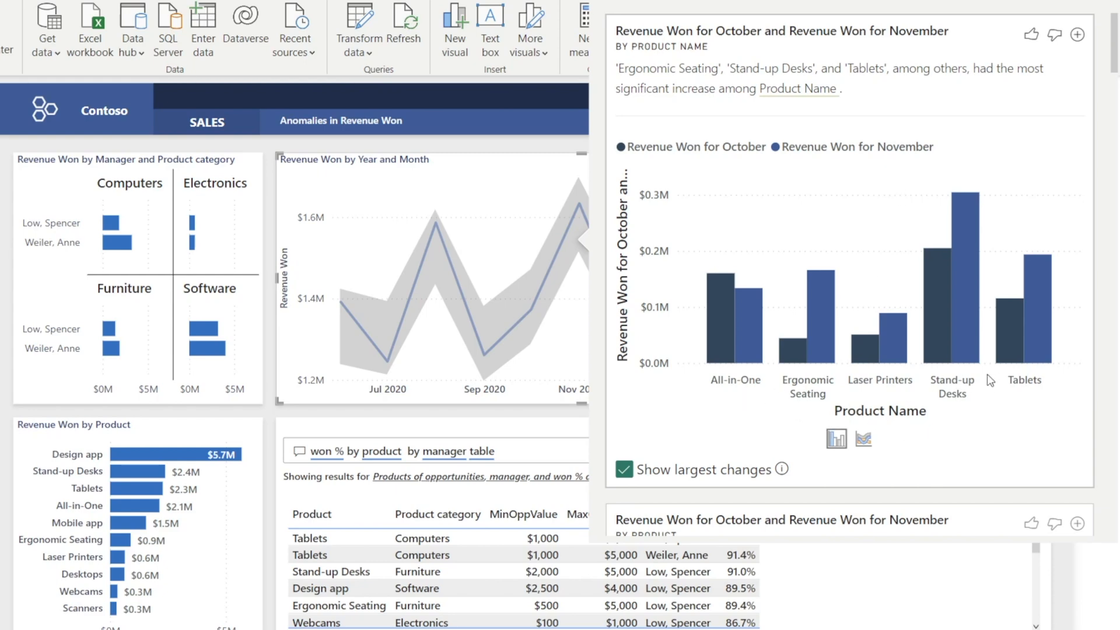
pyautogui.moveTo(699, 460)
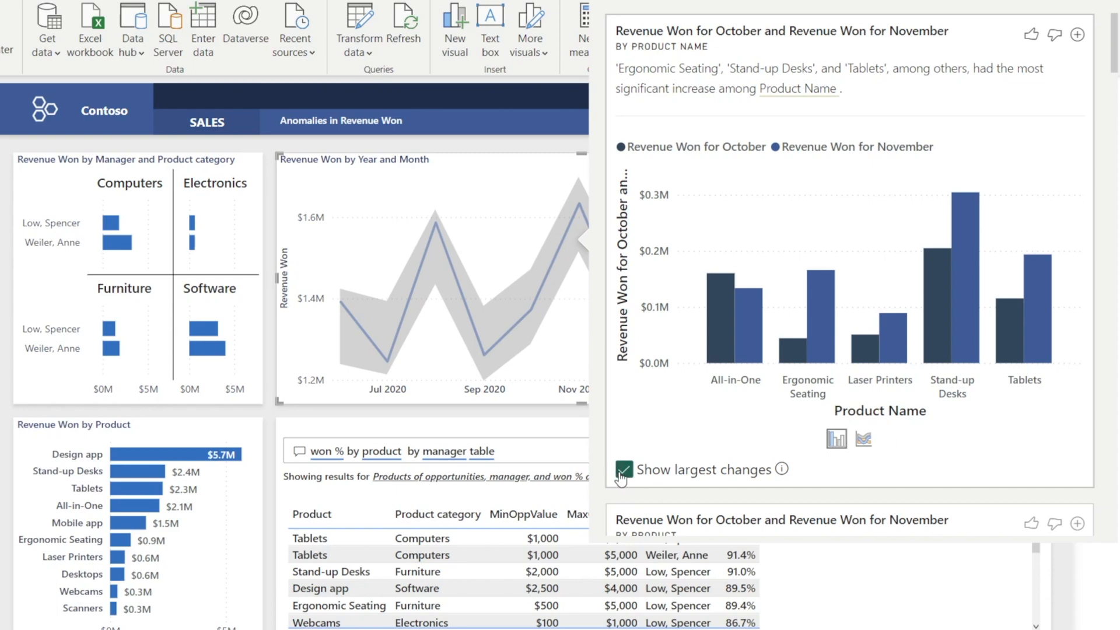
pyautogui.click(621, 469)
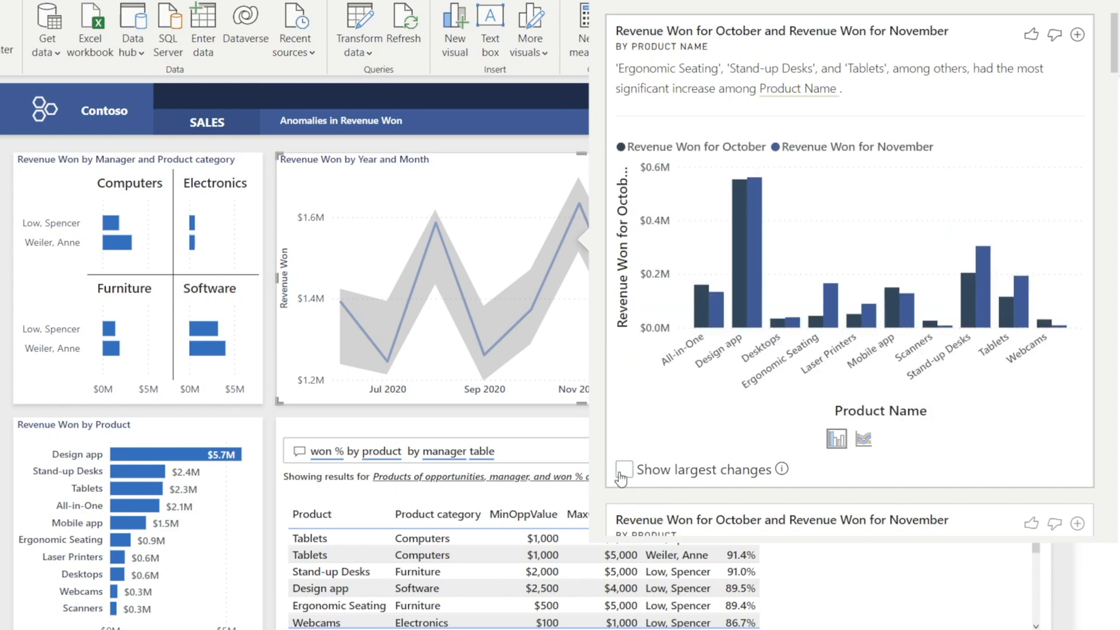
pyautogui.moveTo(683, 451)
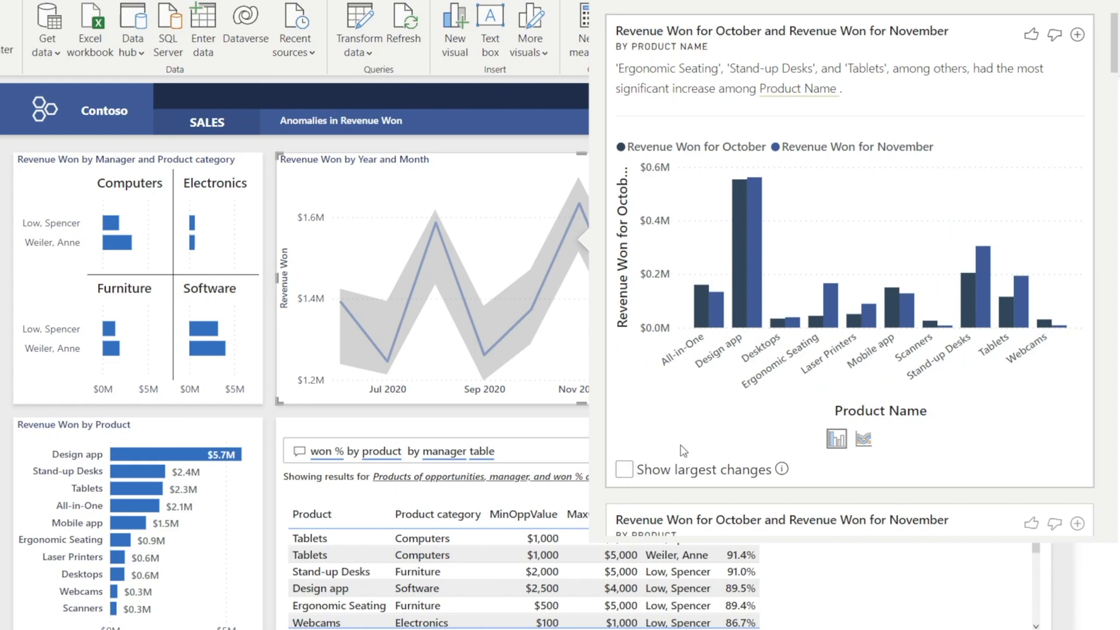
pyautogui.click(624, 469)
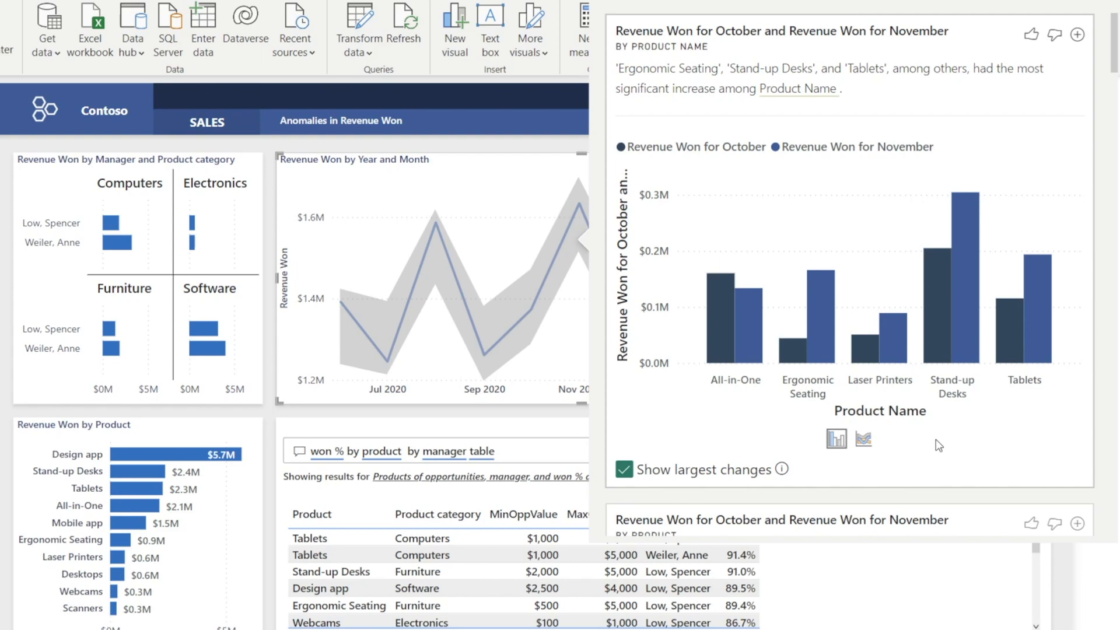
pyautogui.moveTo(927, 406)
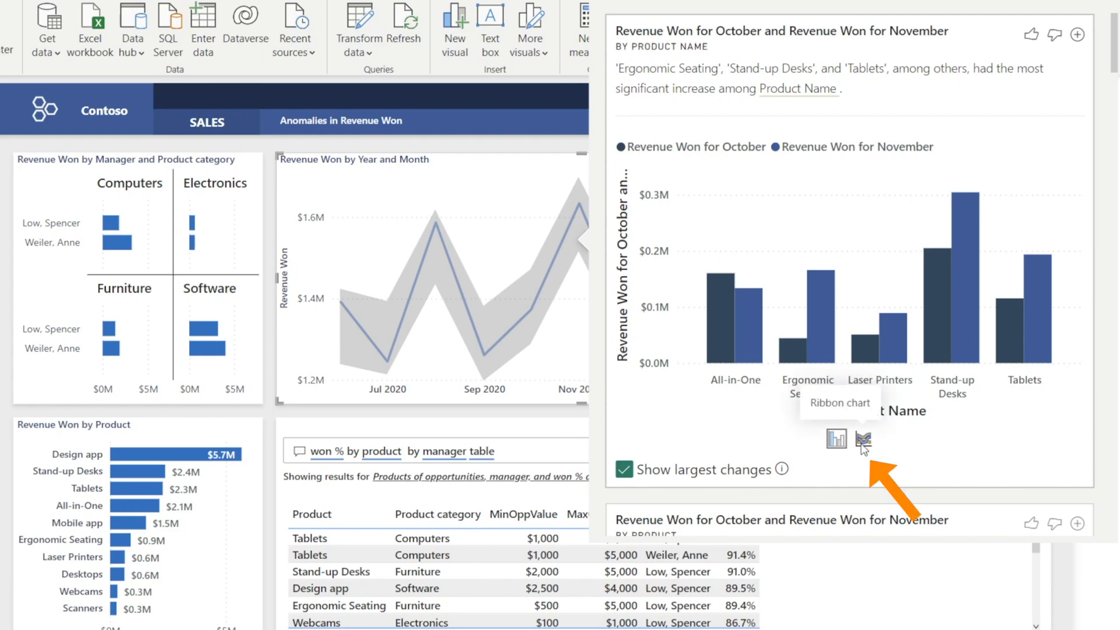
pyautogui.click(863, 440)
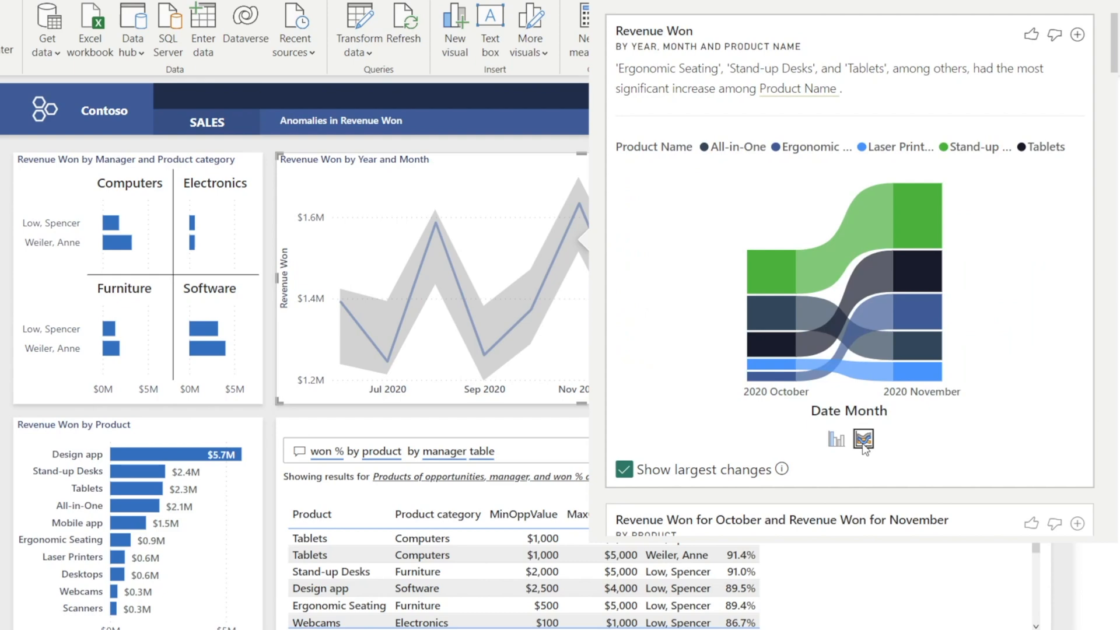
pyautogui.moveTo(863, 440)
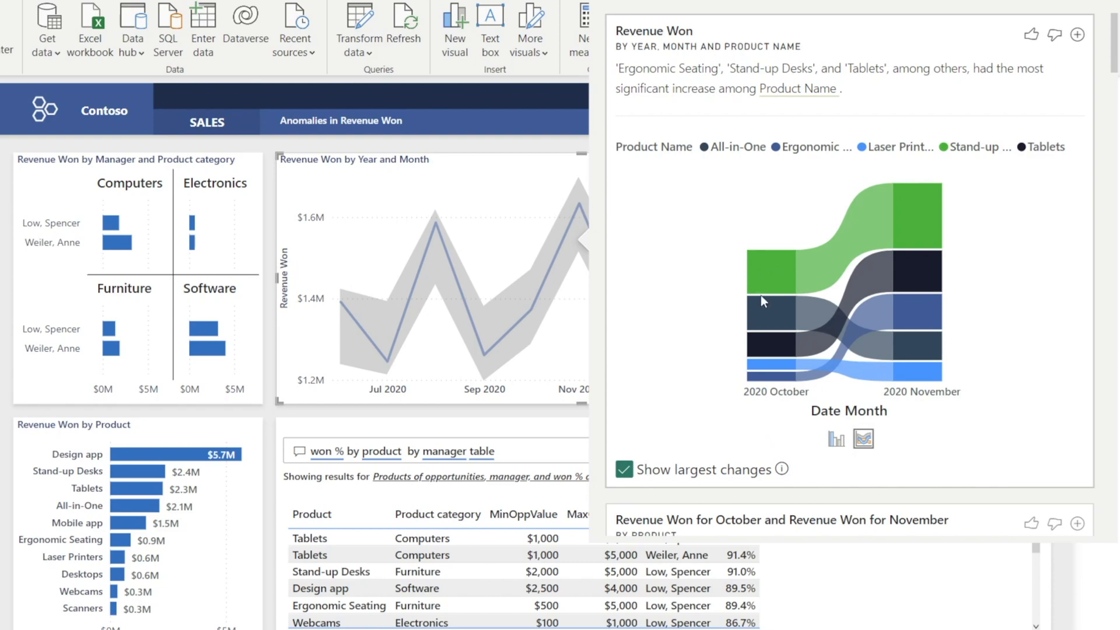
pyautogui.moveTo(765, 285)
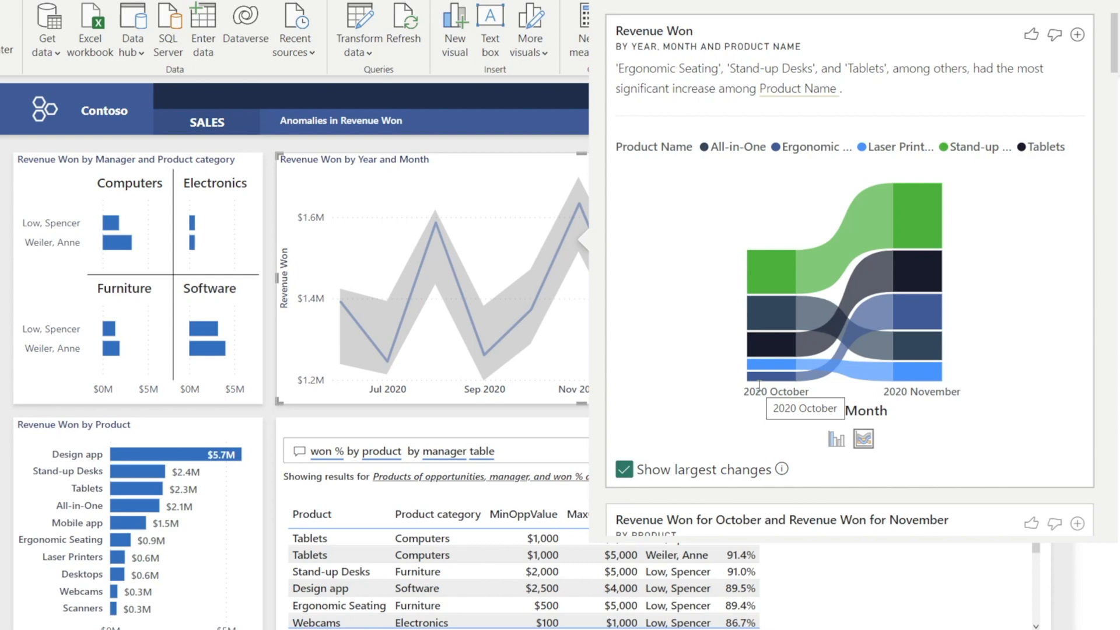
pyautogui.moveTo(896, 350)
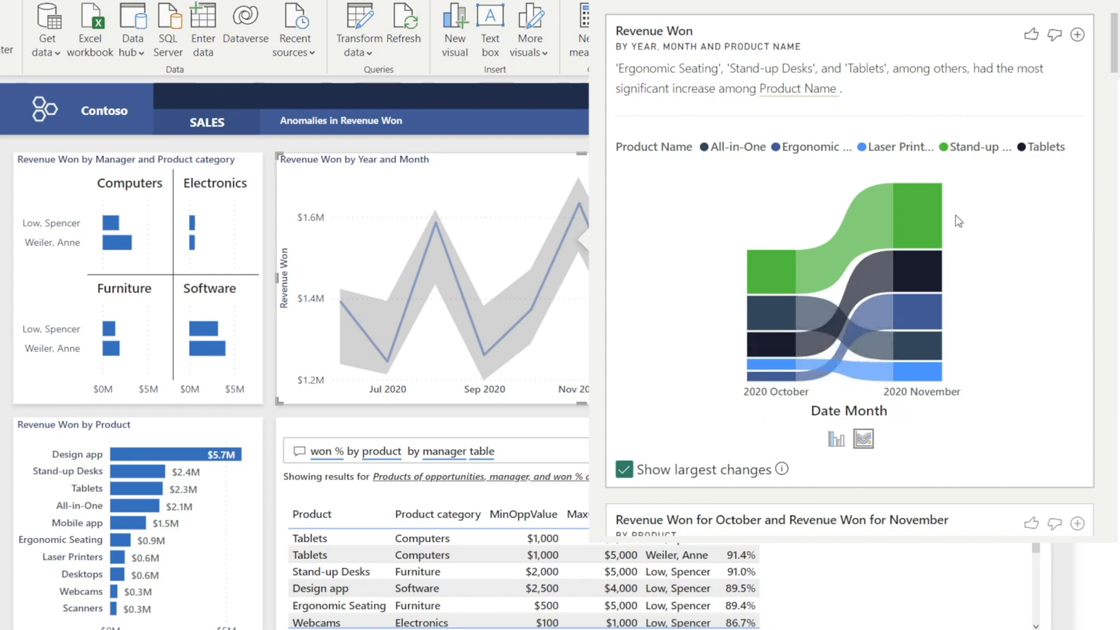
pyautogui.moveTo(764, 268)
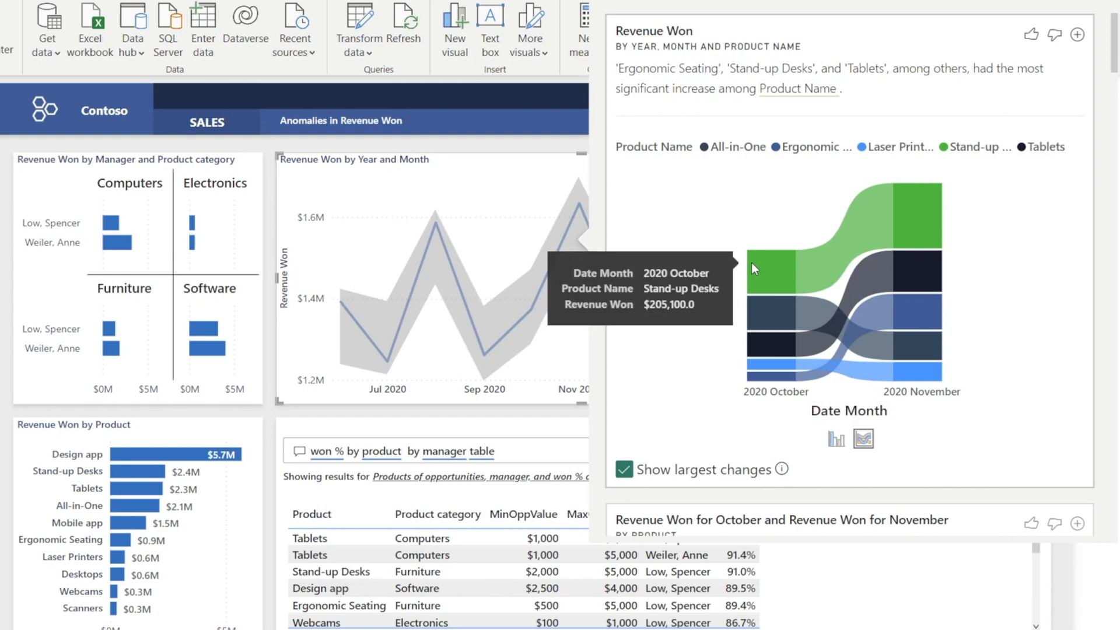
pyautogui.moveTo(935, 209)
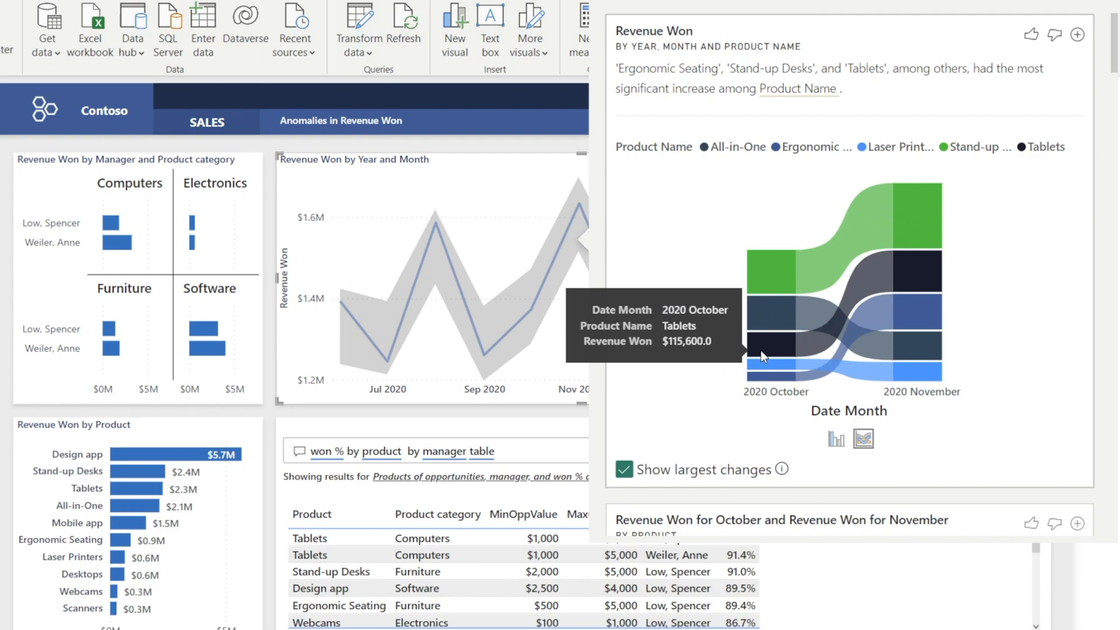
pyautogui.moveTo(918, 285)
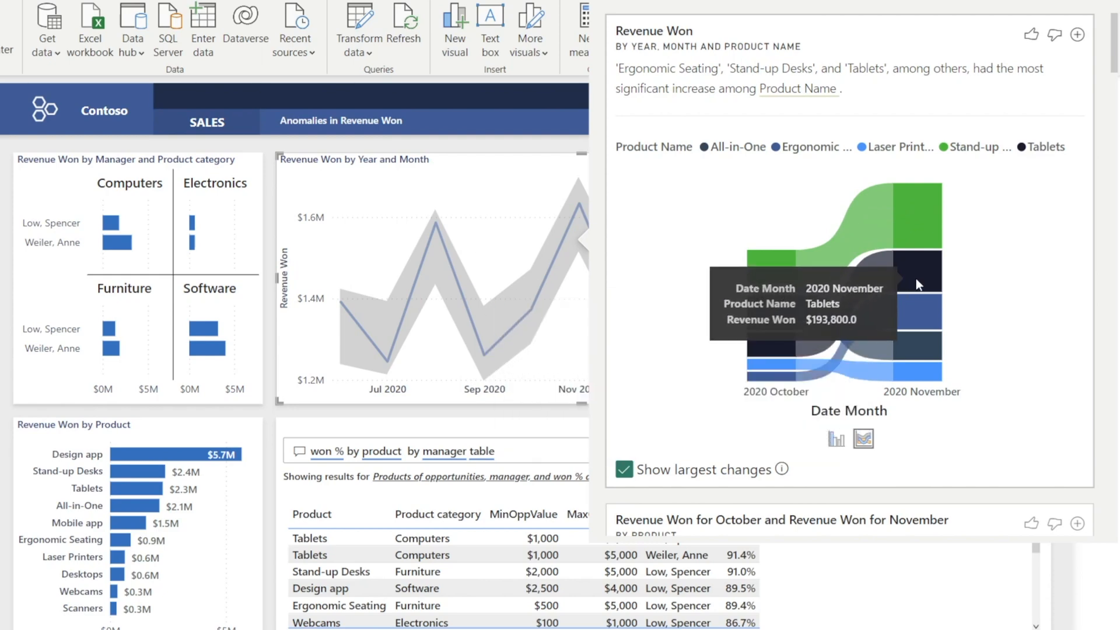
pyautogui.moveTo(791, 349)
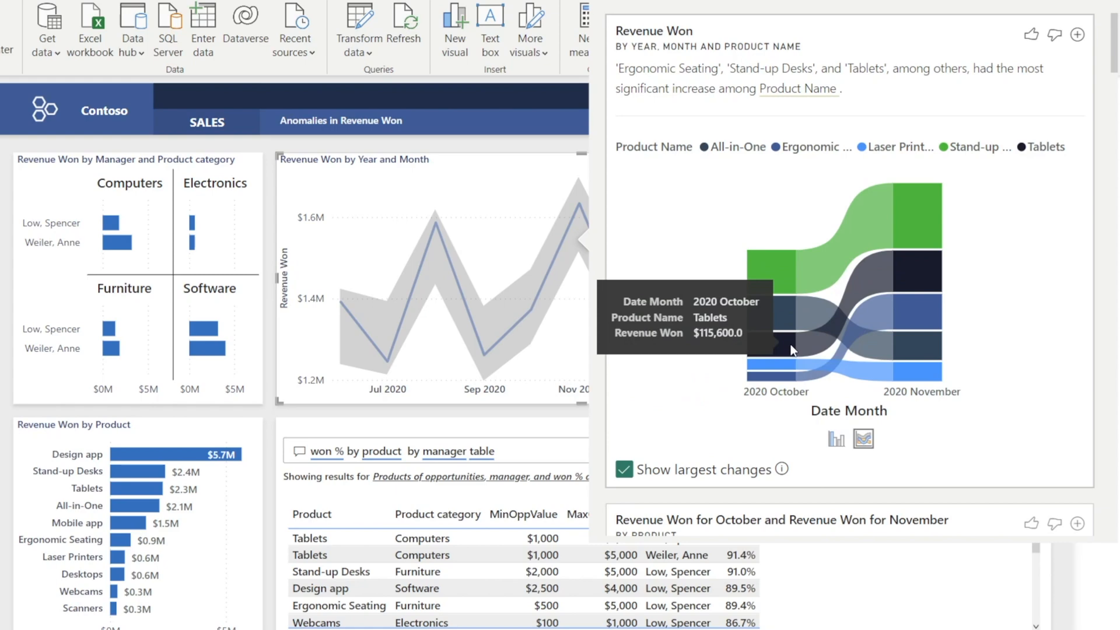
pyautogui.moveTo(1051, 340)
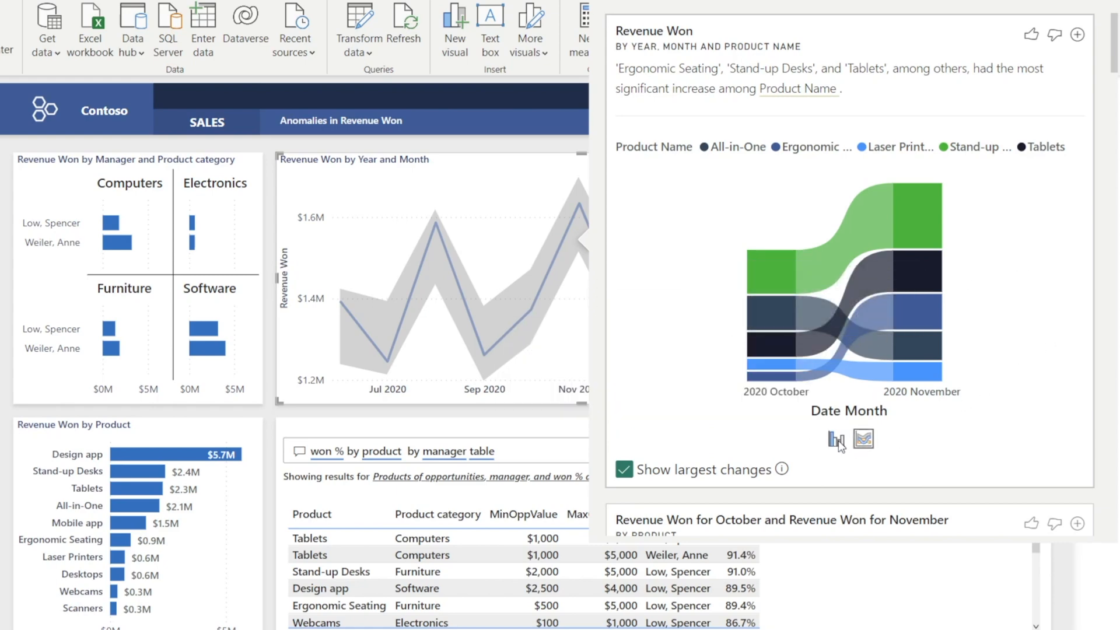
pyautogui.click(864, 439)
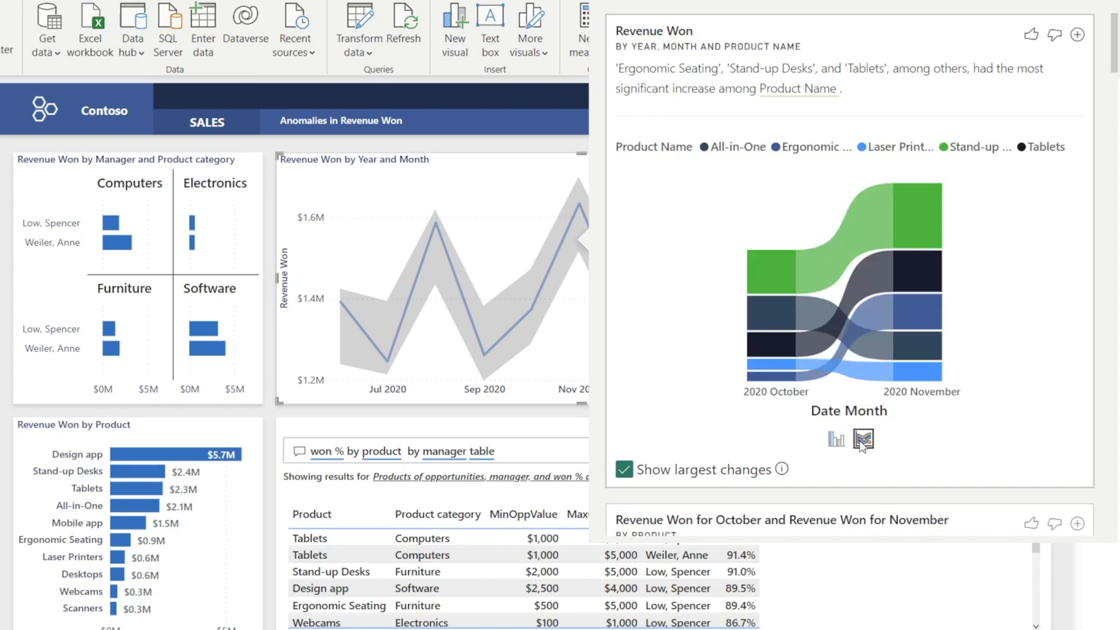
# Step: Scroll through the campaign and pipeline step explanation cards for the increase
pyautogui.scroll(-3)
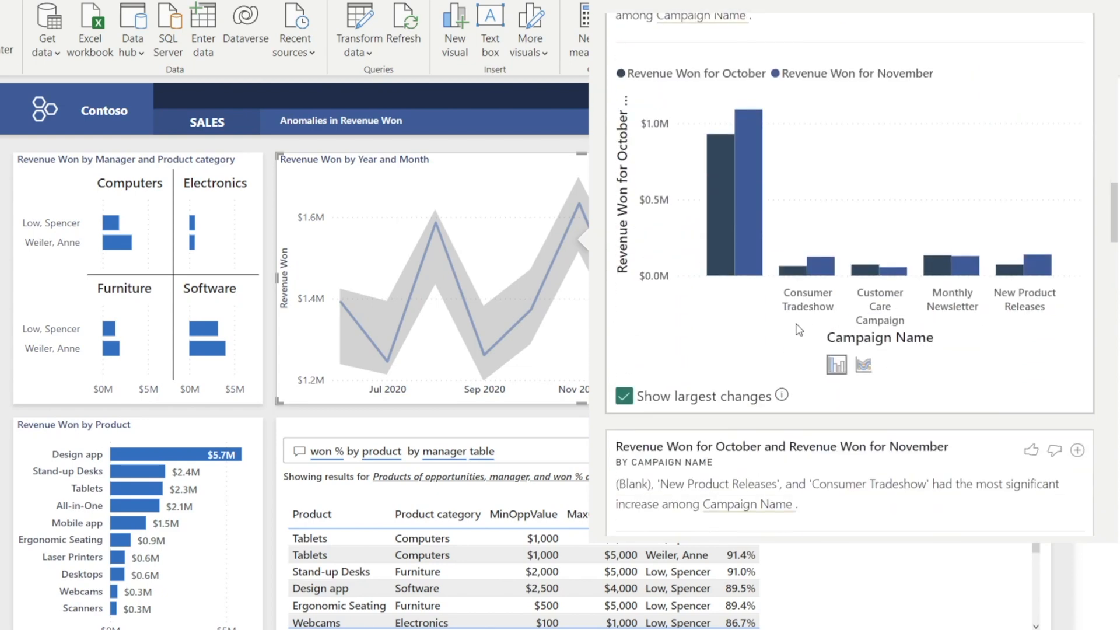
pyautogui.moveTo(956, 351)
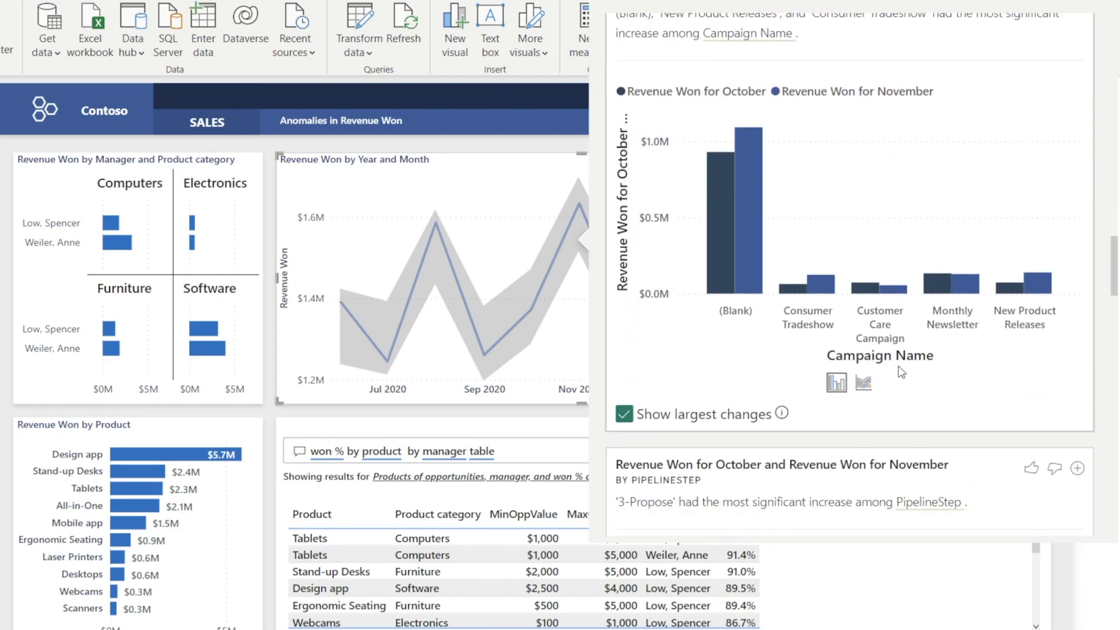
pyautogui.scroll(-3)
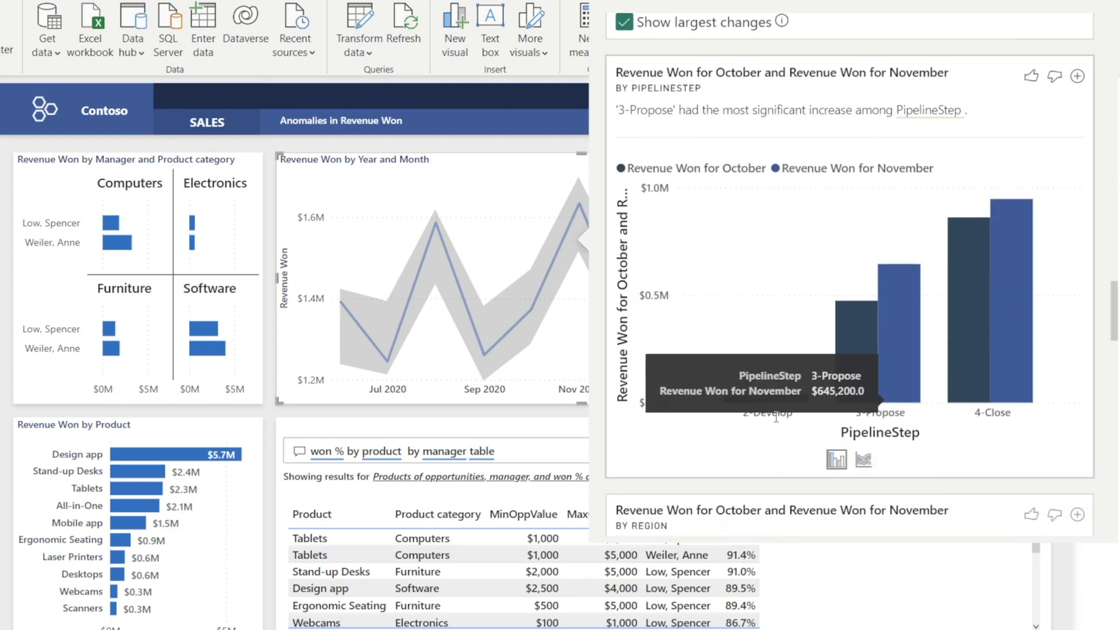
pyautogui.scroll(-3)
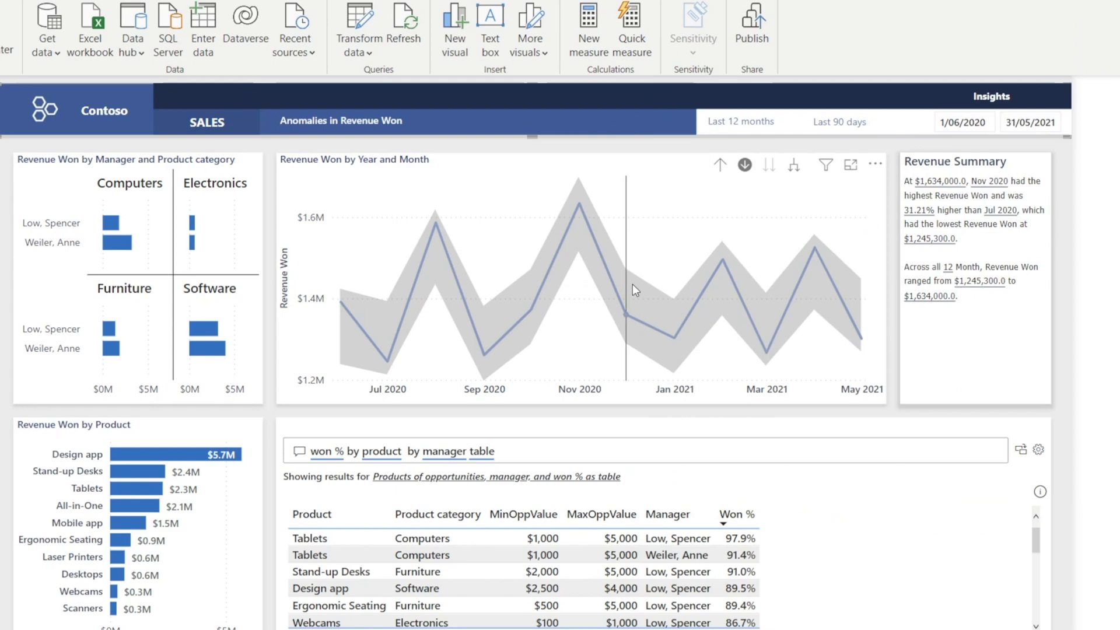
pyautogui.moveTo(616, 293)
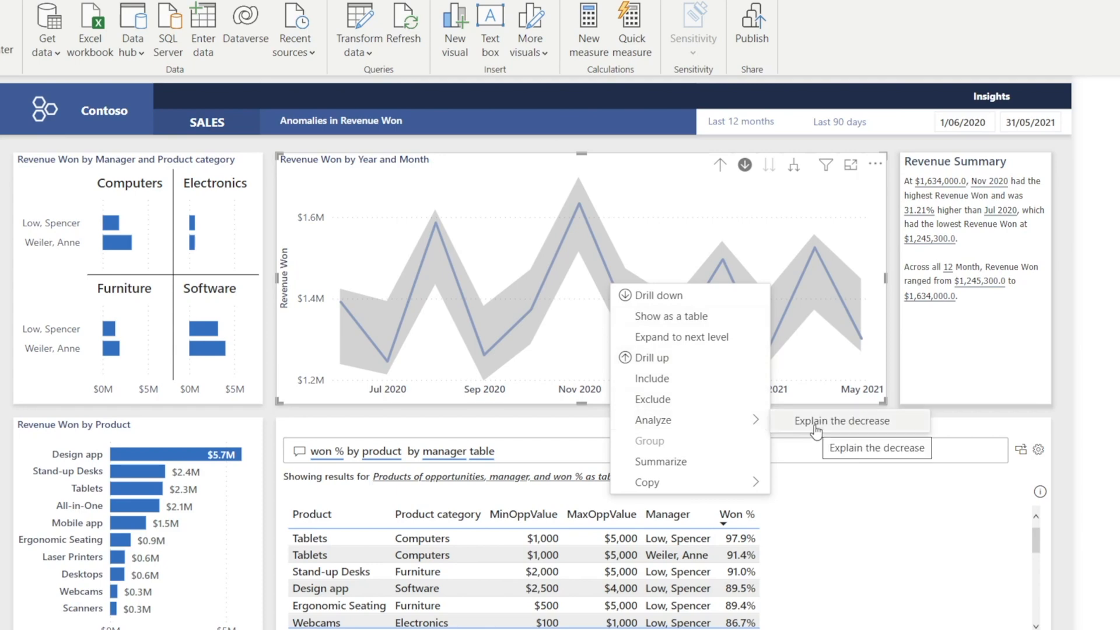
# Step: Explain the November-to-December 2020 Revenue Won decrease by product category
pyautogui.click(842, 420)
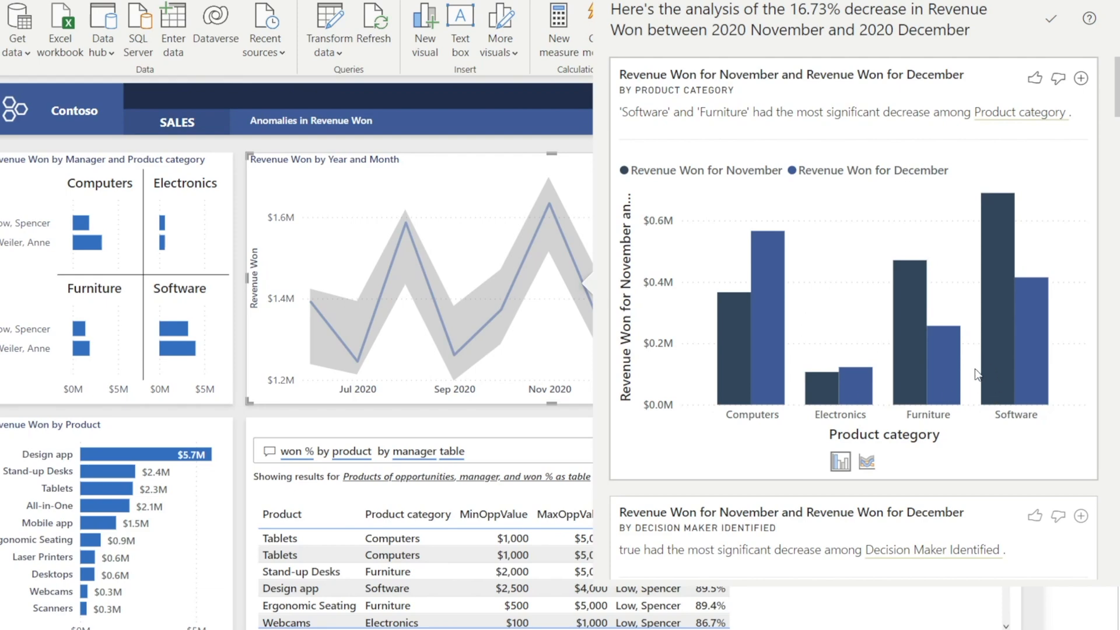
pyautogui.moveTo(963, 380)
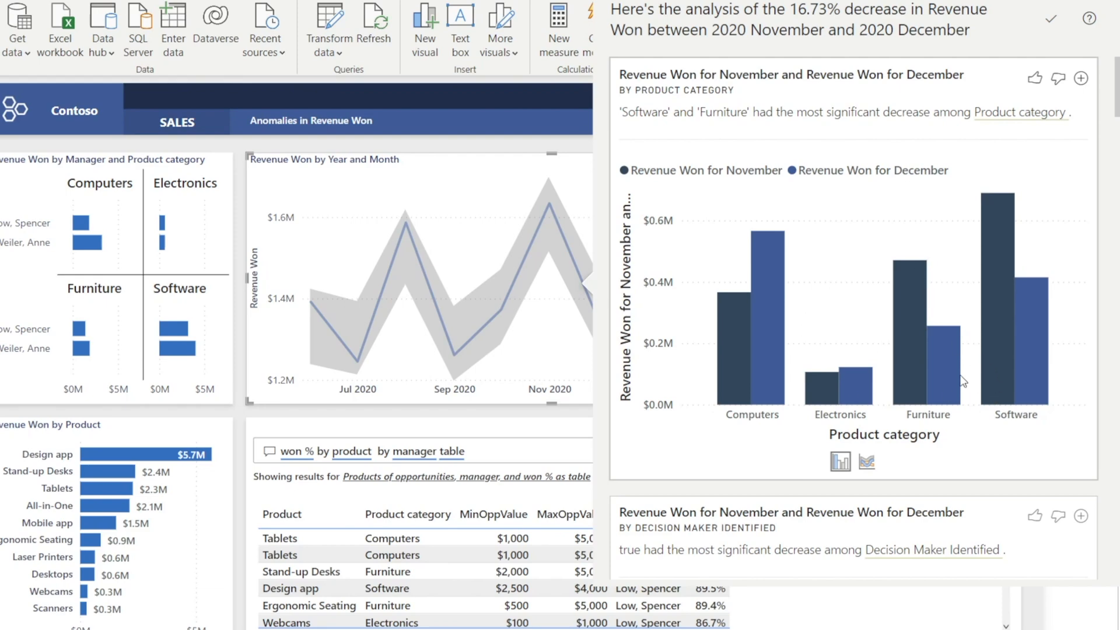
pyautogui.moveTo(1039, 365)
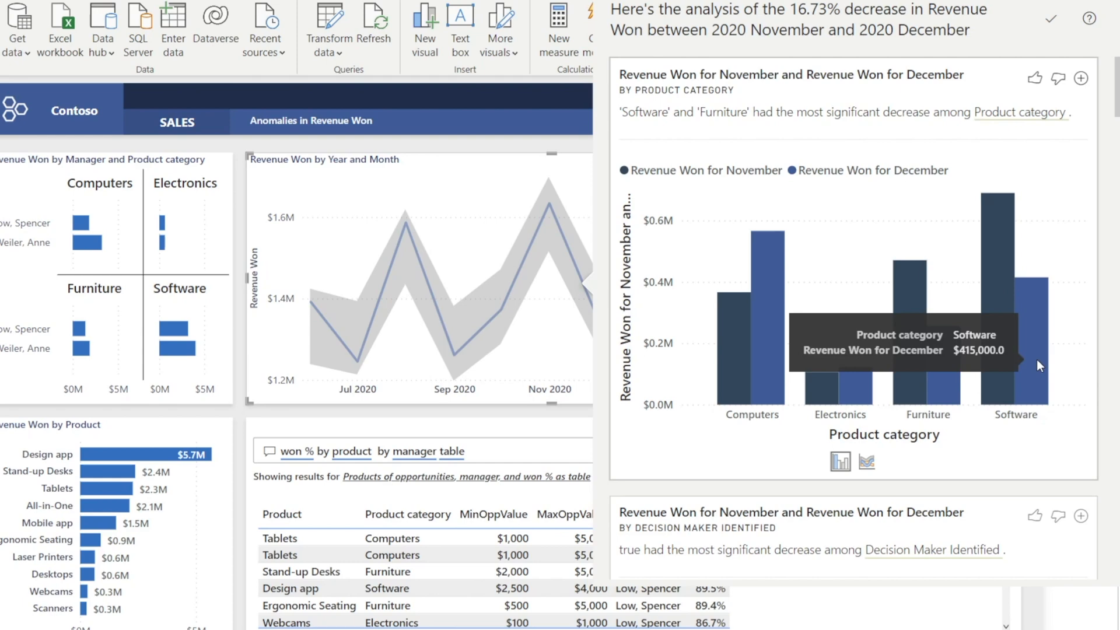
pyautogui.moveTo(896, 461)
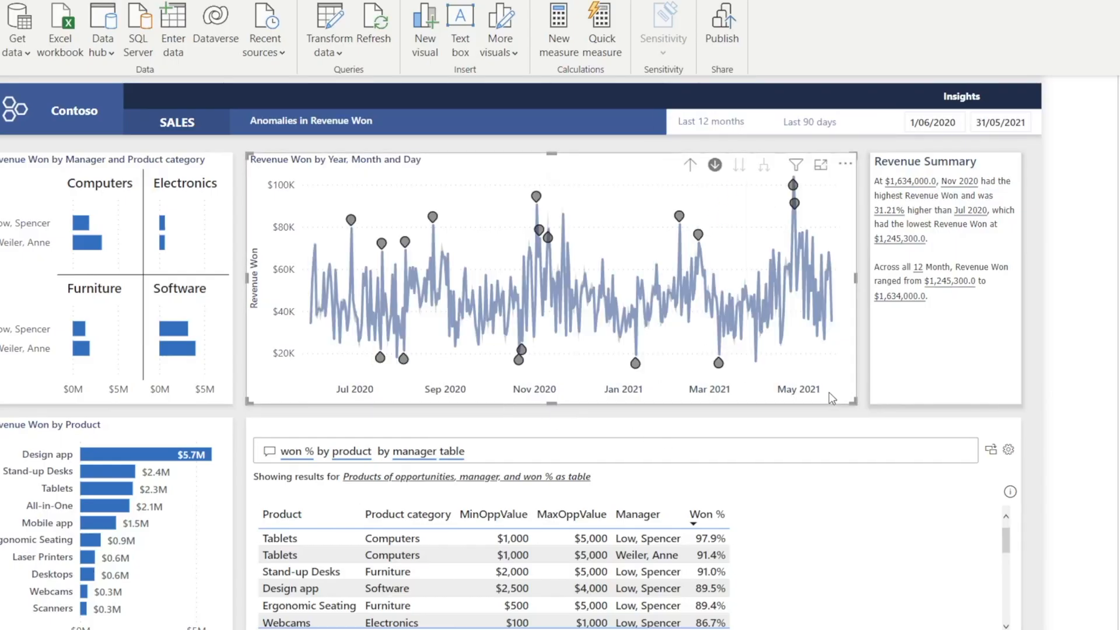
pyautogui.moveTo(730, 383)
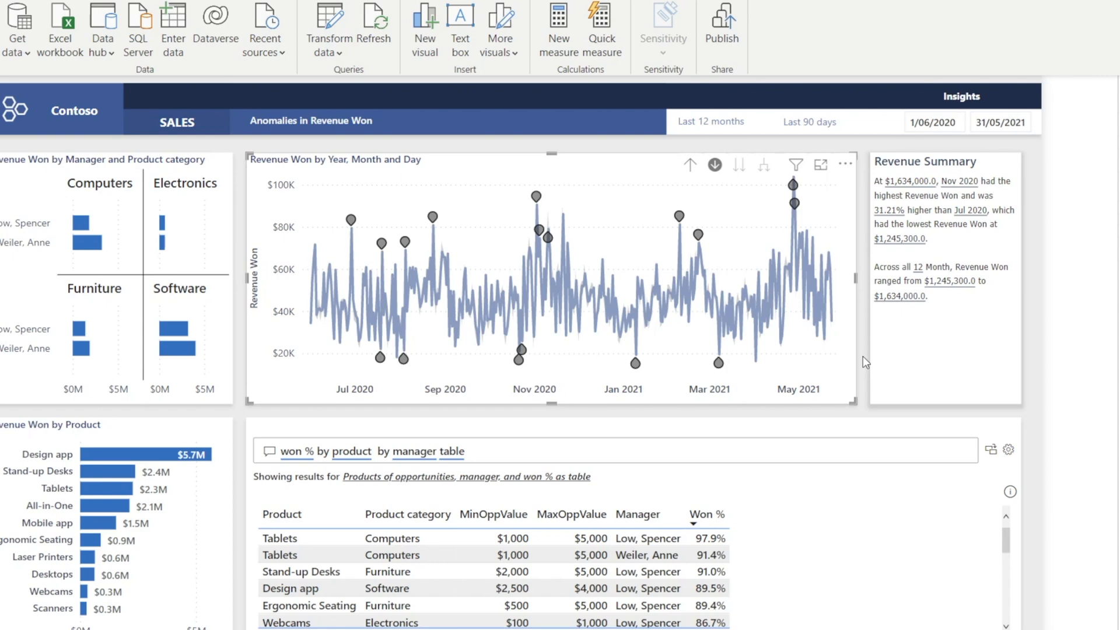
pyautogui.moveTo(548, 232)
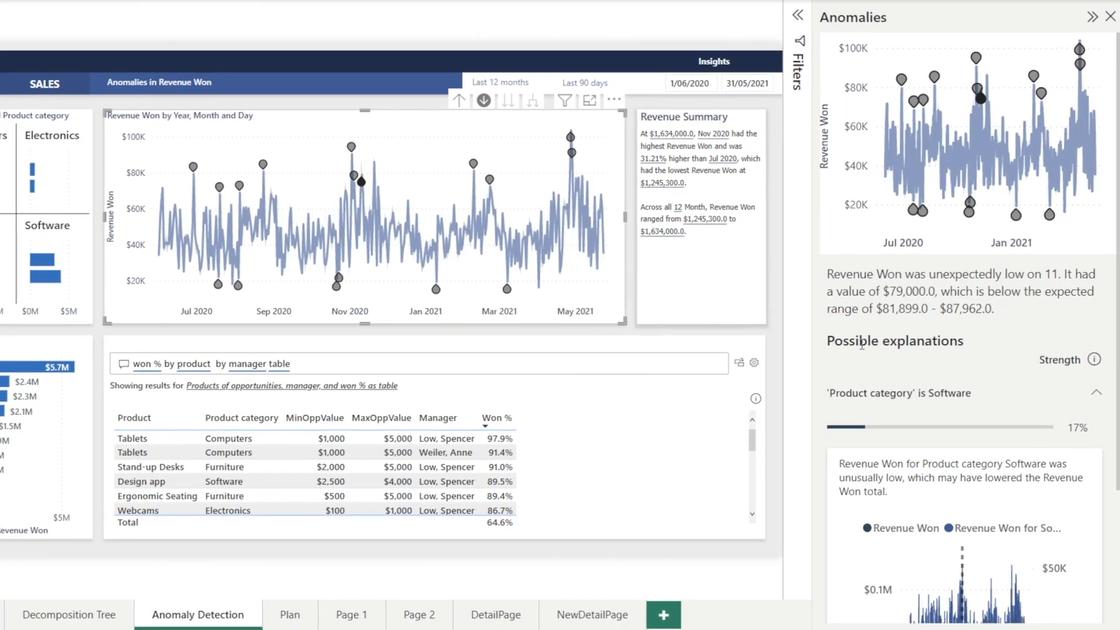
pyautogui.moveTo(916, 335)
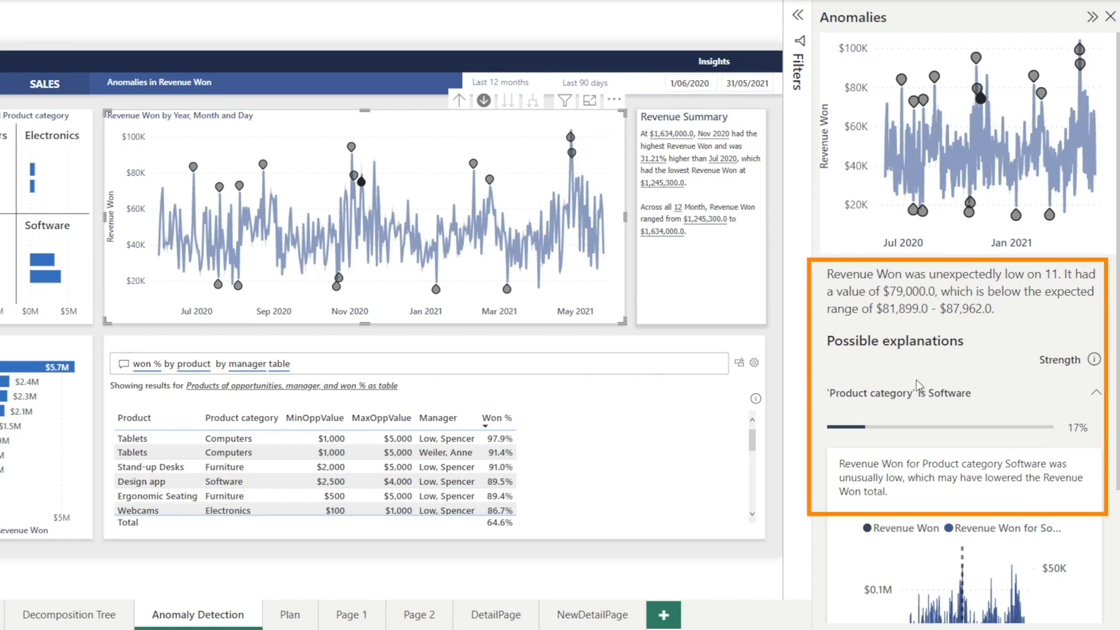
pyautogui.moveTo(955, 416)
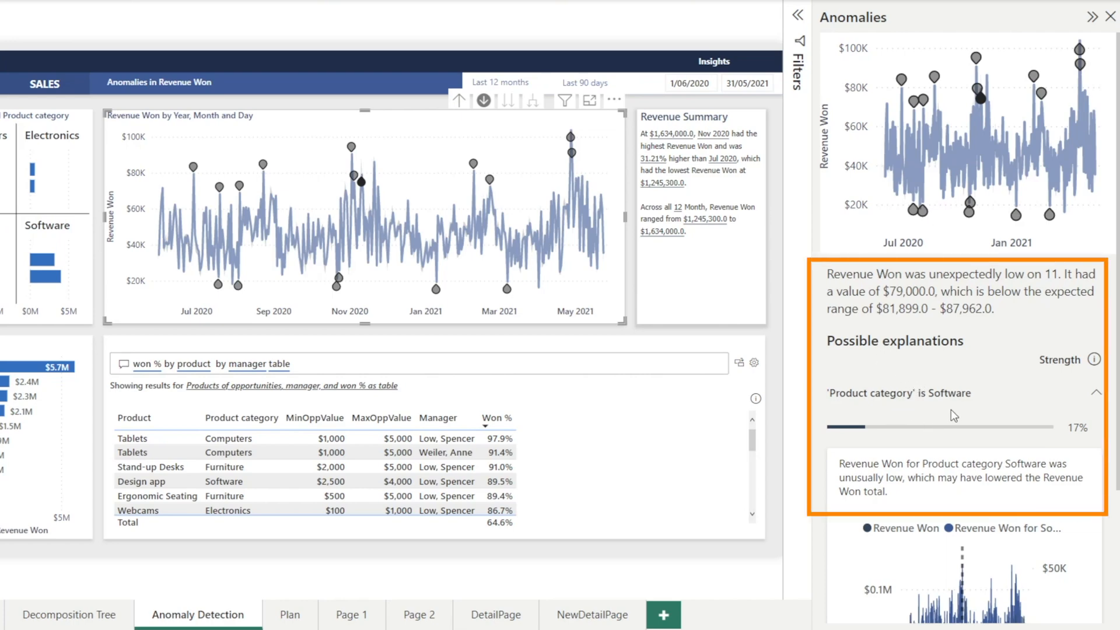
pyautogui.moveTo(964, 499)
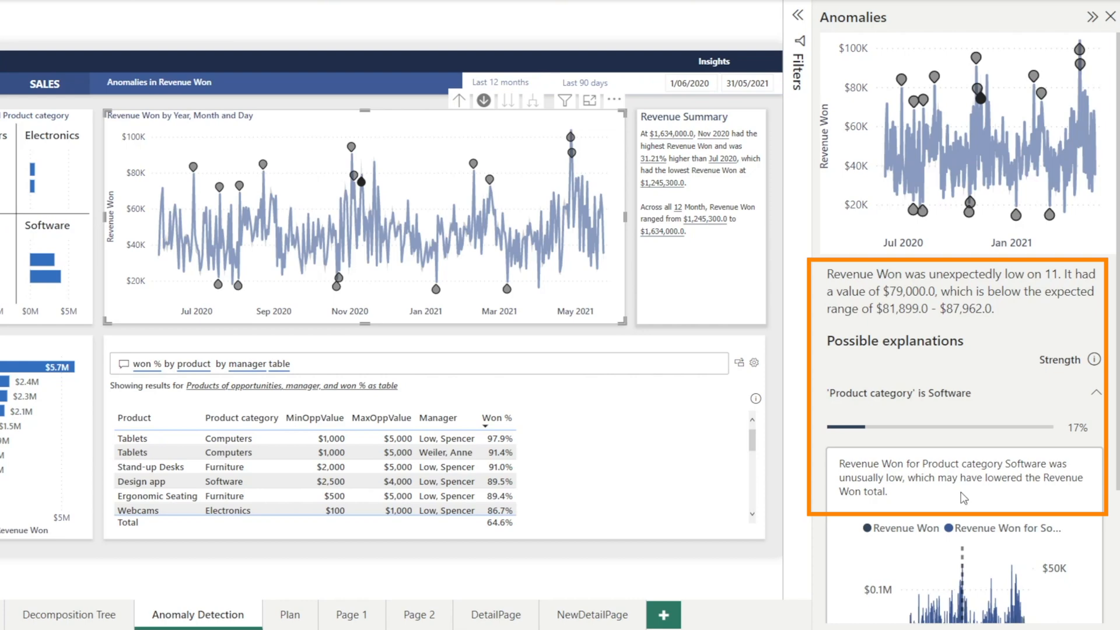
pyautogui.moveTo(972, 493)
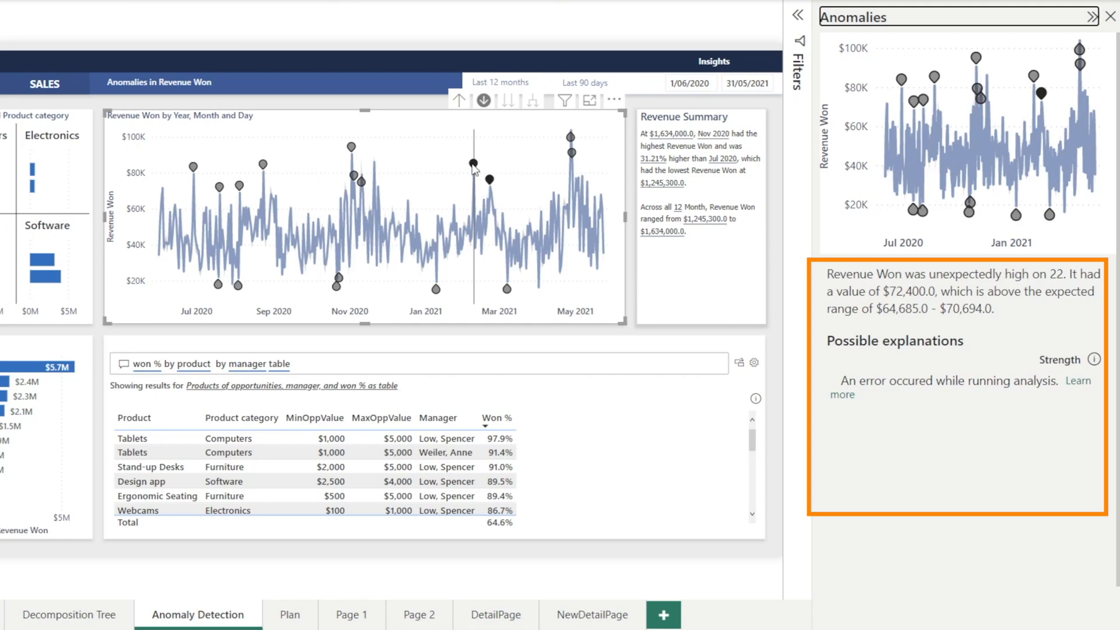
# Step: Show the Anomalies pane explanation for another daily anomaly, the $81,200 high-revenue day
pyautogui.click(472, 163)
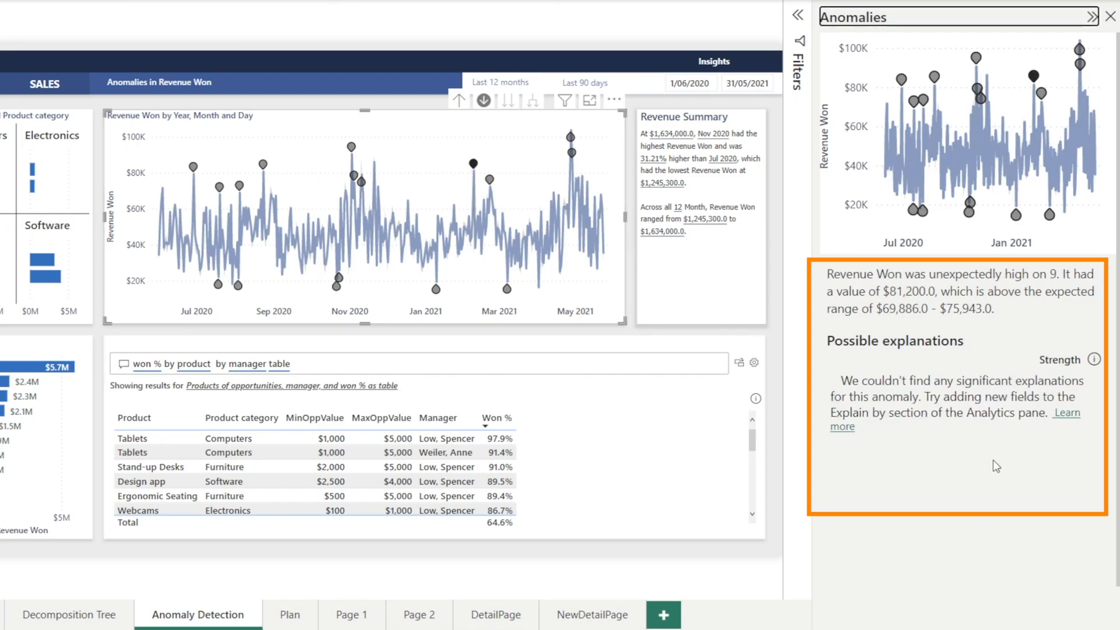
pyautogui.moveTo(935, 454)
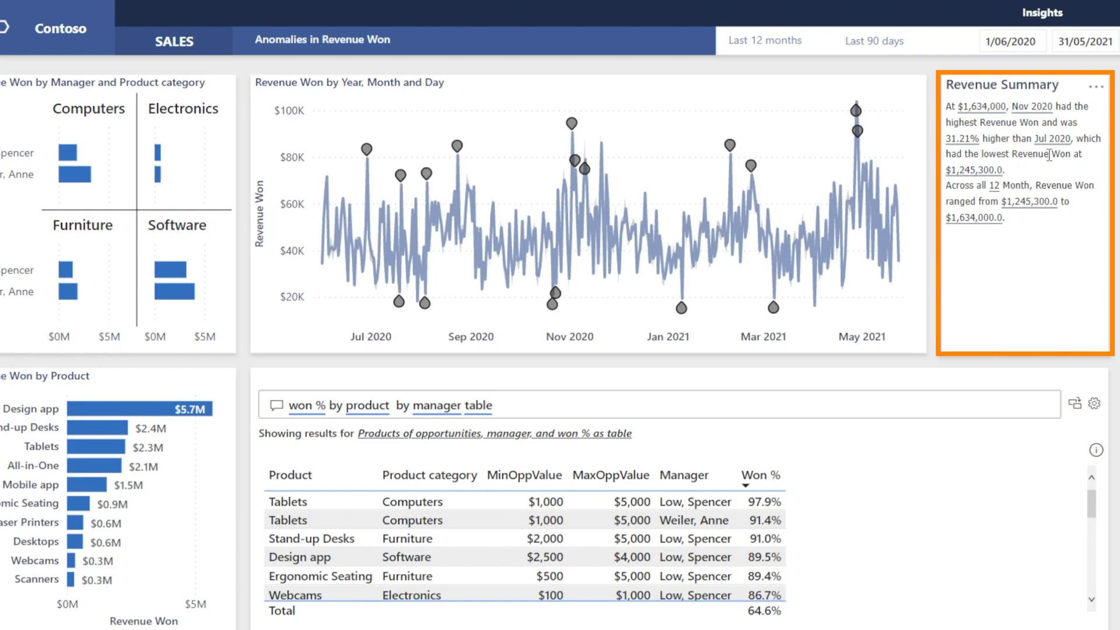
pyautogui.moveTo(978, 362)
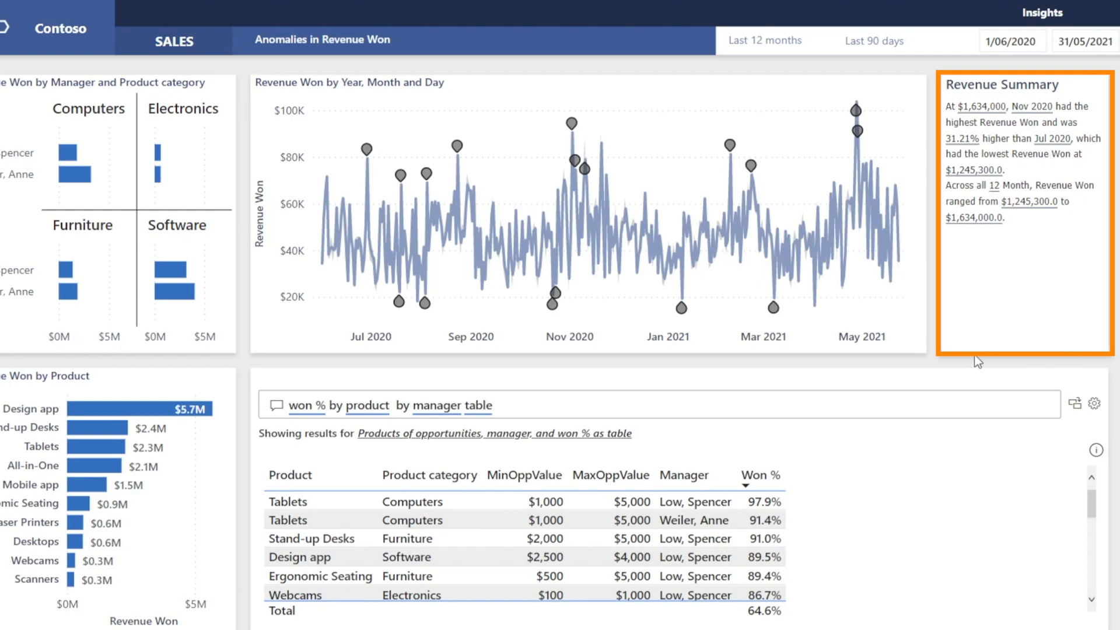
pyautogui.moveTo(1027, 294)
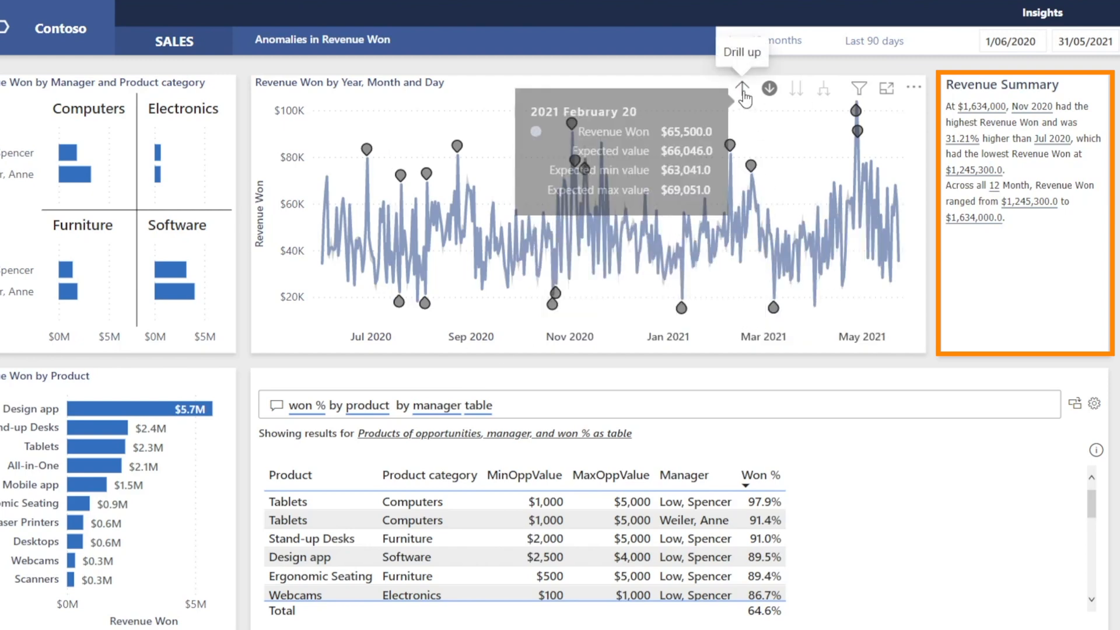
# Step: Drill the anomaly chart up to monthly Revenue Won with its expected range
pyautogui.click(742, 89)
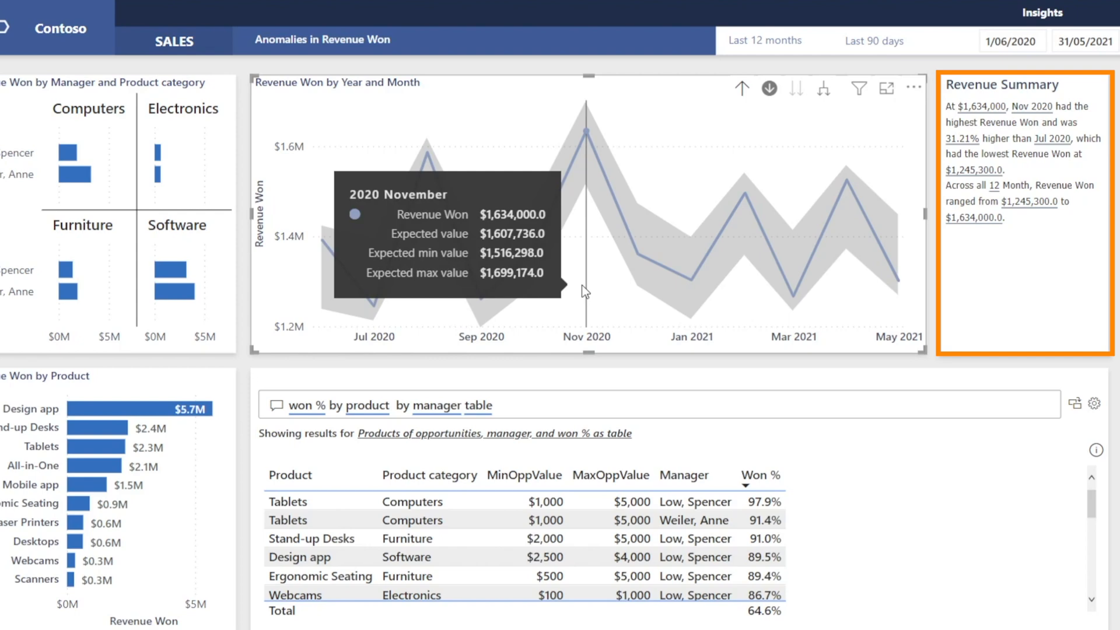
pyautogui.moveTo(374, 314)
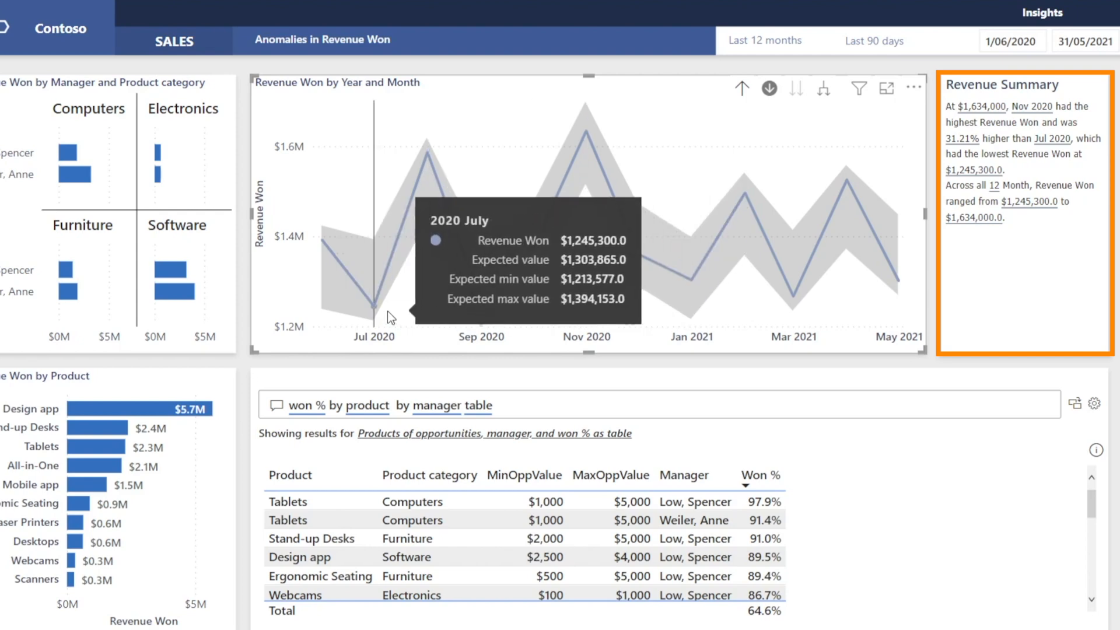
pyautogui.moveTo(861, 168)
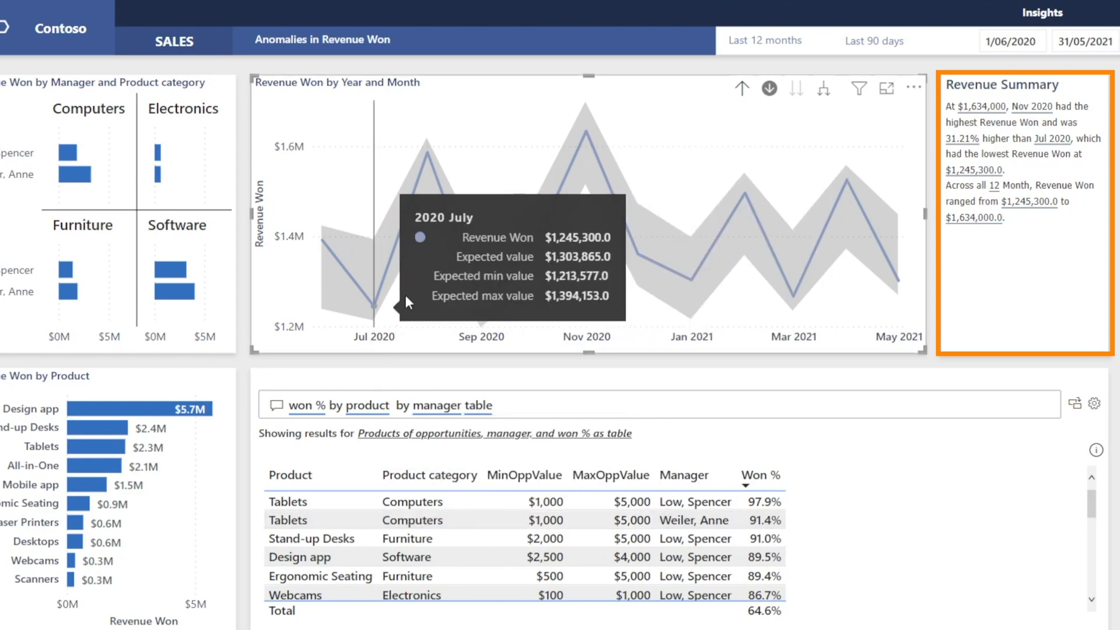
pyautogui.moveTo(1034, 308)
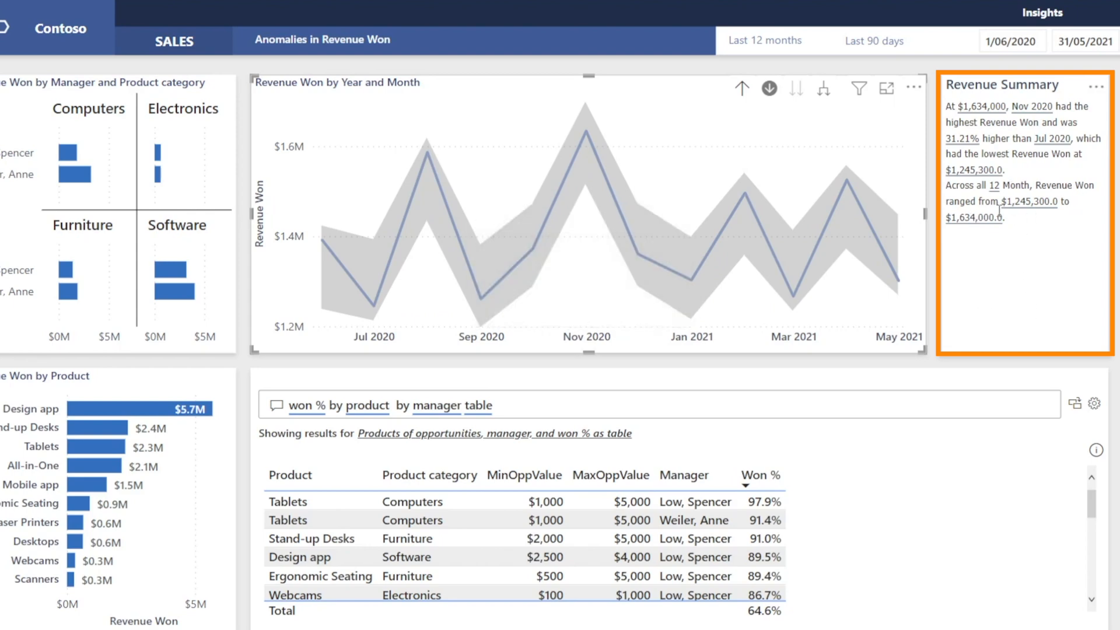
pyautogui.moveTo(997, 237)
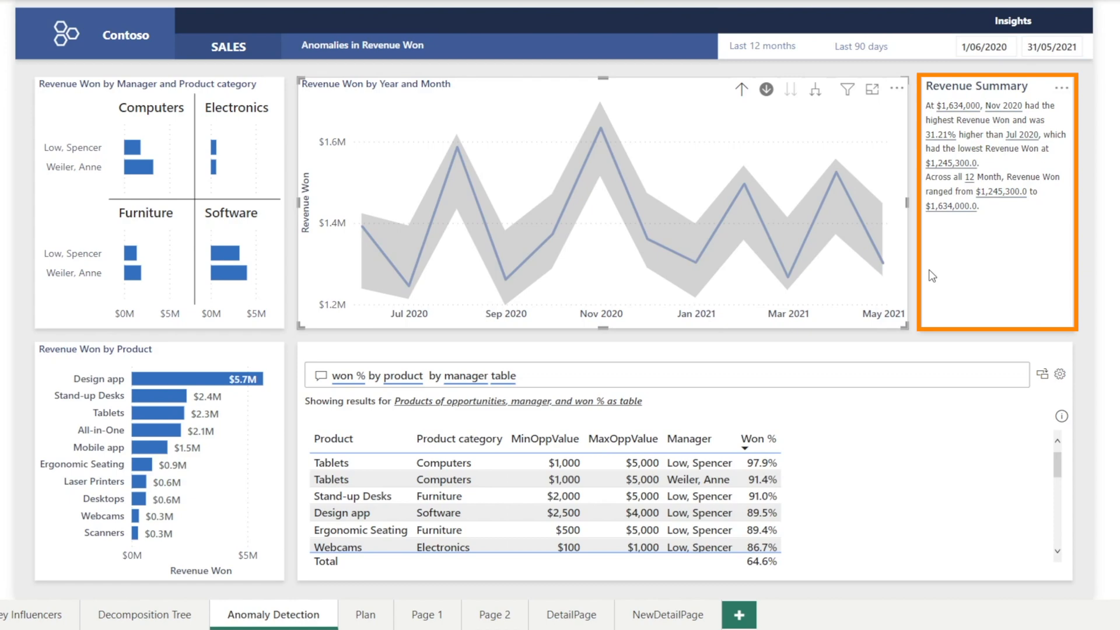
pyautogui.moveTo(991, 287)
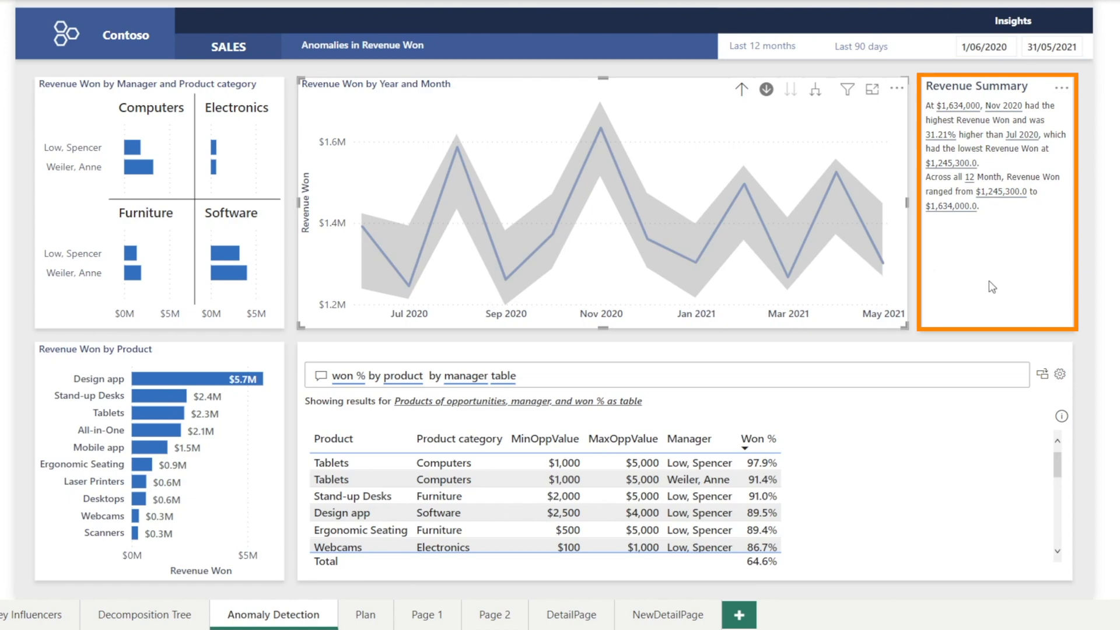
# Step: Select and clear the first manager, then cross-filter the page to the Tablets product
pyautogui.click(71, 147)
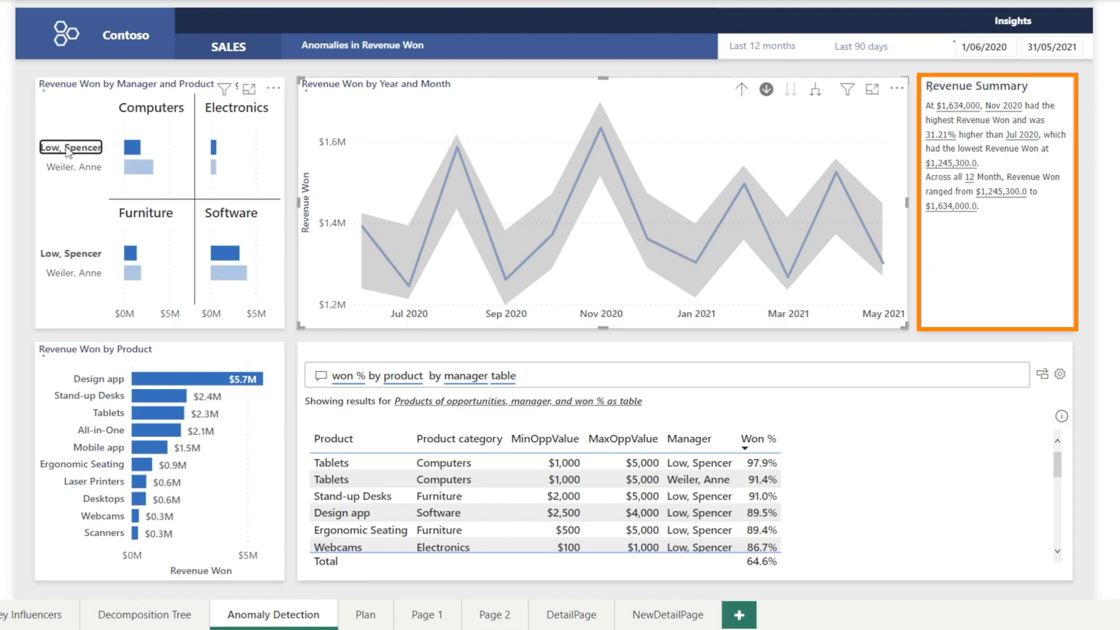
pyautogui.click(70, 148)
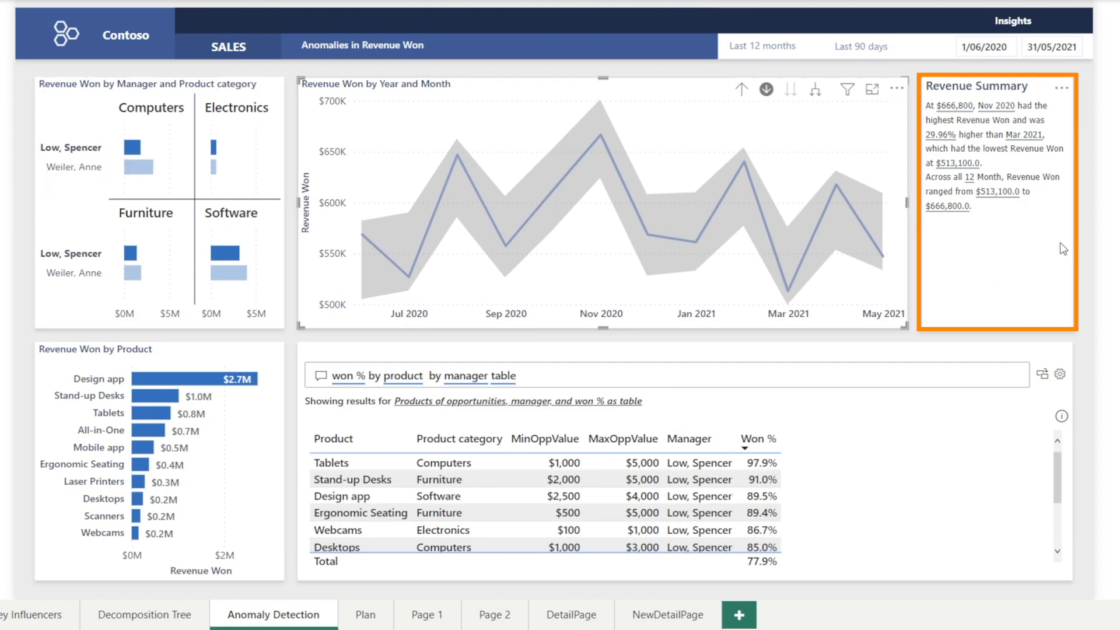
pyautogui.moveTo(70, 171)
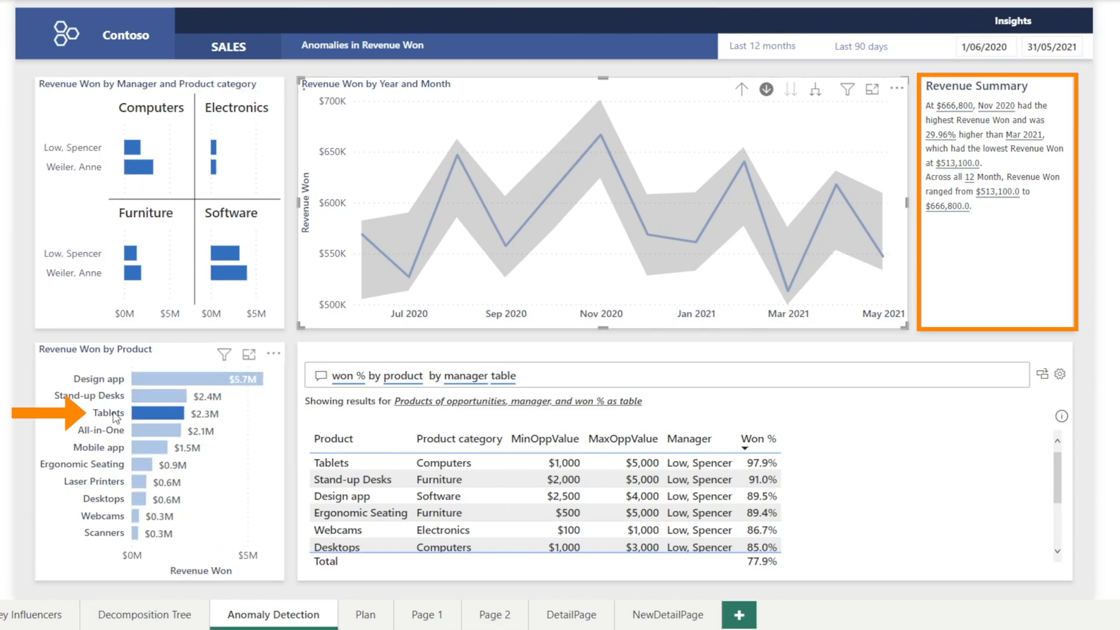
pyautogui.click(108, 413)
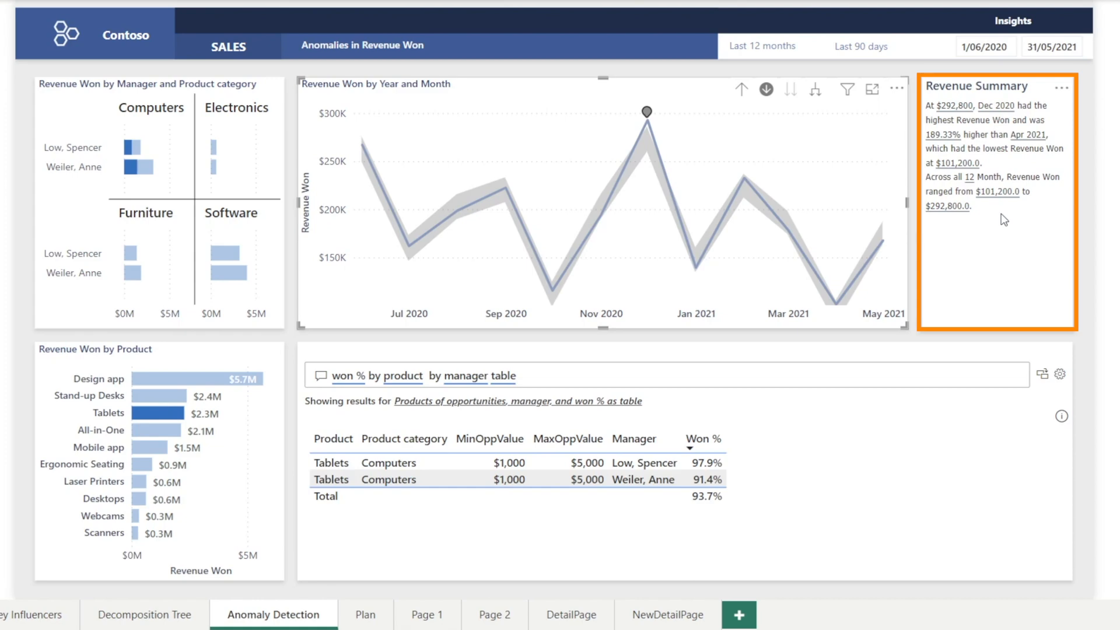
pyautogui.moveTo(1040, 251)
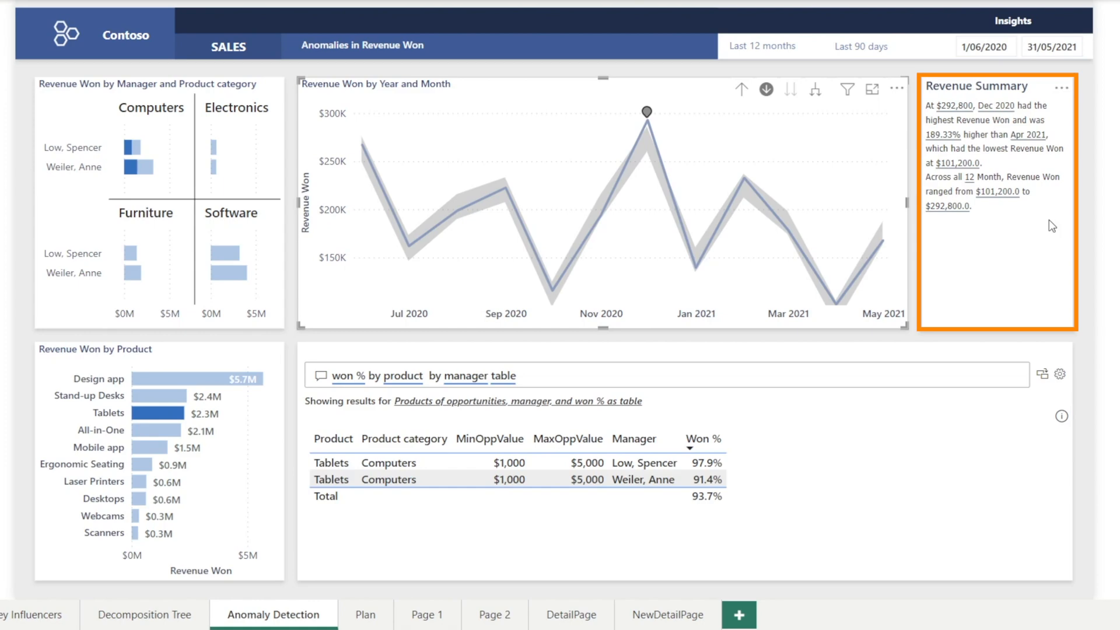
pyautogui.moveTo(1014, 270)
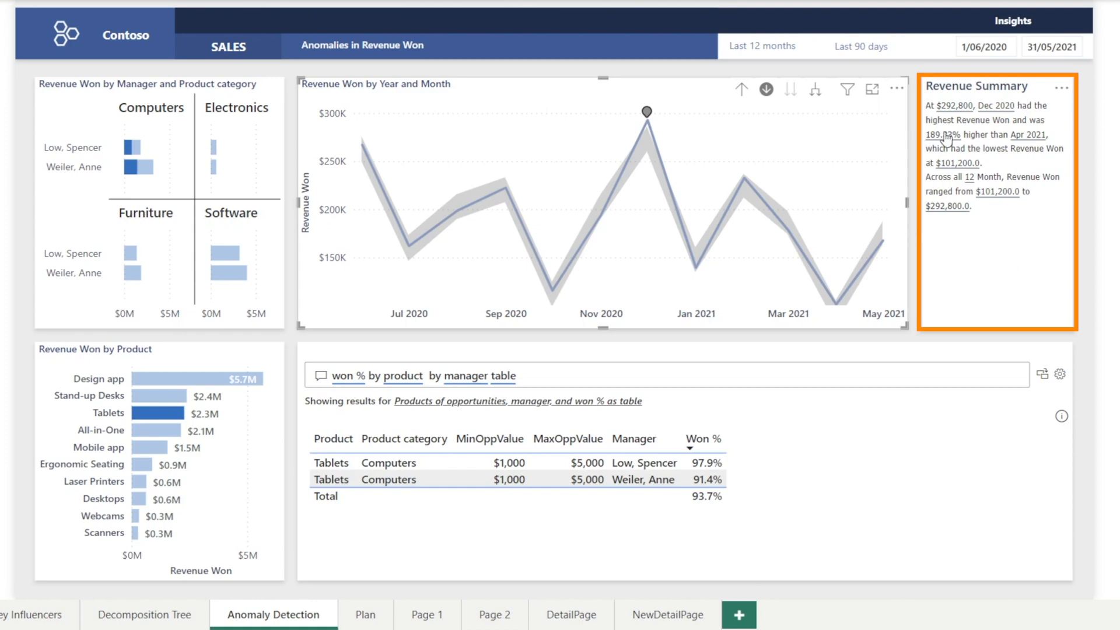
# Step: Format the narrative's percentage to one decimal and the minimum revenue value with no decimals
pyautogui.click(943, 136)
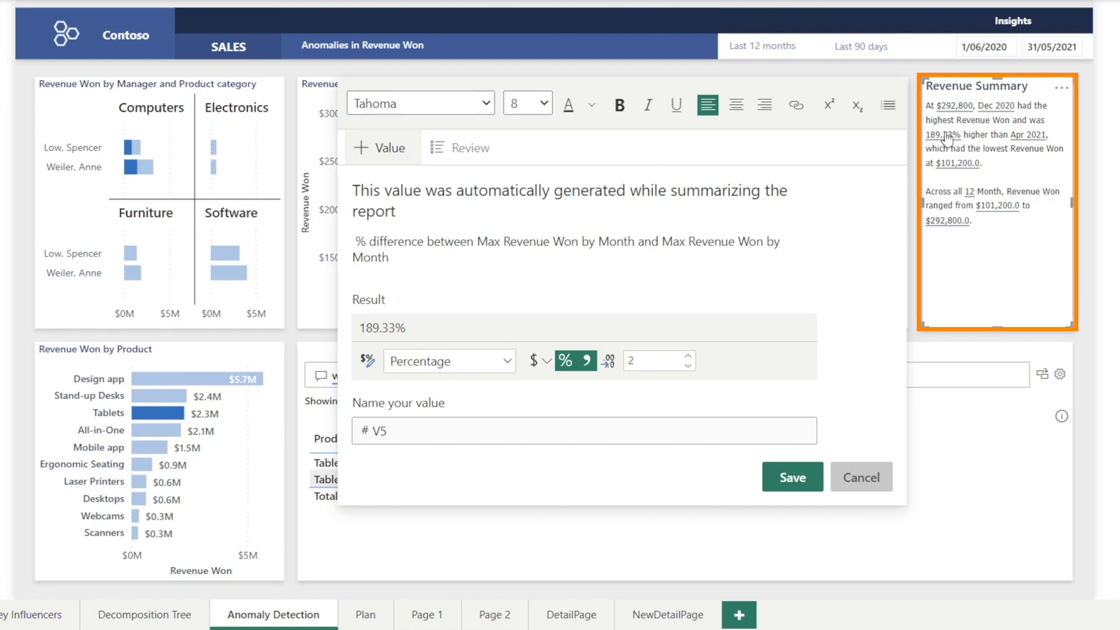
pyautogui.moveTo(627, 361)
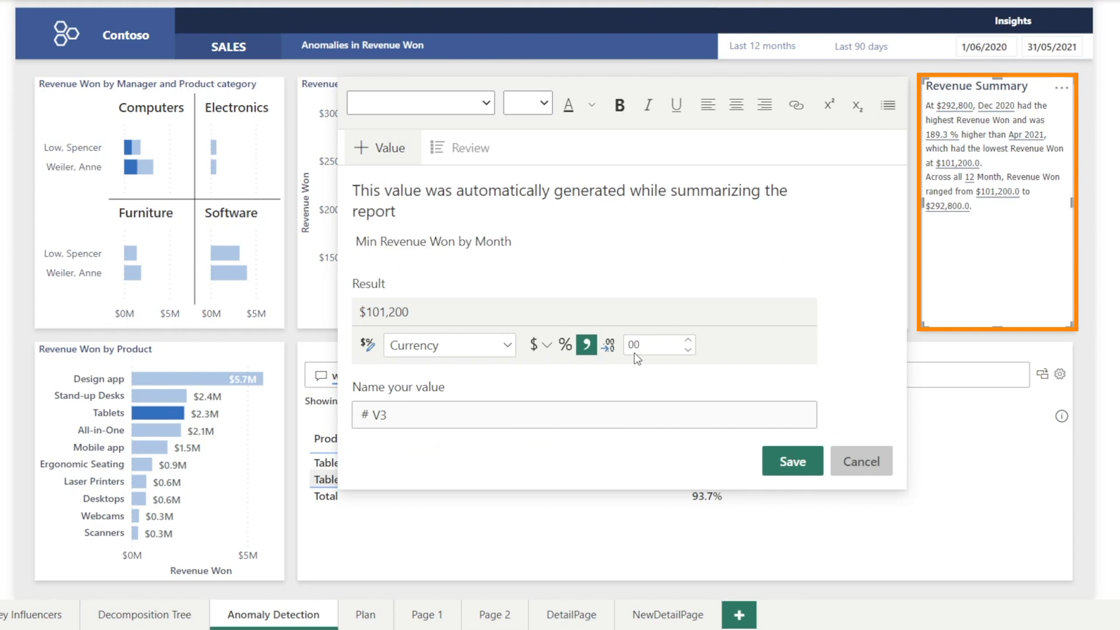
pyautogui.click(650, 346)
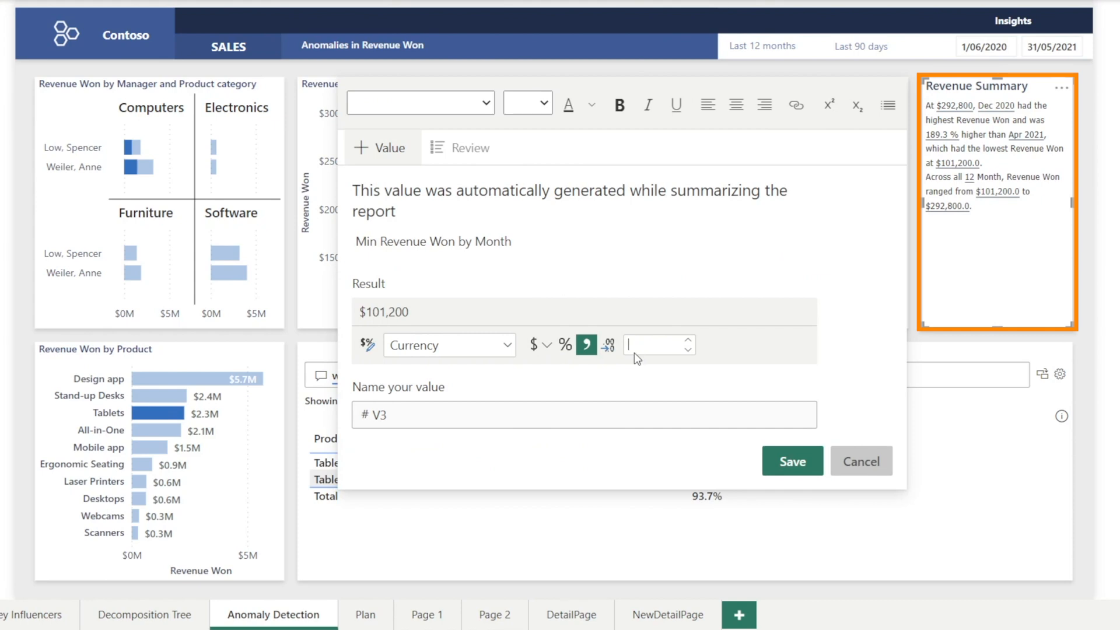
pyautogui.click(860, 461)
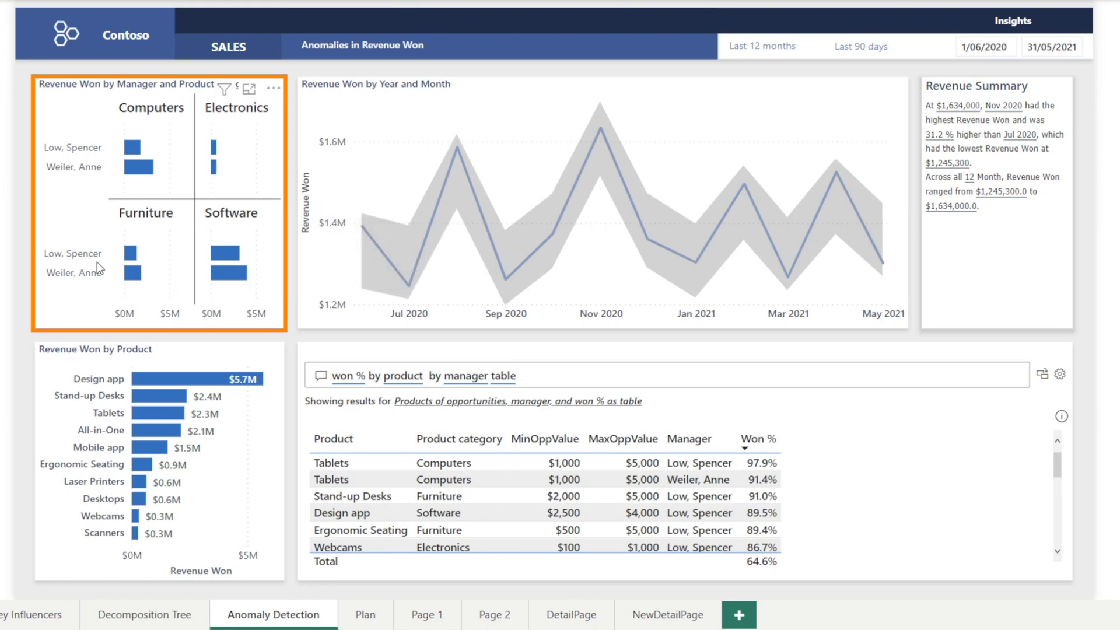
# Step: Cross-filter the page by the second manager, then by the first manager's Software revenue
pyautogui.click(71, 253)
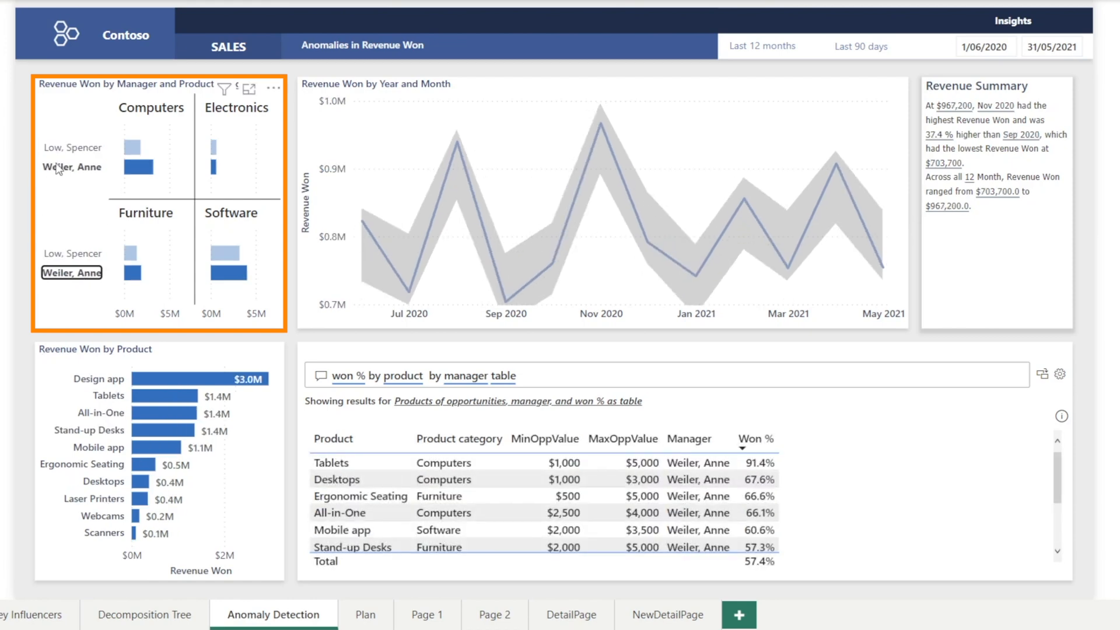
pyautogui.click(71, 147)
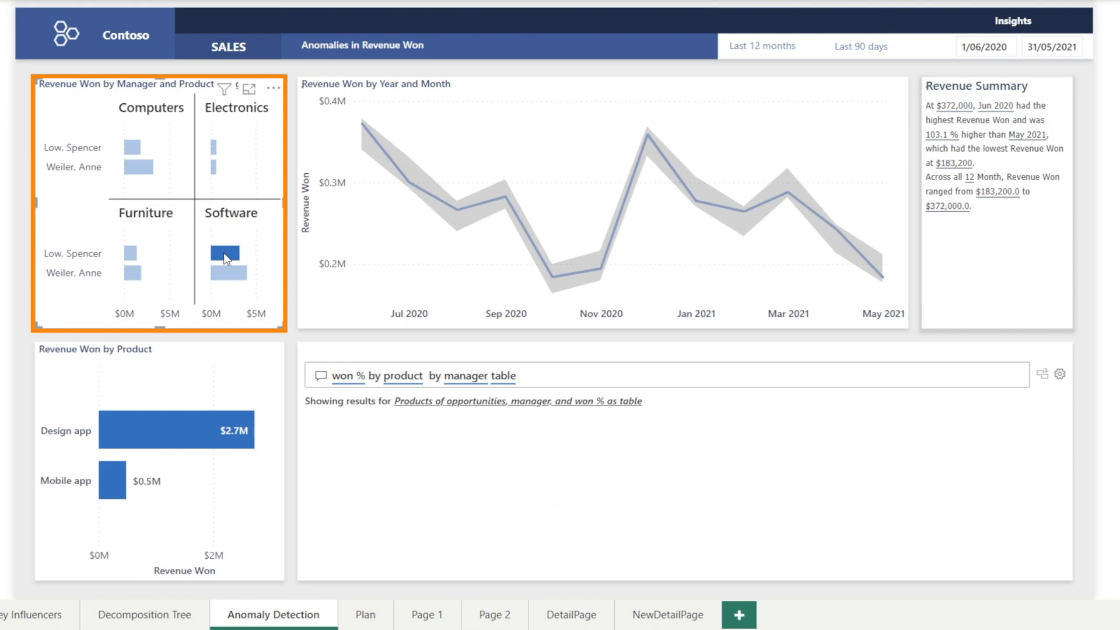
pyautogui.click(224, 259)
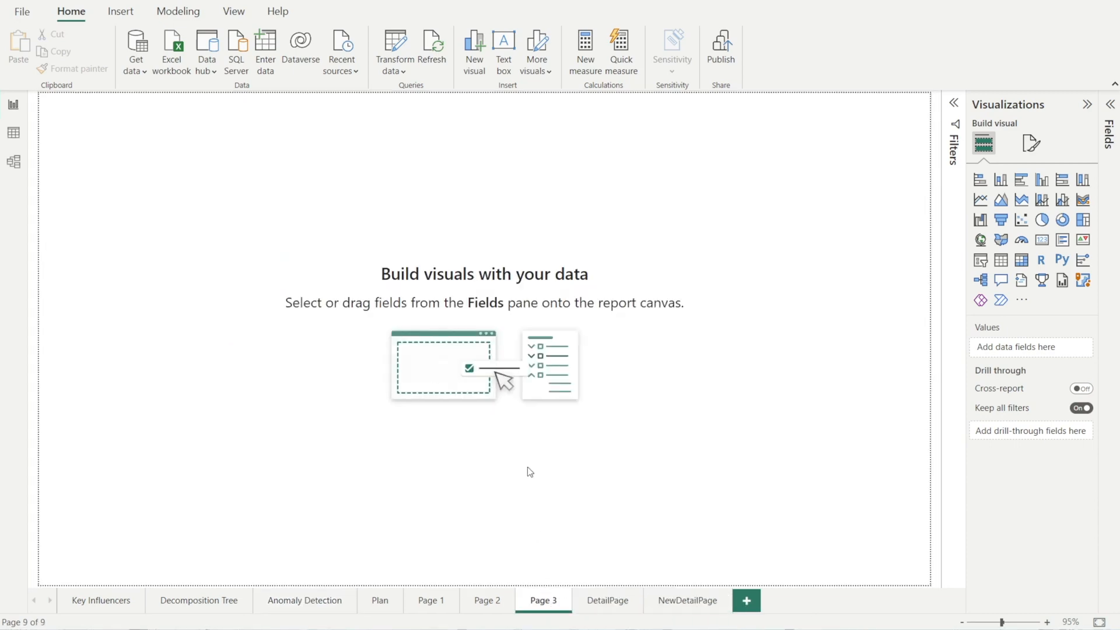
pyautogui.moveTo(751, 462)
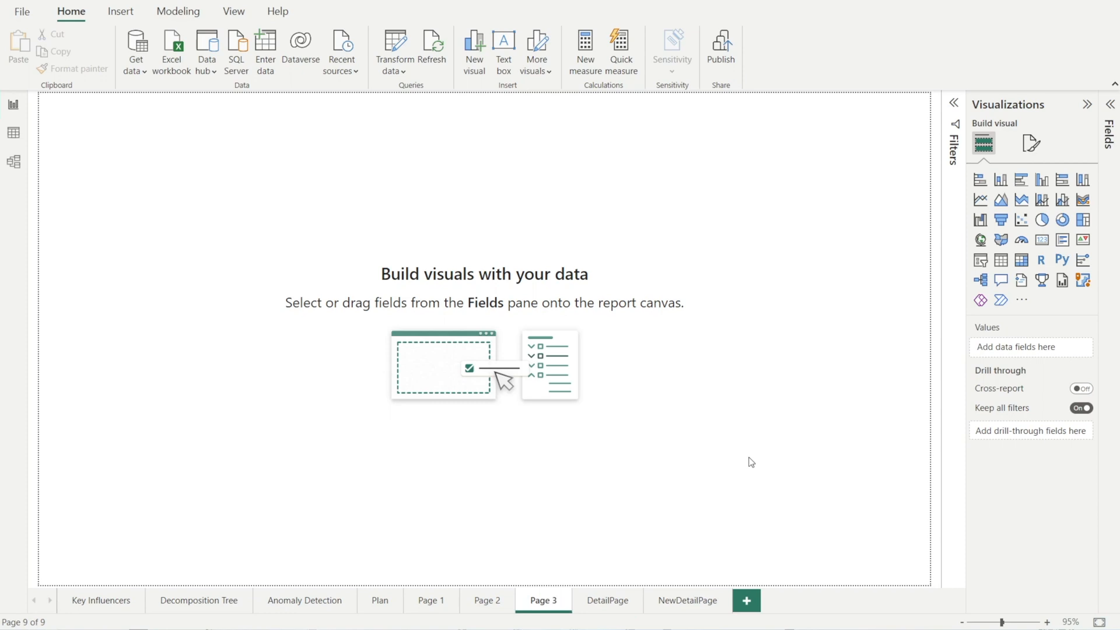
# Step: Add a Q&A visual, widen it across the lower canvas and focus its question box
pyautogui.click(1002, 280)
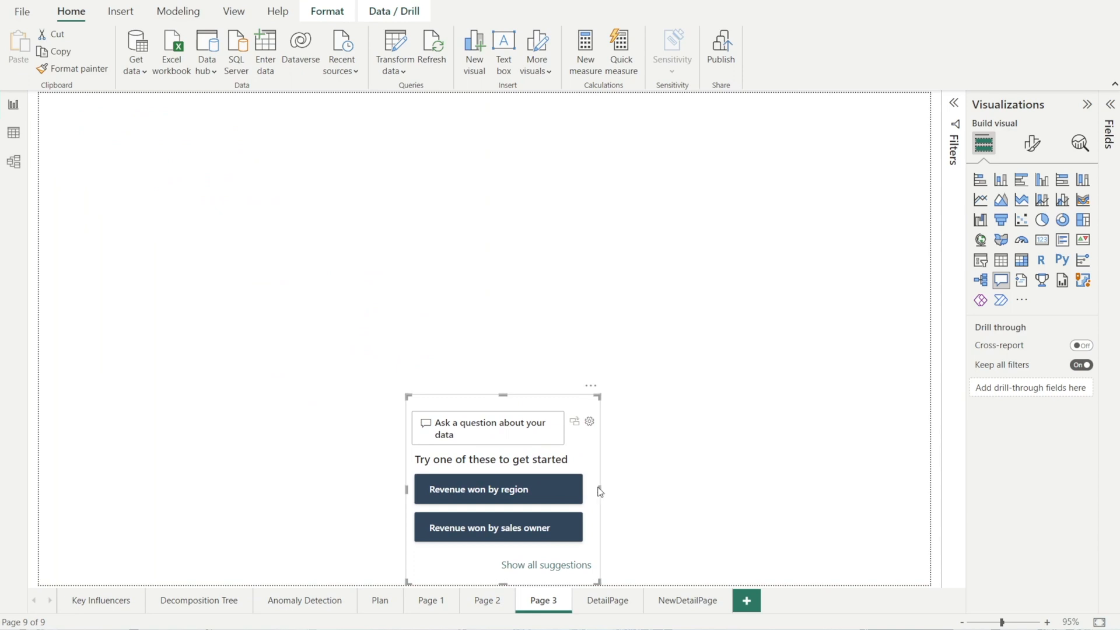
pyautogui.moveTo(599, 491); pyautogui.dragTo(917, 491)
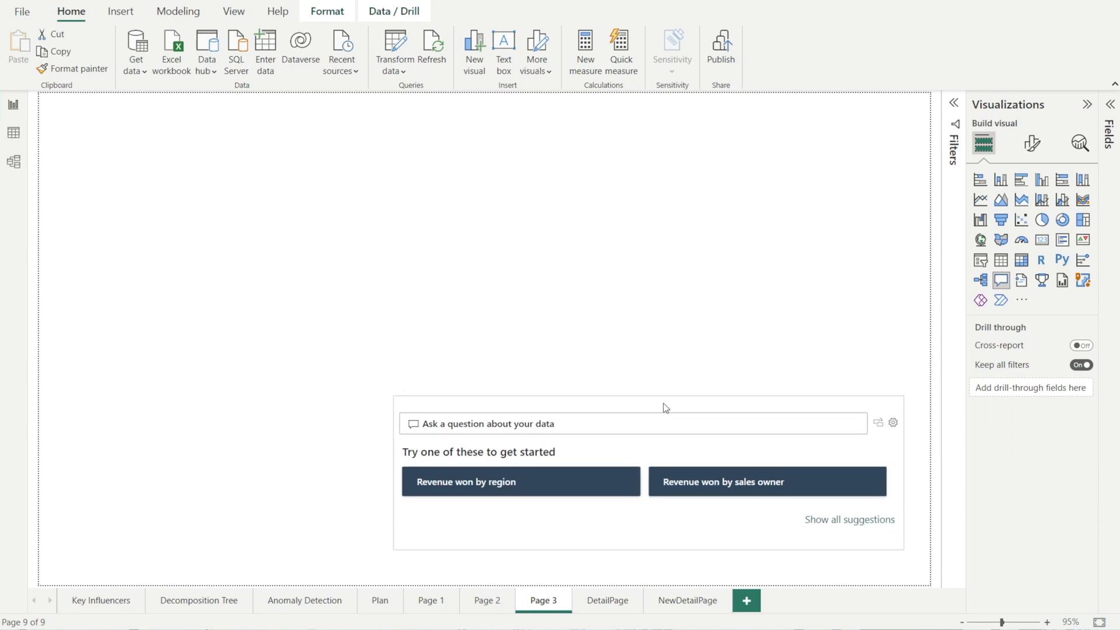
pyautogui.click(550, 422)
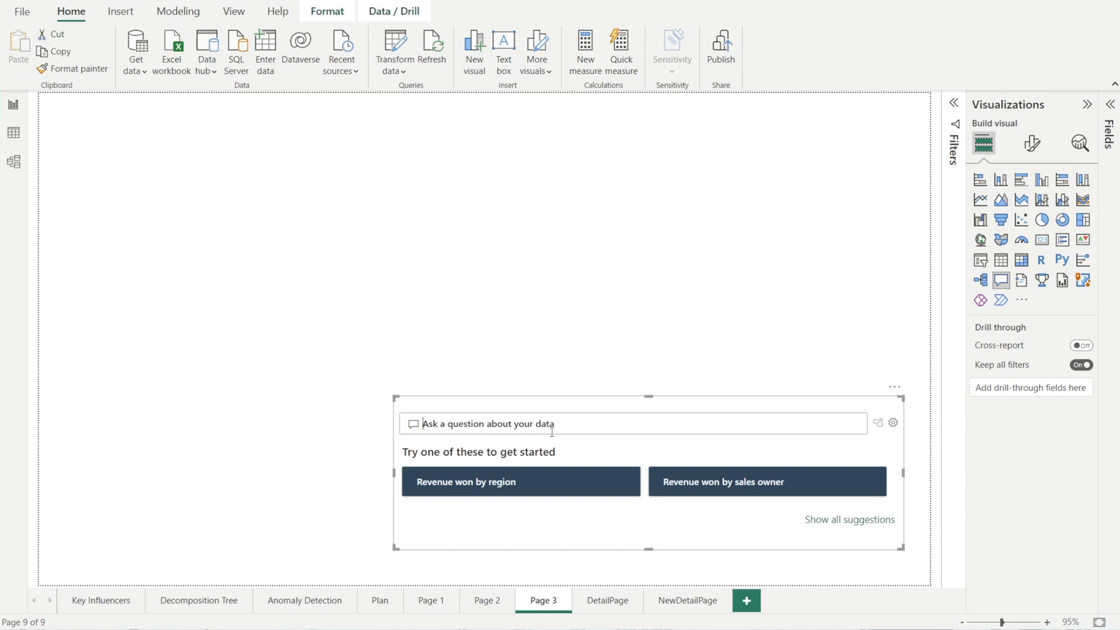
pyautogui.write('w')
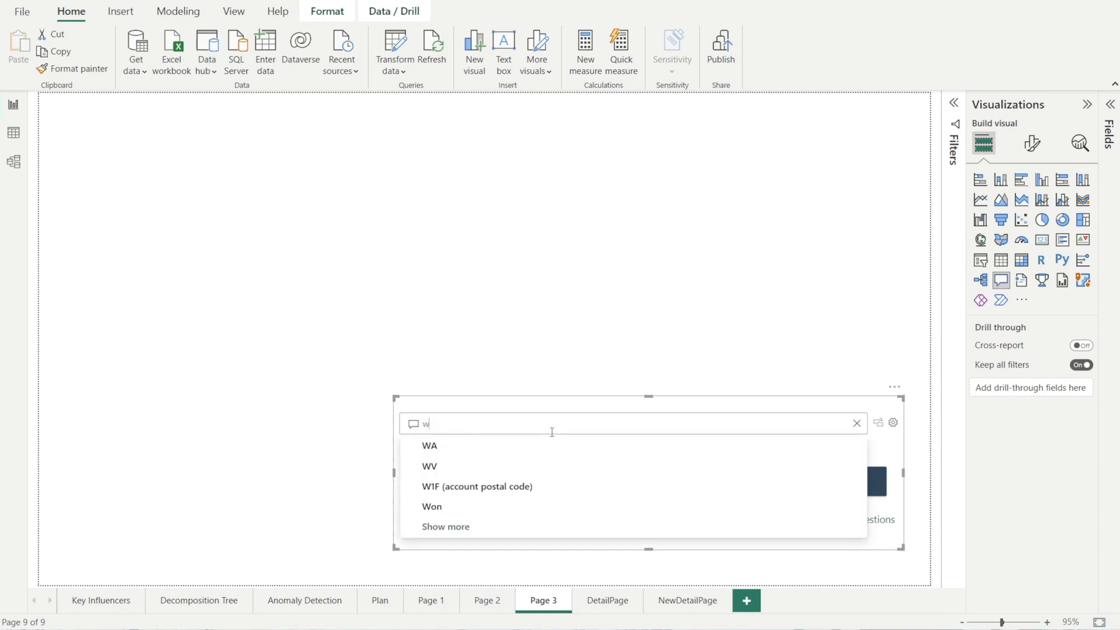
pyautogui.write('on% by manager')
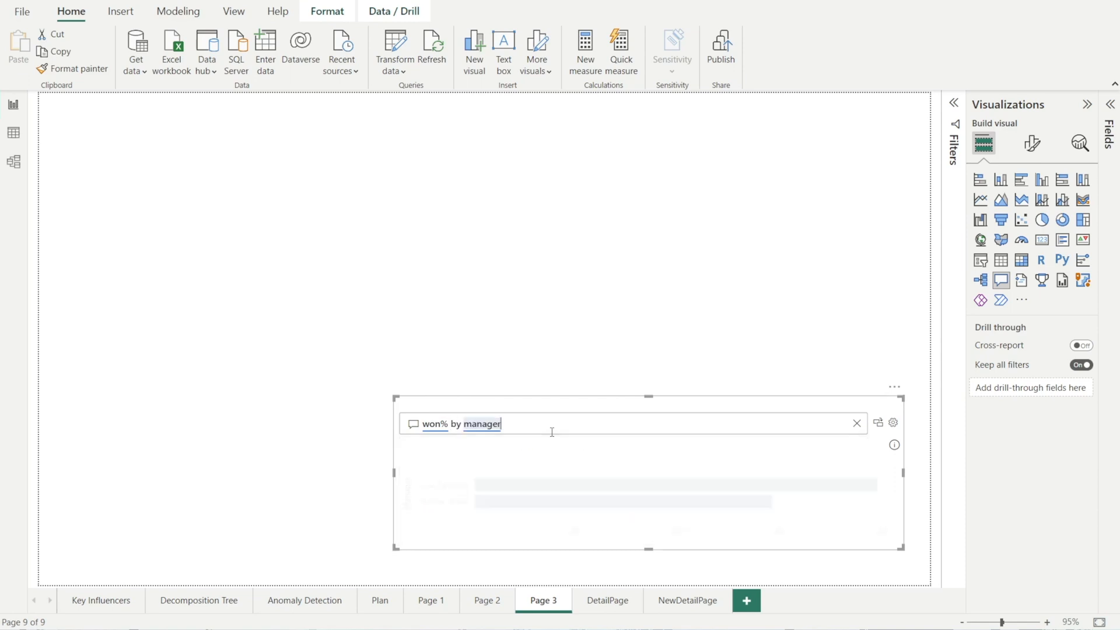
pyautogui.click(549, 423)
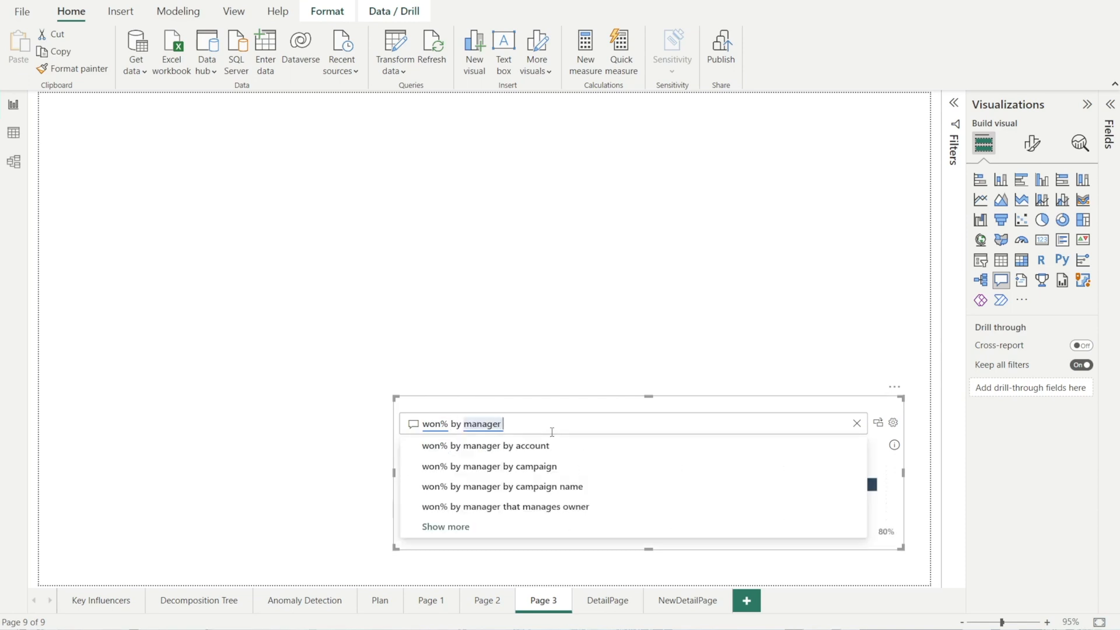
pyautogui.write('with line chart')
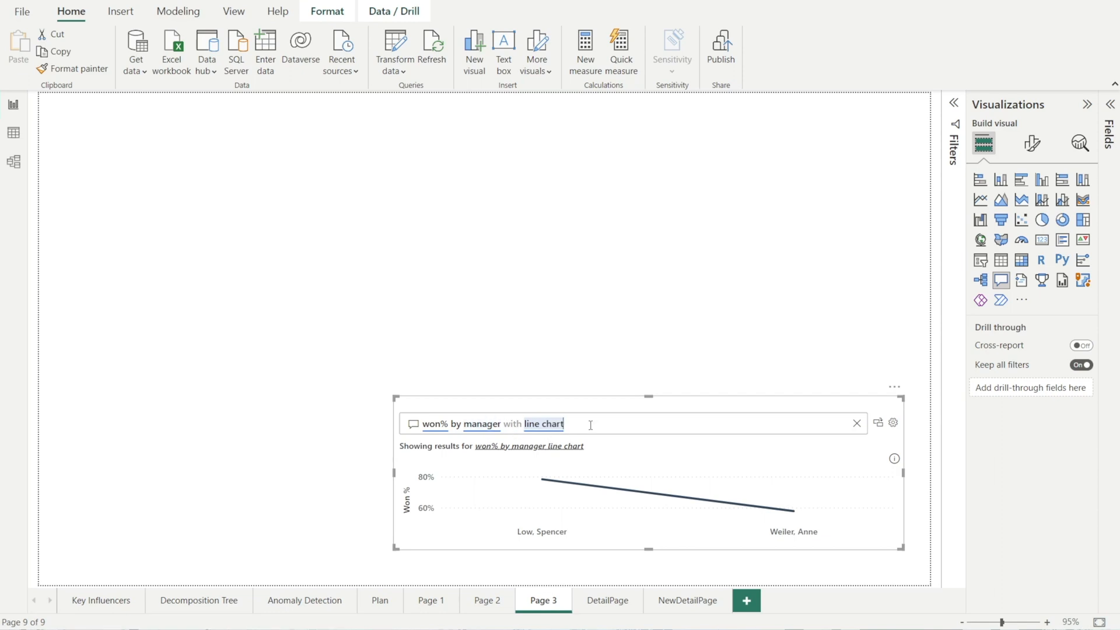
pyautogui.write('by month')
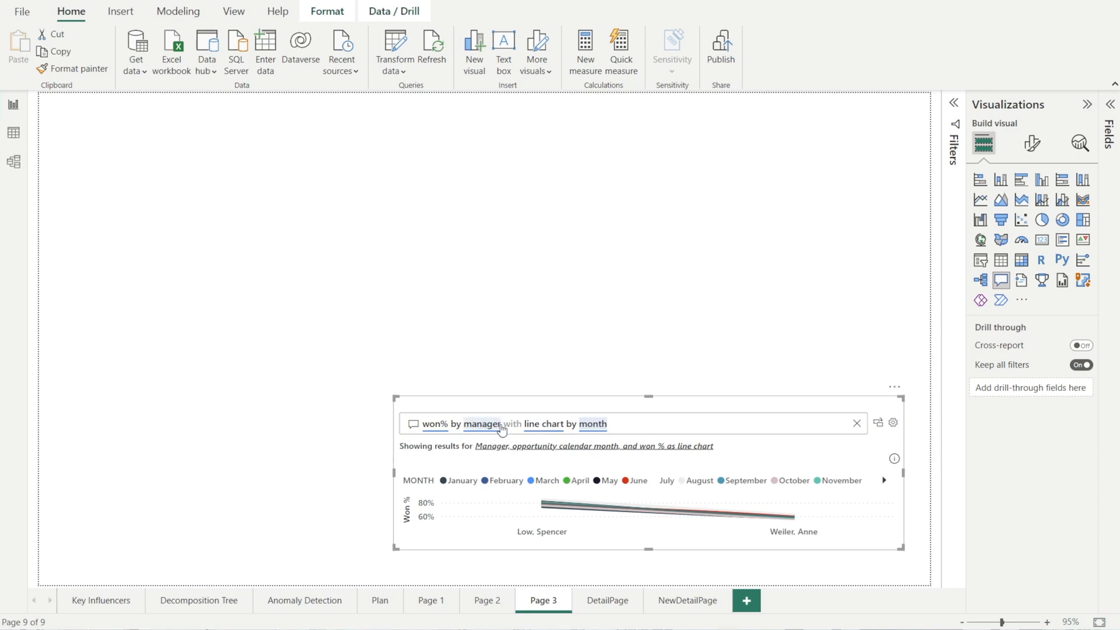
pyautogui.doubleClick(479, 423)
pyautogui.write(' by manager')
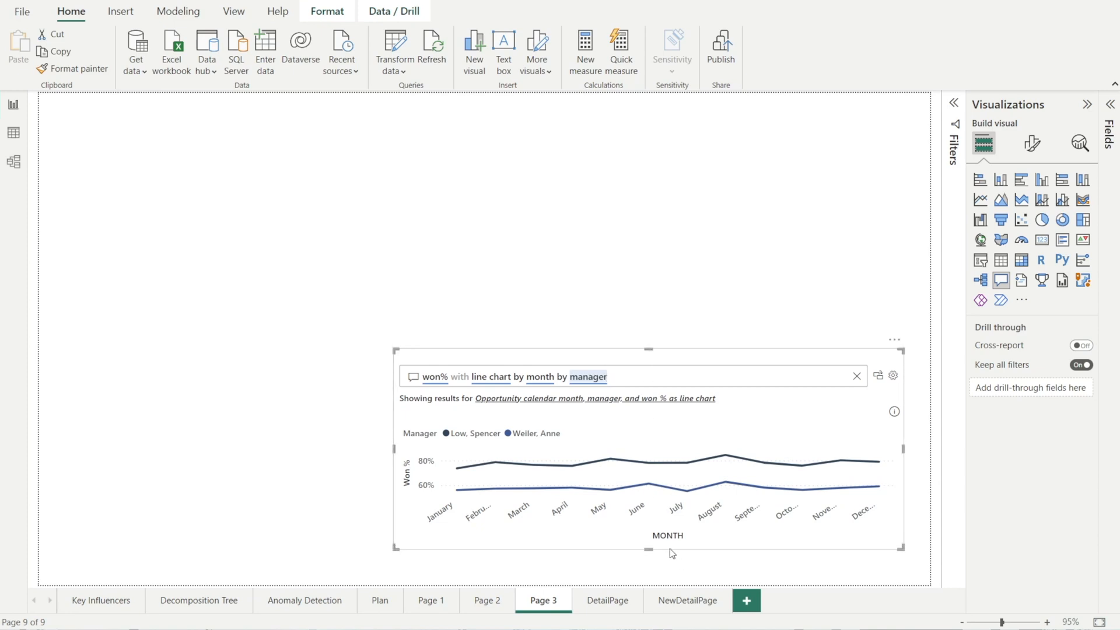
pyautogui.moveTo(52, 524)
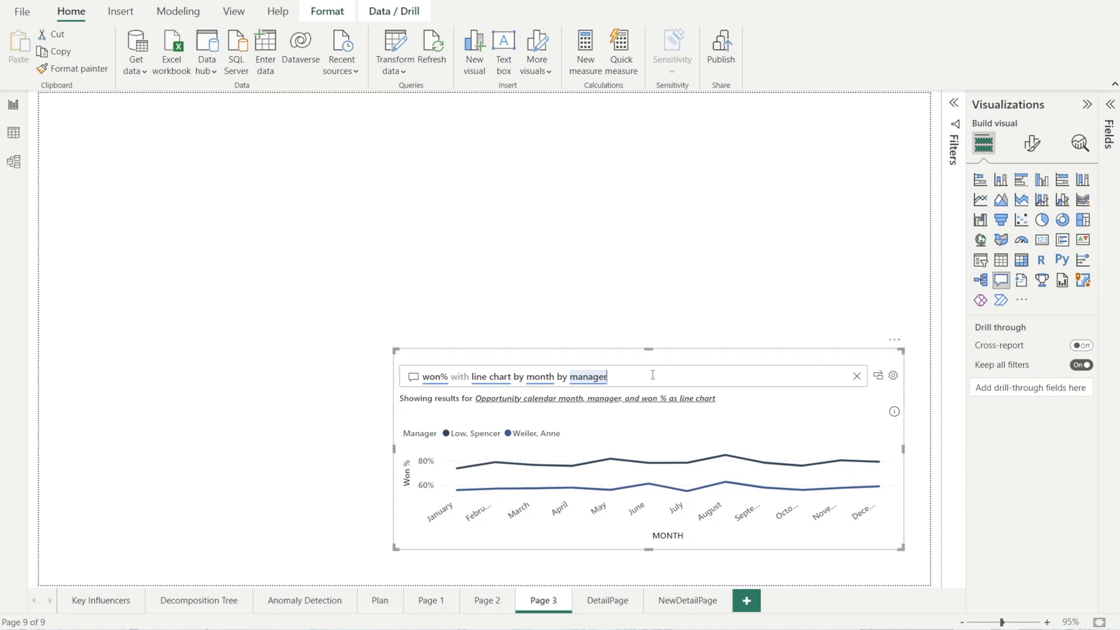
pyautogui.write('w')
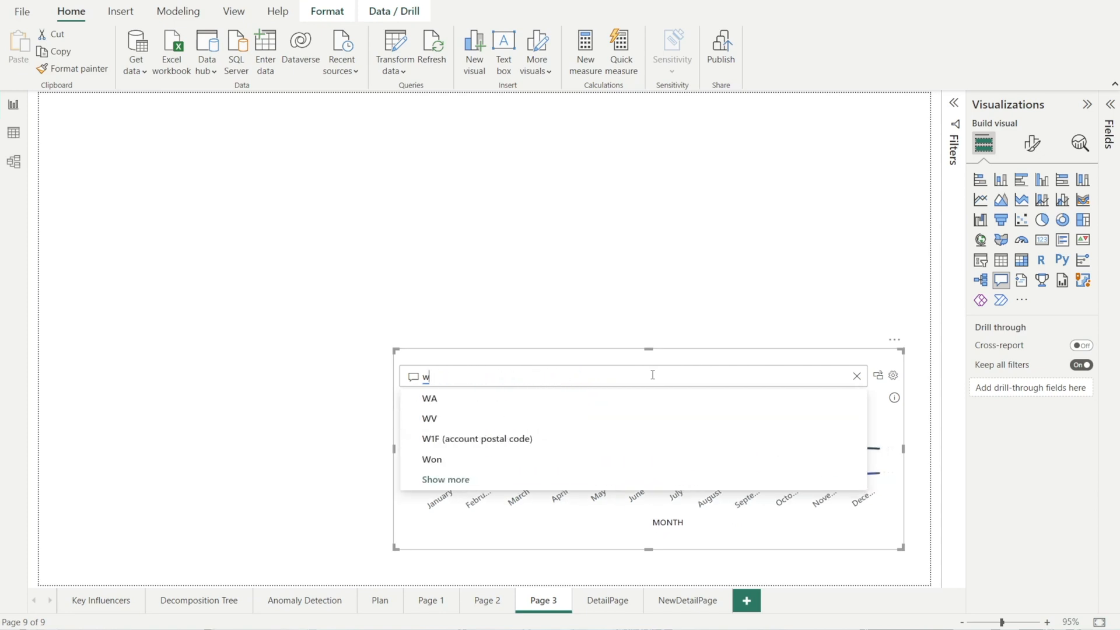
pyautogui.click(857, 376)
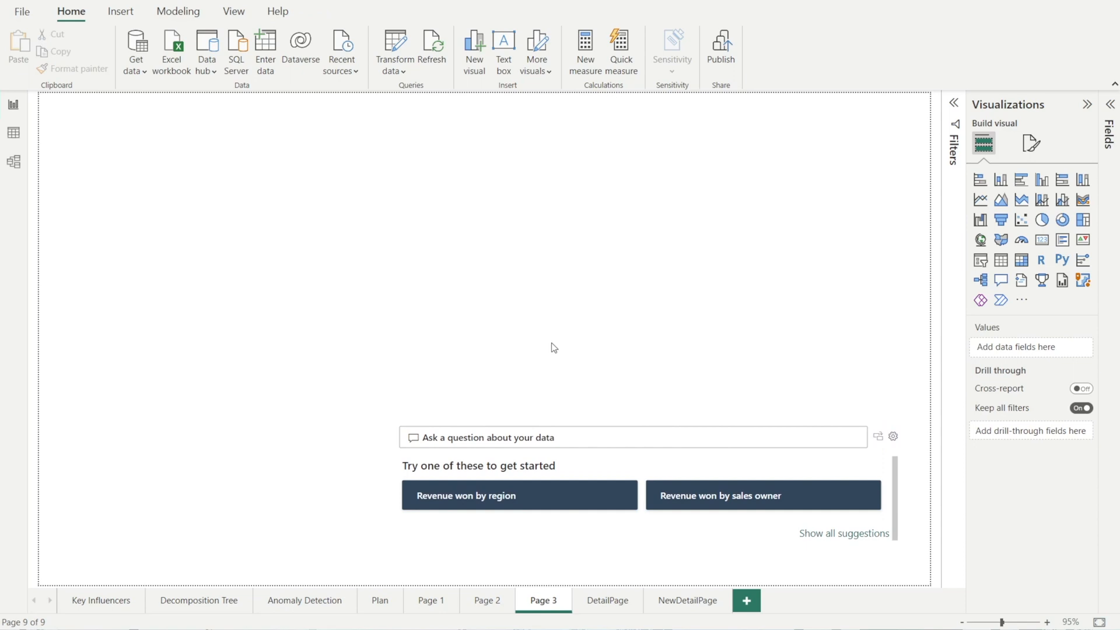
# Step: After checking the Anomaly Detection page, add a line chart at the upper centre of Page 3
pyautogui.click(304, 600)
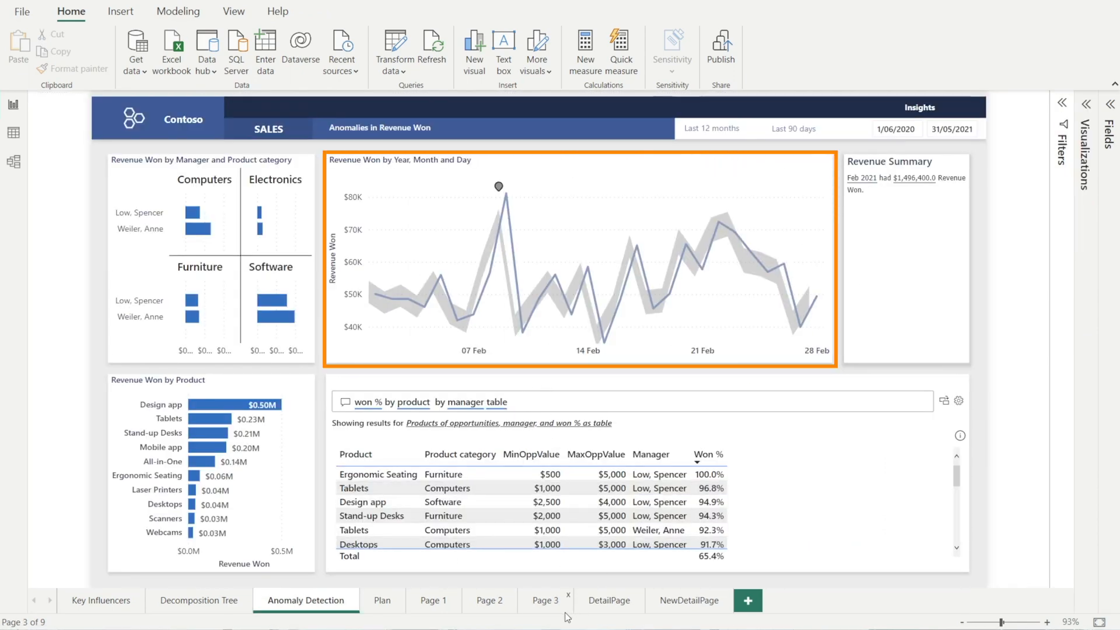
pyautogui.click(544, 599)
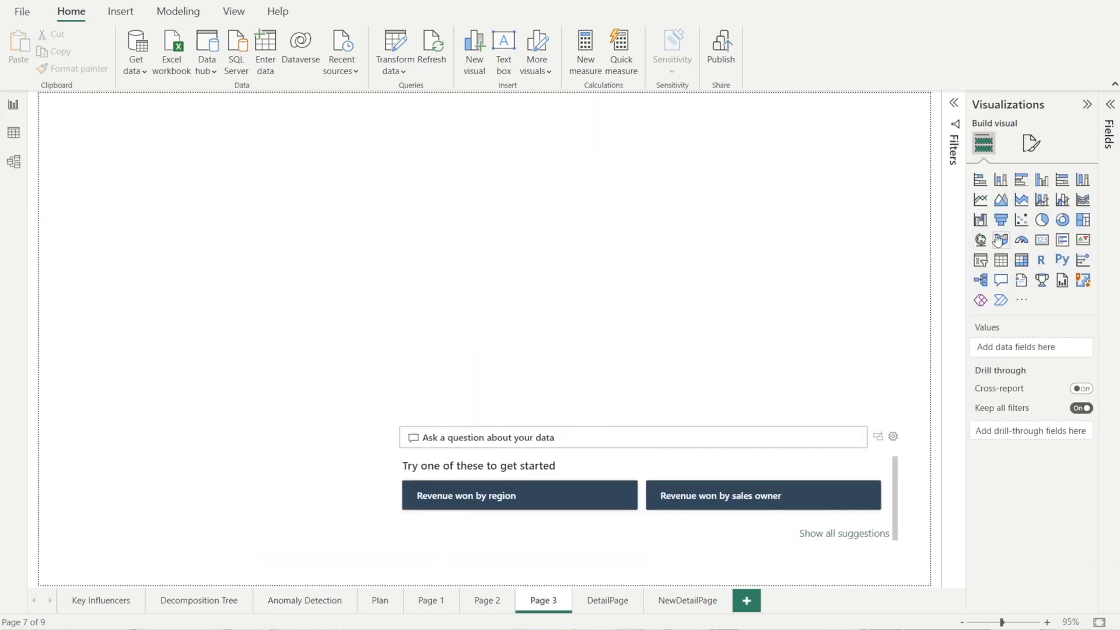
pyautogui.click(981, 199)
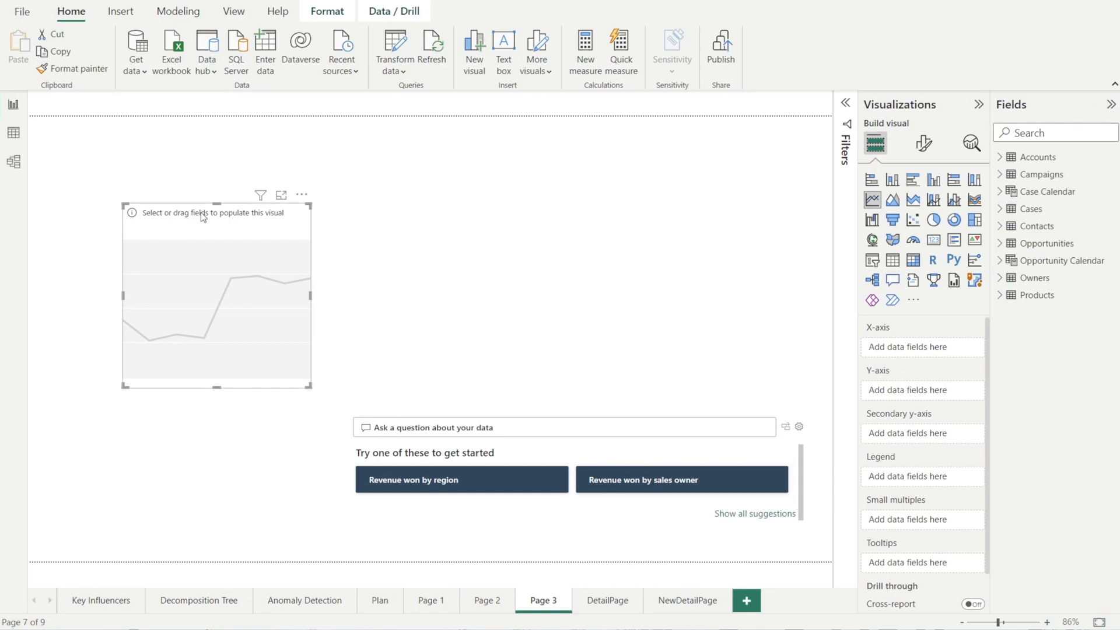
pyautogui.moveTo(217, 293); pyautogui.dragTo(447, 265)
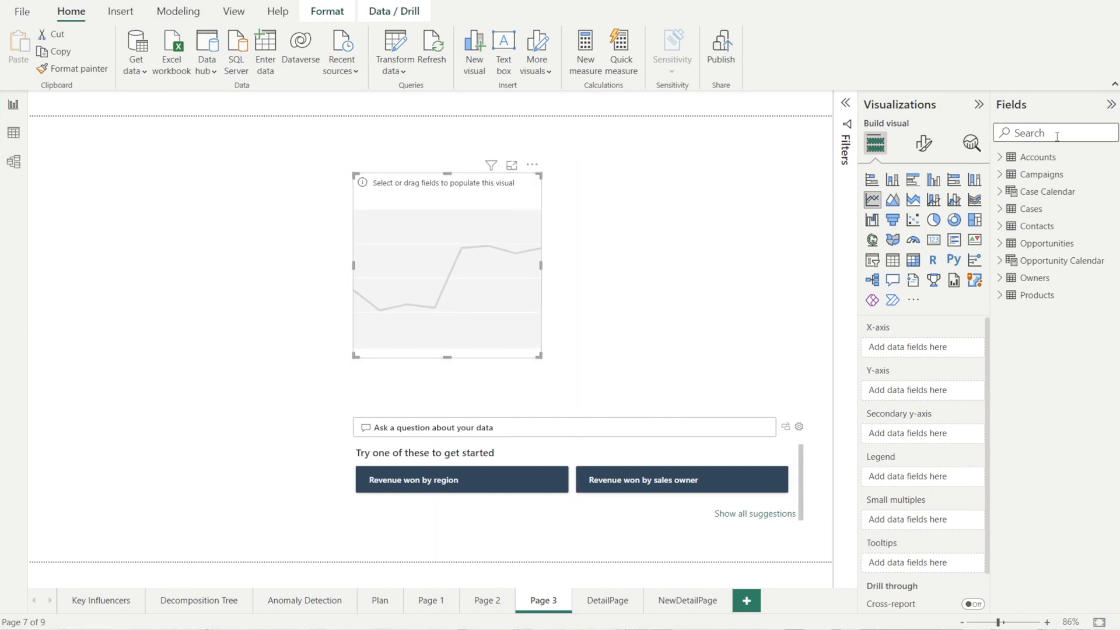
# Step: Plot Revenue Won over the Opportunity Calendar Date hierarchy on the line chart
pyautogui.write('date')
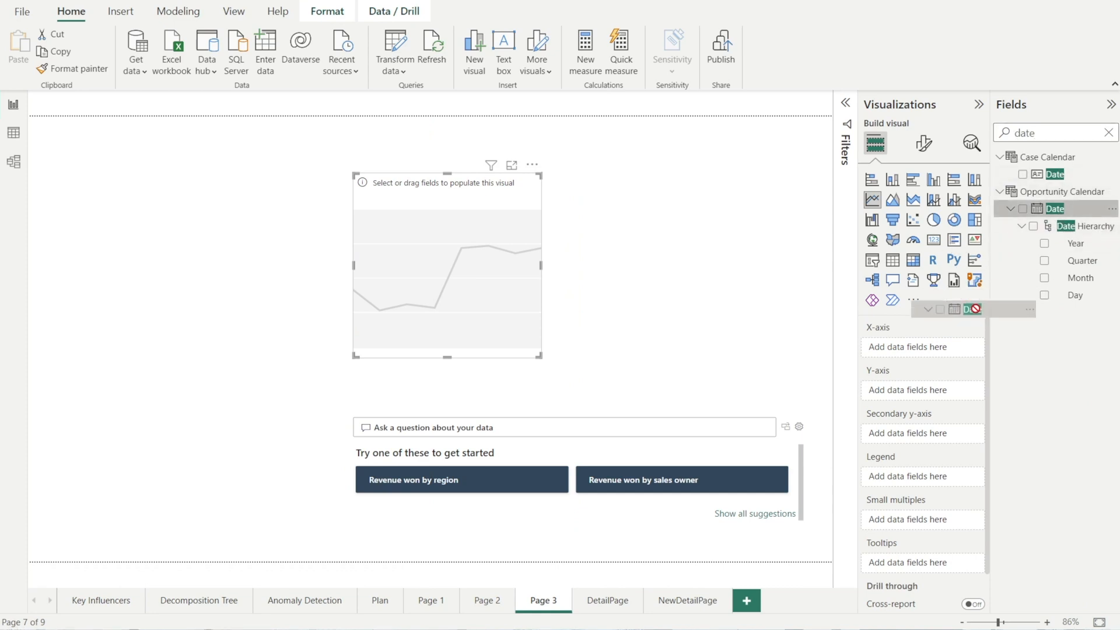
pyautogui.click(1022, 207)
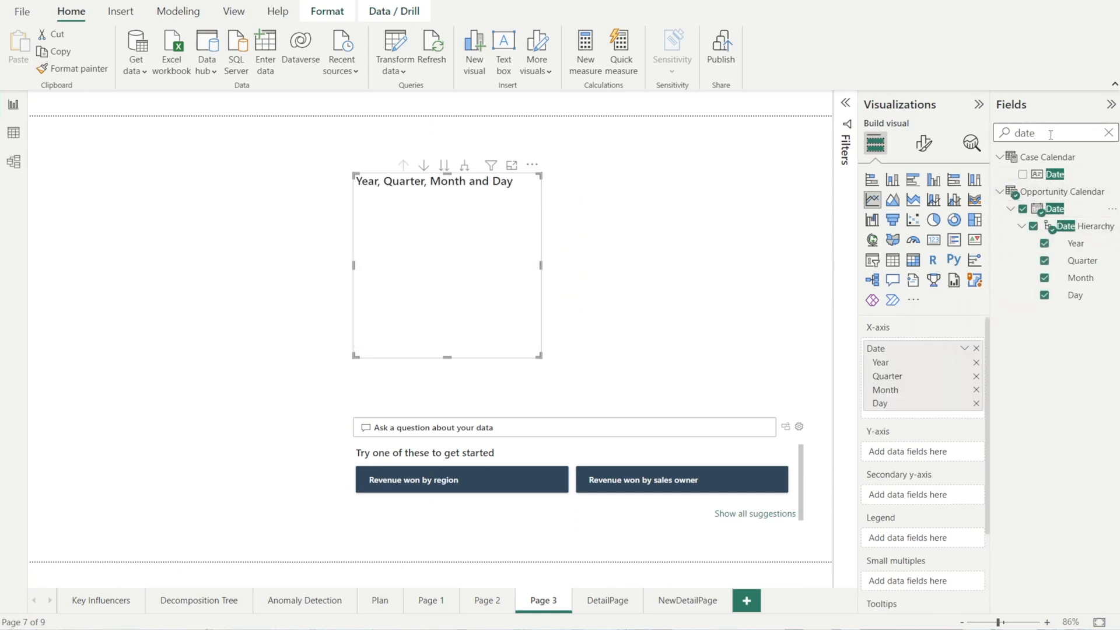
pyautogui.write('revenue')
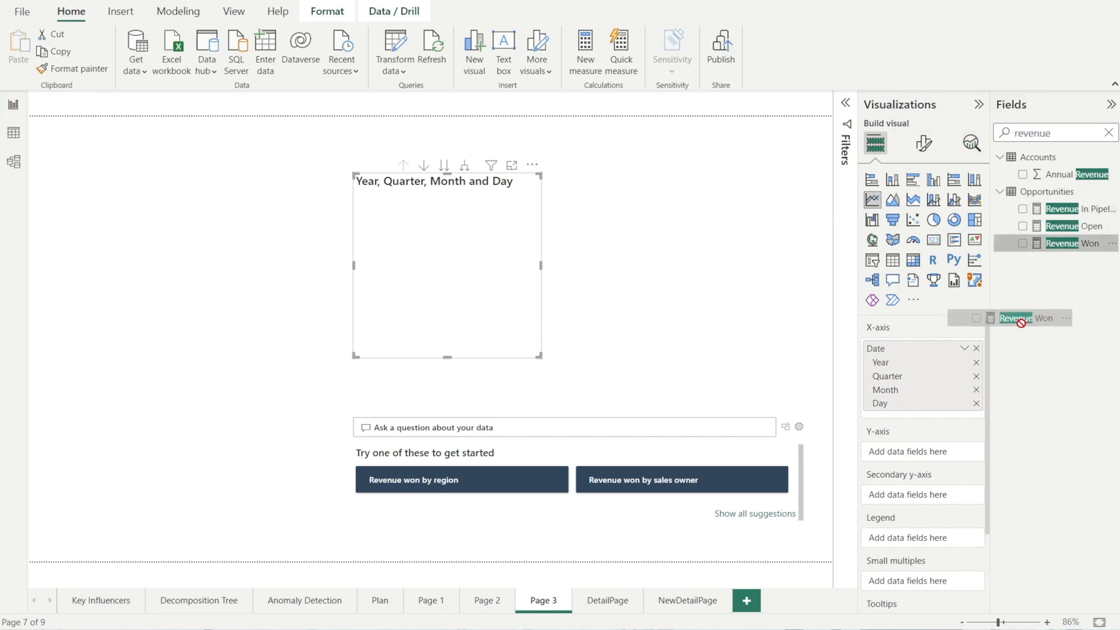
pyautogui.click(1022, 243)
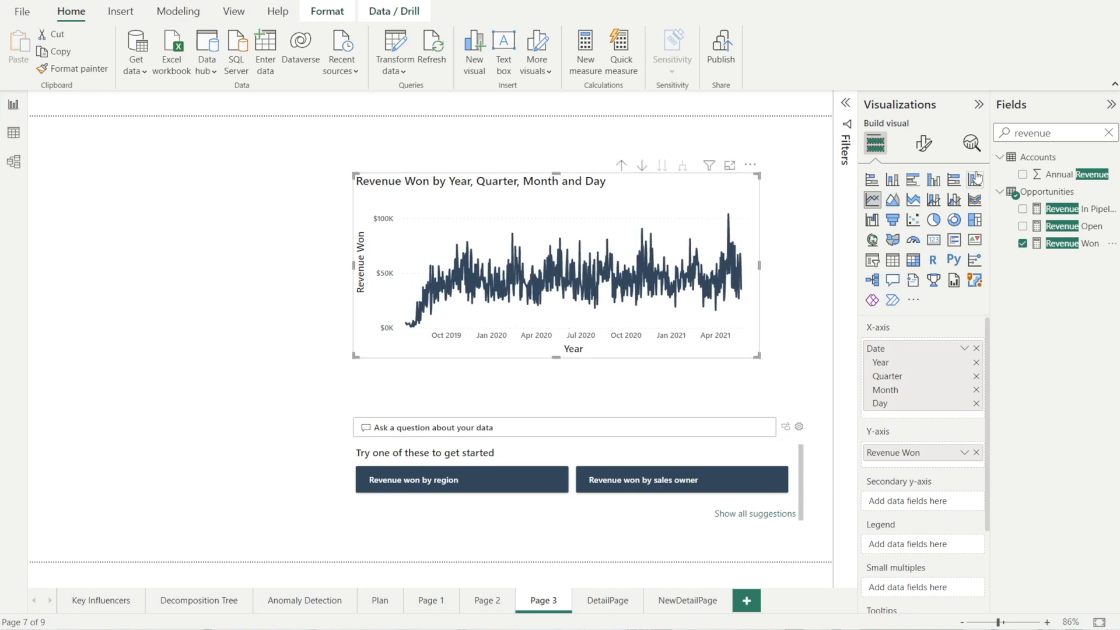
pyautogui.click(970, 144)
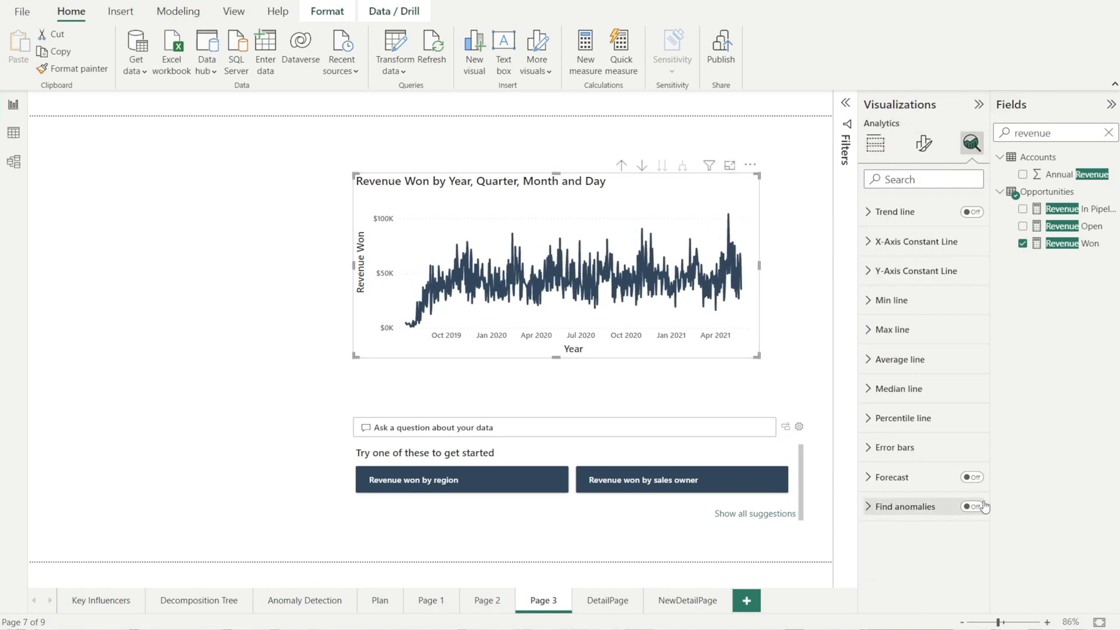
# Step: Turn on Find anomalies for the chart and drill it up from days to months
pyautogui.click(972, 507)
pyautogui.write('90')
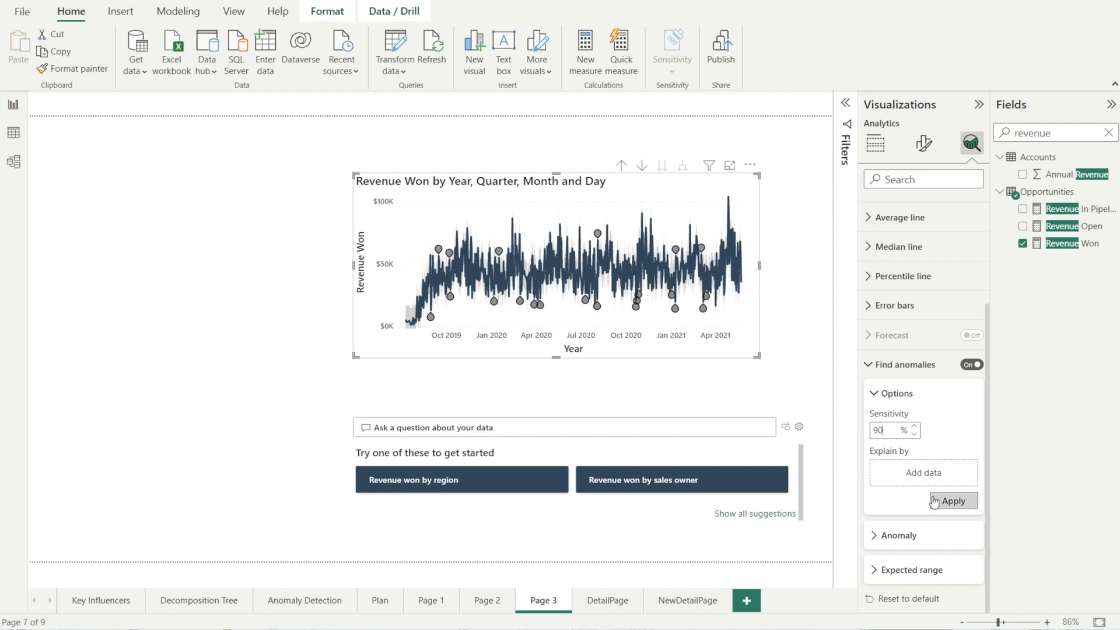
pyautogui.click(952, 501)
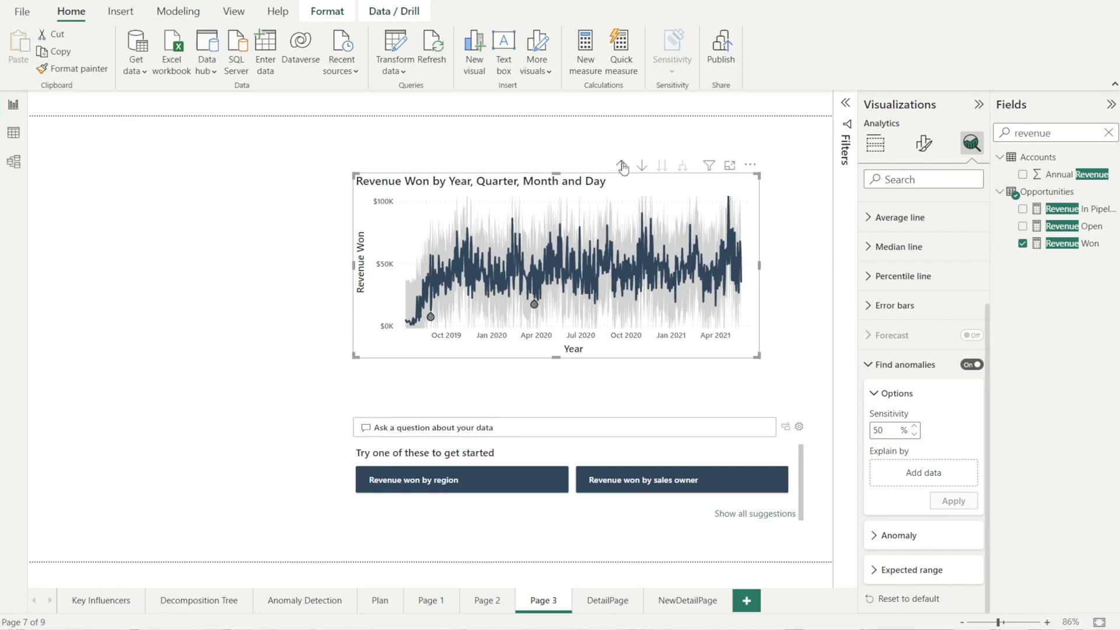
pyautogui.click(620, 165)
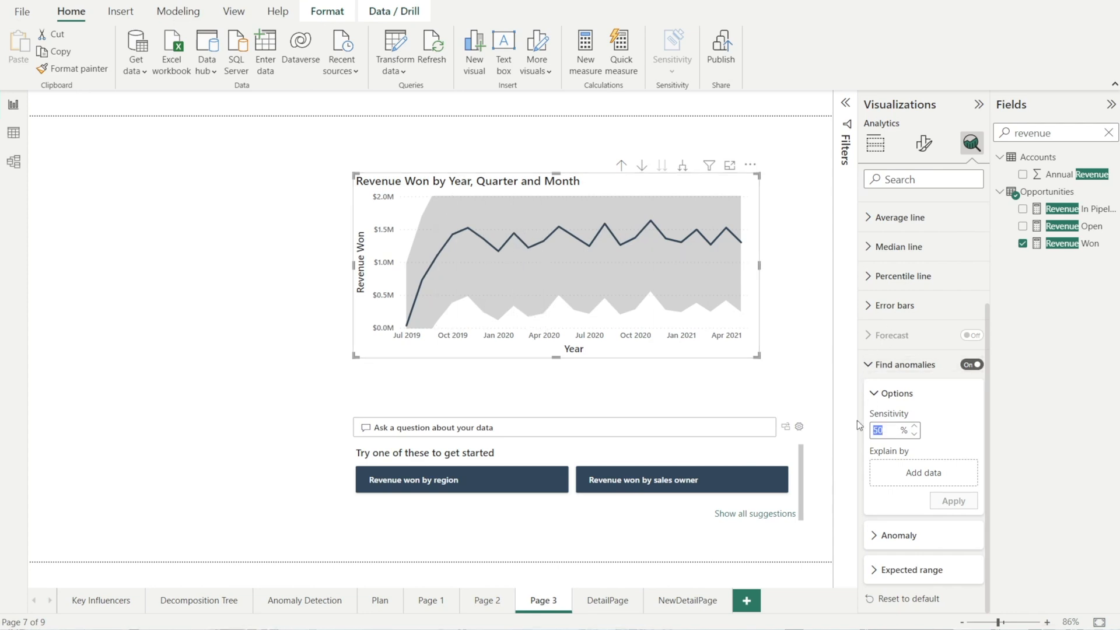
# Step: Set the anomaly detection sensitivity to 90% and apply it
pyautogui.write('100')
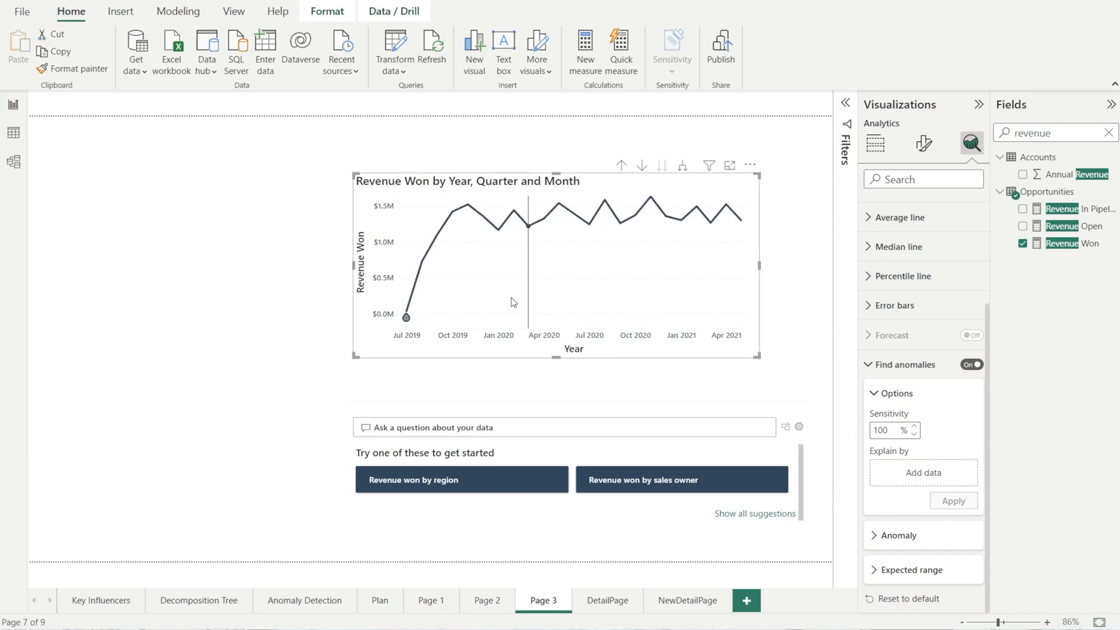
pyautogui.moveTo(882, 450)
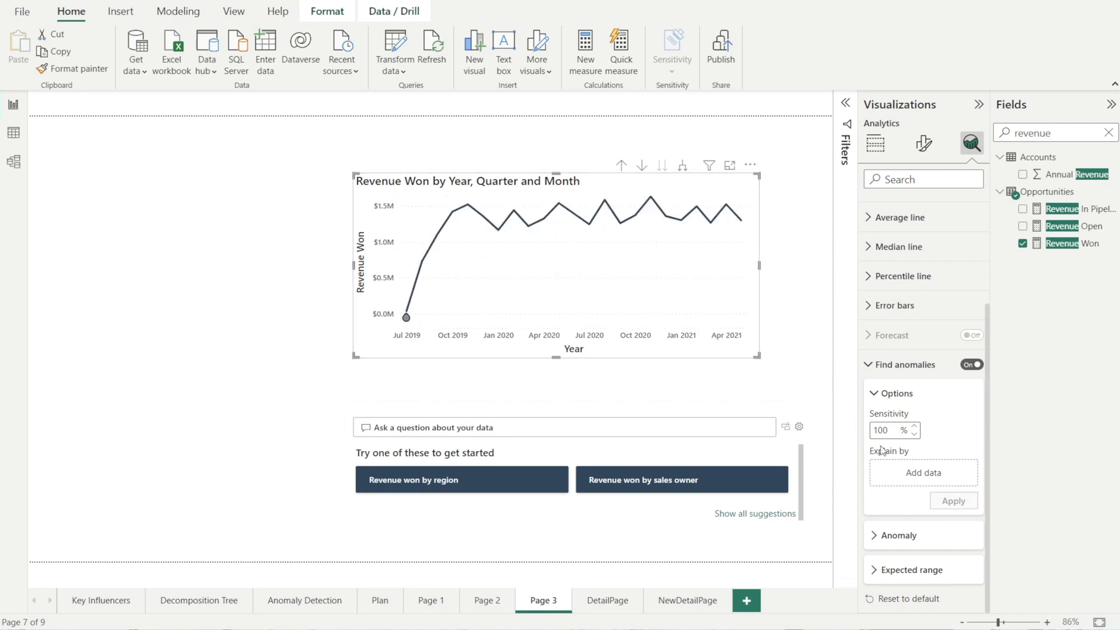
pyautogui.write('90')
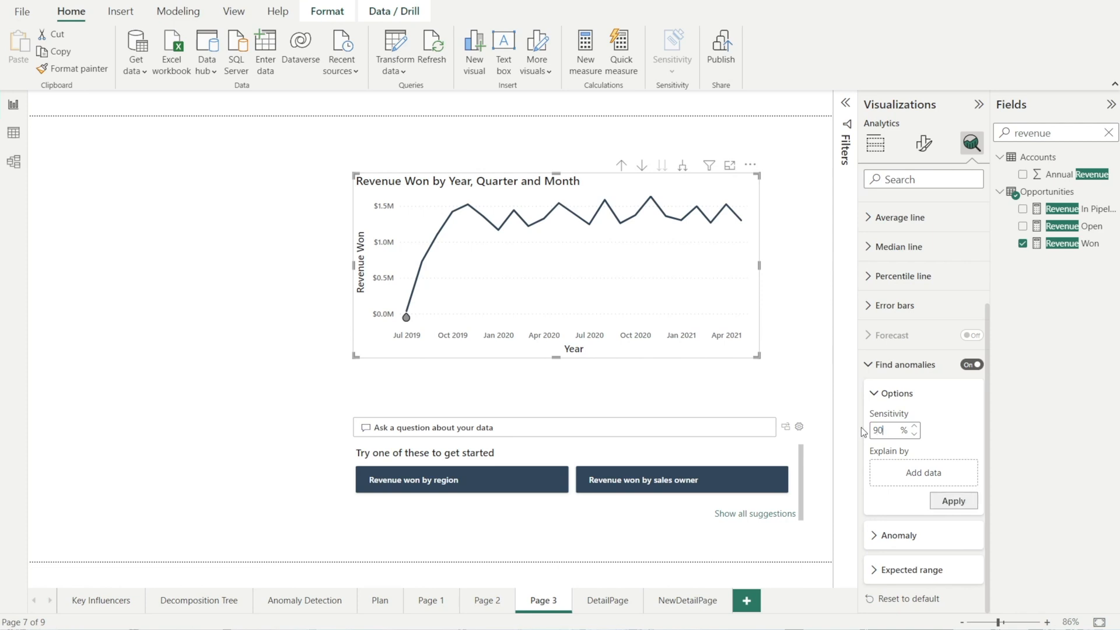
pyautogui.click(954, 501)
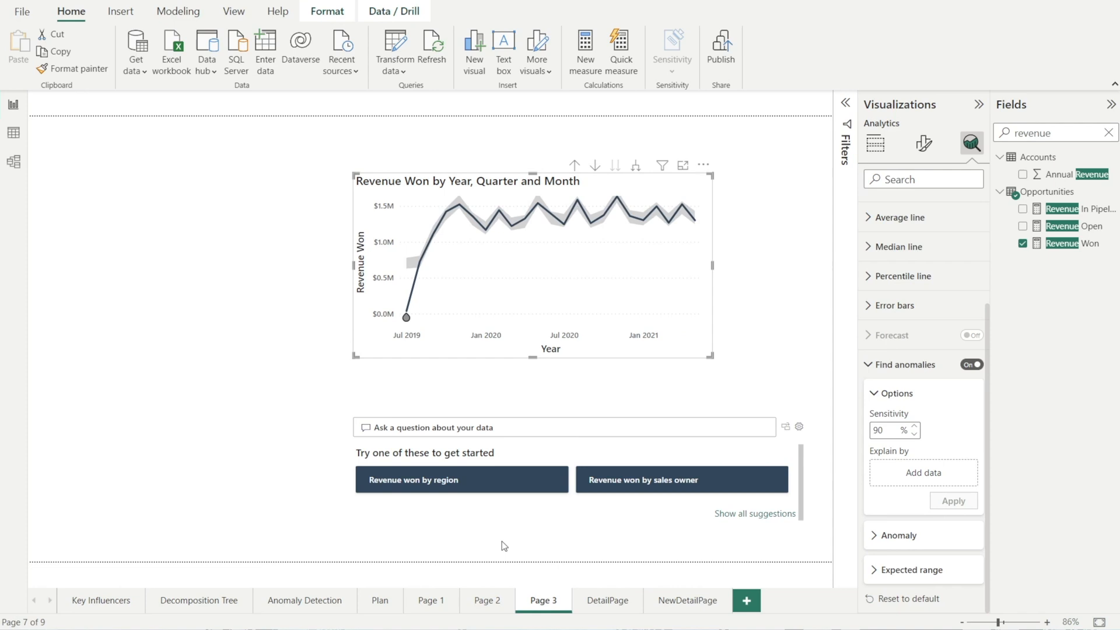
# Step: Bring the 1/06/2020–31/05/2021 date slicer from Anomaly Detection onto Page 3, keeping it unsynced
pyautogui.click(305, 600)
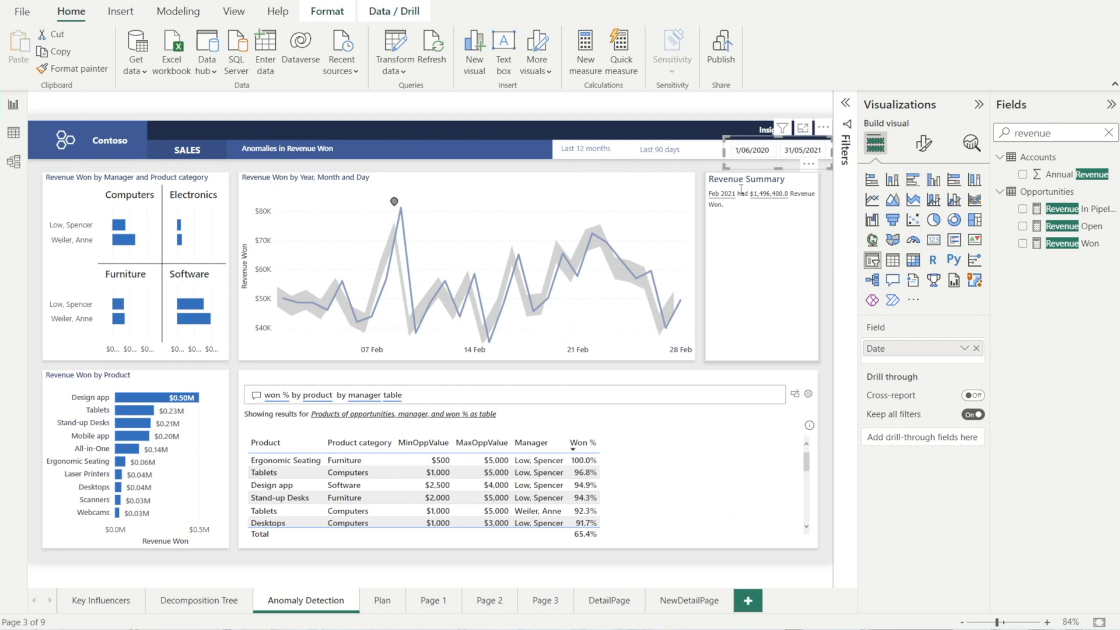
pyautogui.click(542, 599)
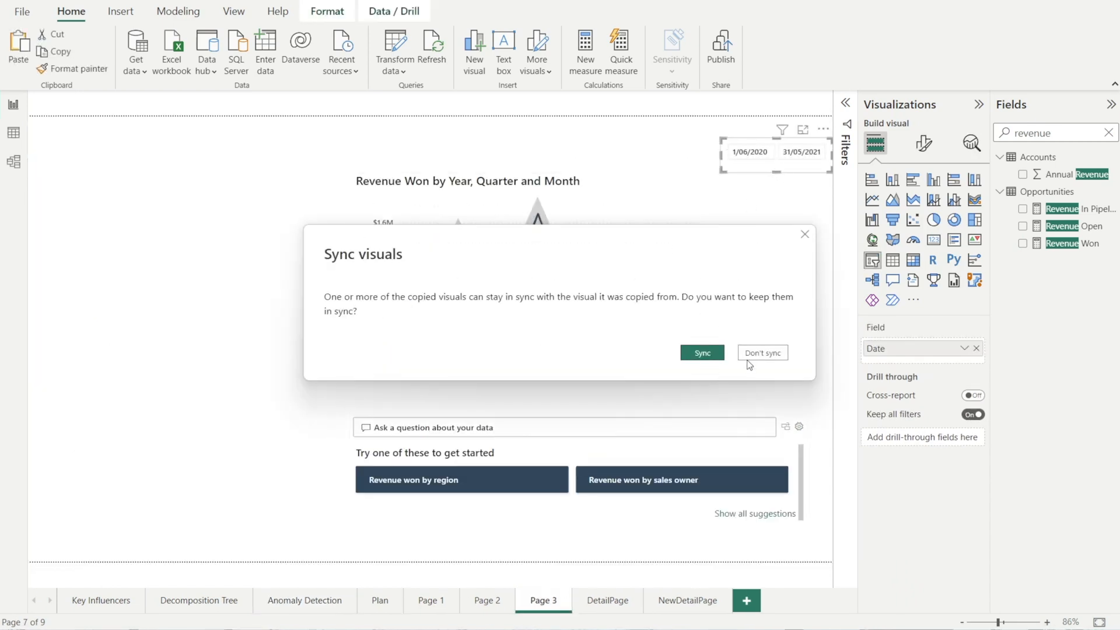
pyautogui.click(762, 352)
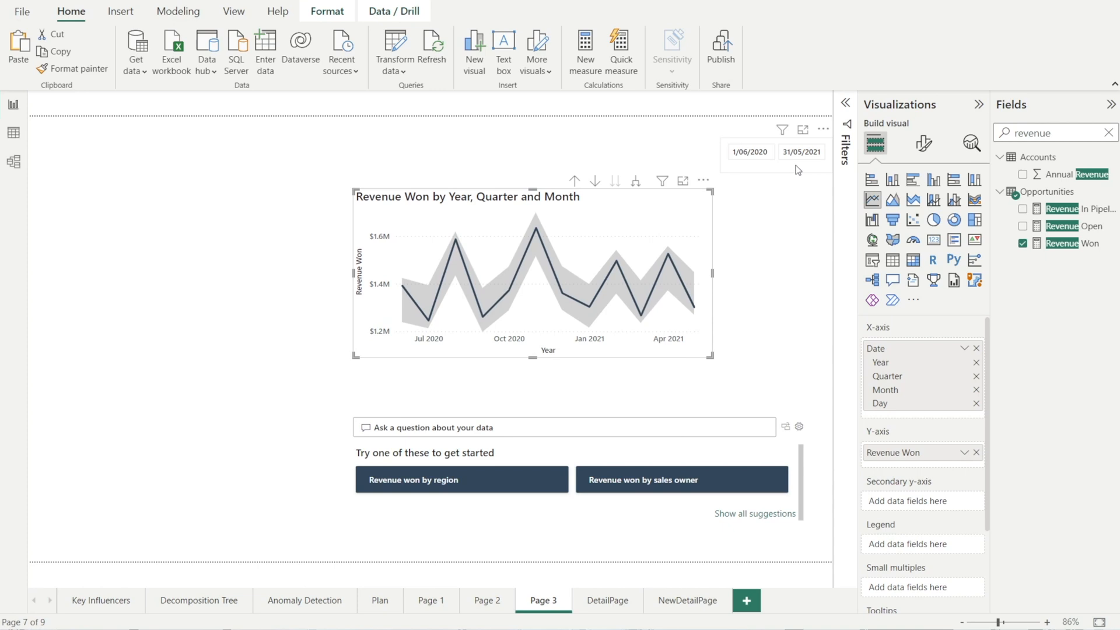
pyautogui.moveTo(797, 176)
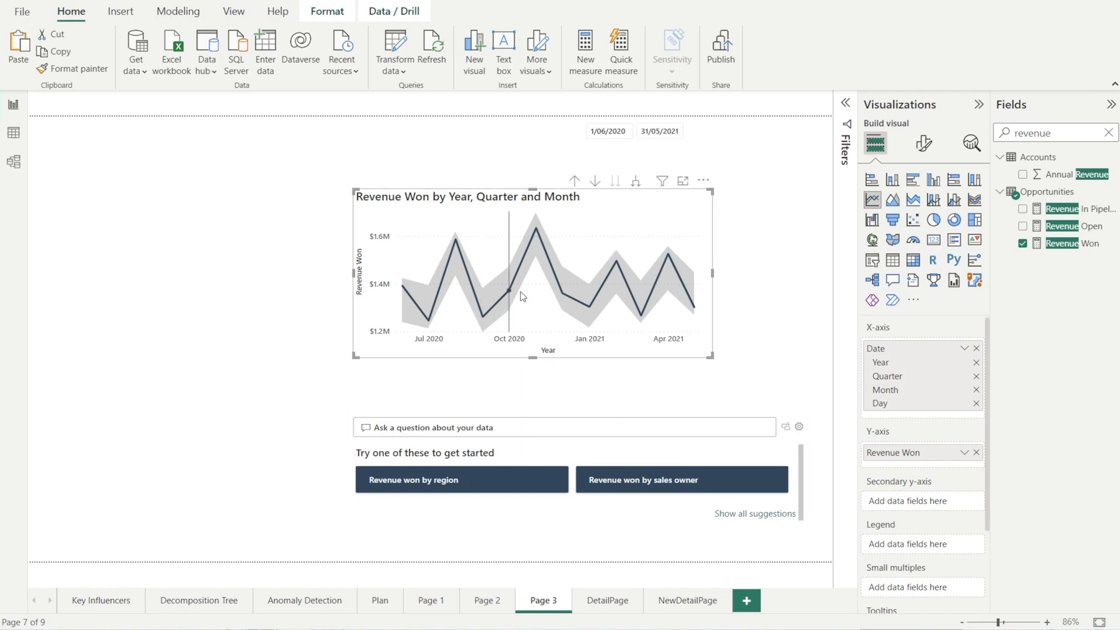
# Step: Inspect the chart data point options without changing anything
pyautogui.rightClick(520, 296)
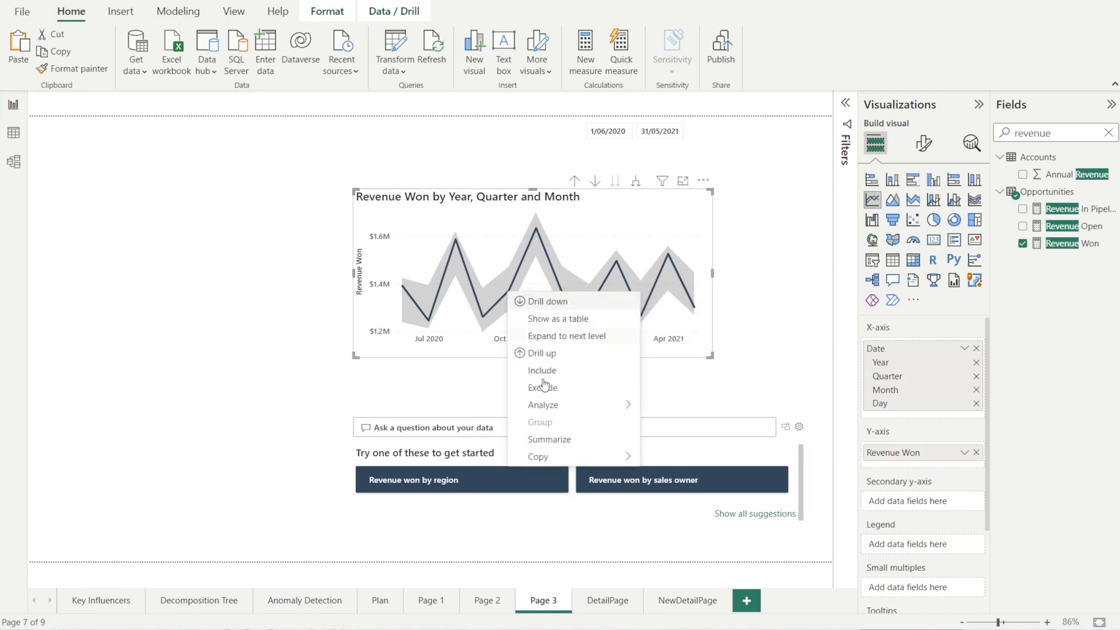
pyautogui.click(543, 404)
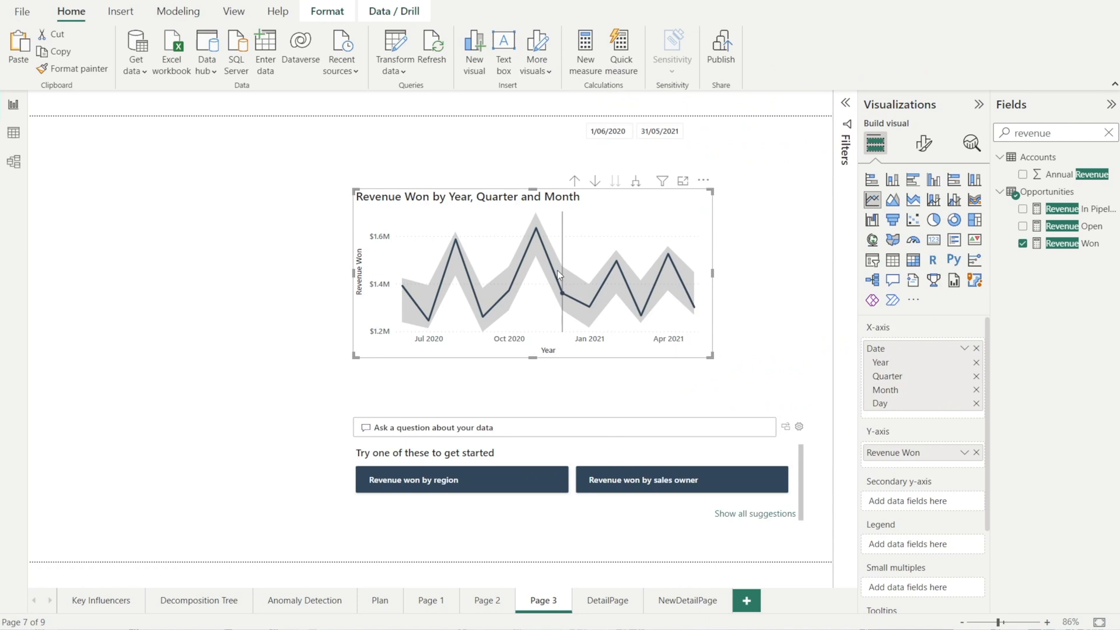
pyautogui.rightClick(559, 276)
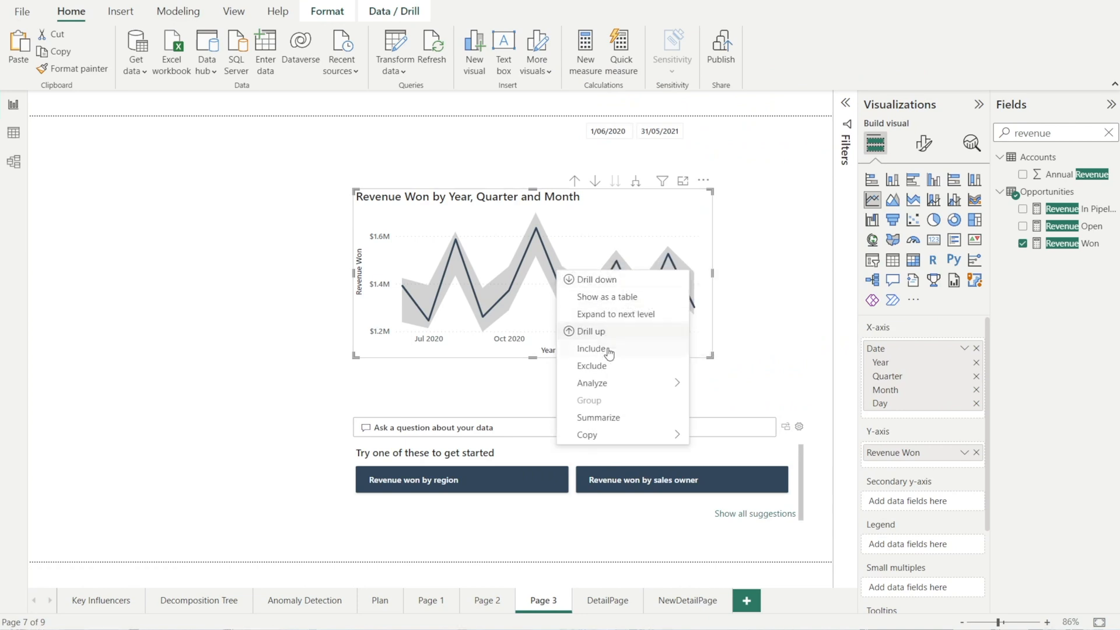
pyautogui.click(592, 383)
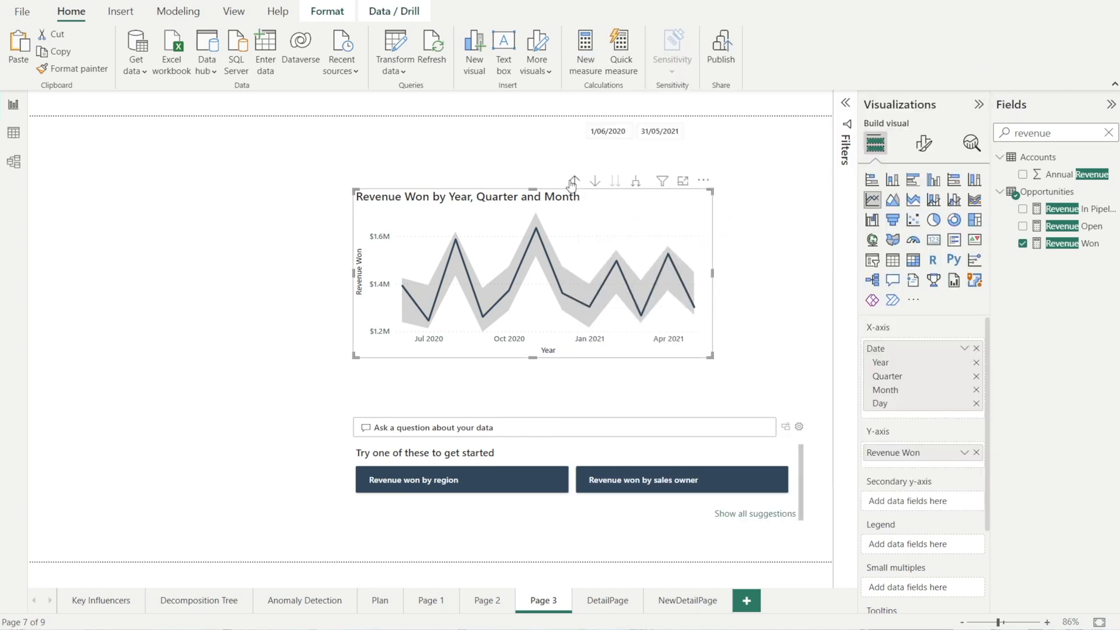
# Step: Drill the chart up, then expand all down one level to daily Revenue Won
pyautogui.click(594, 180)
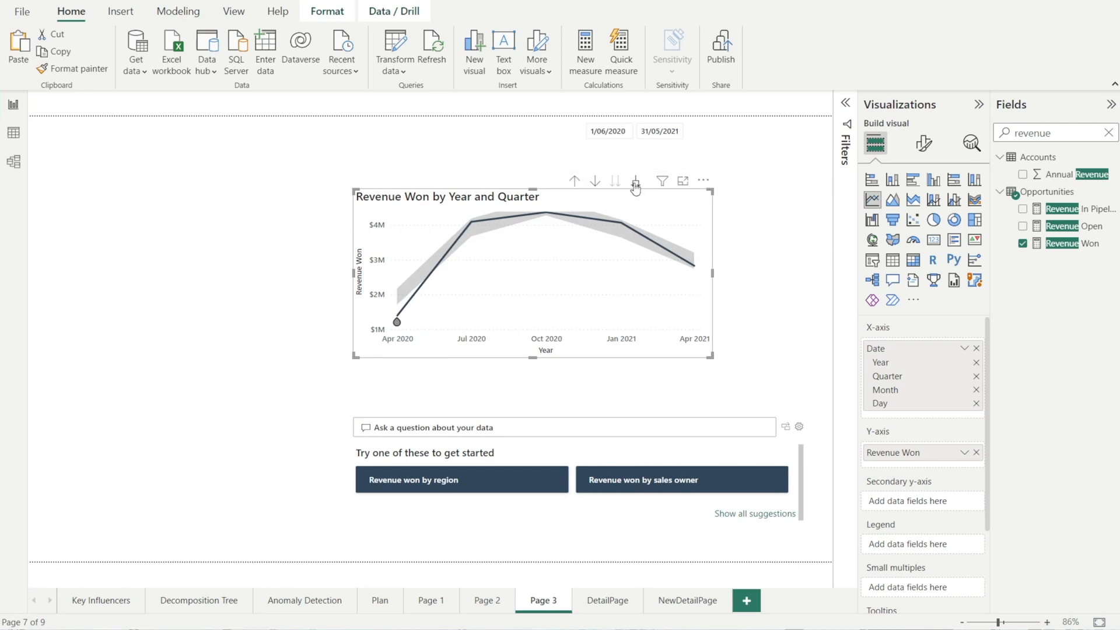
pyautogui.click(635, 180)
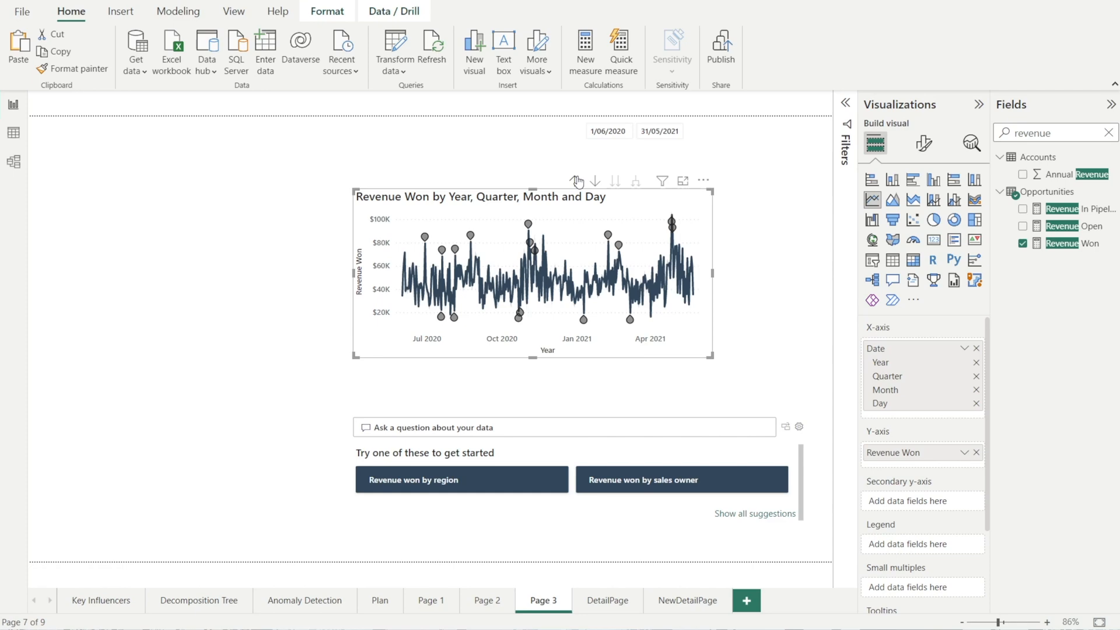
pyautogui.moveTo(786, 266)
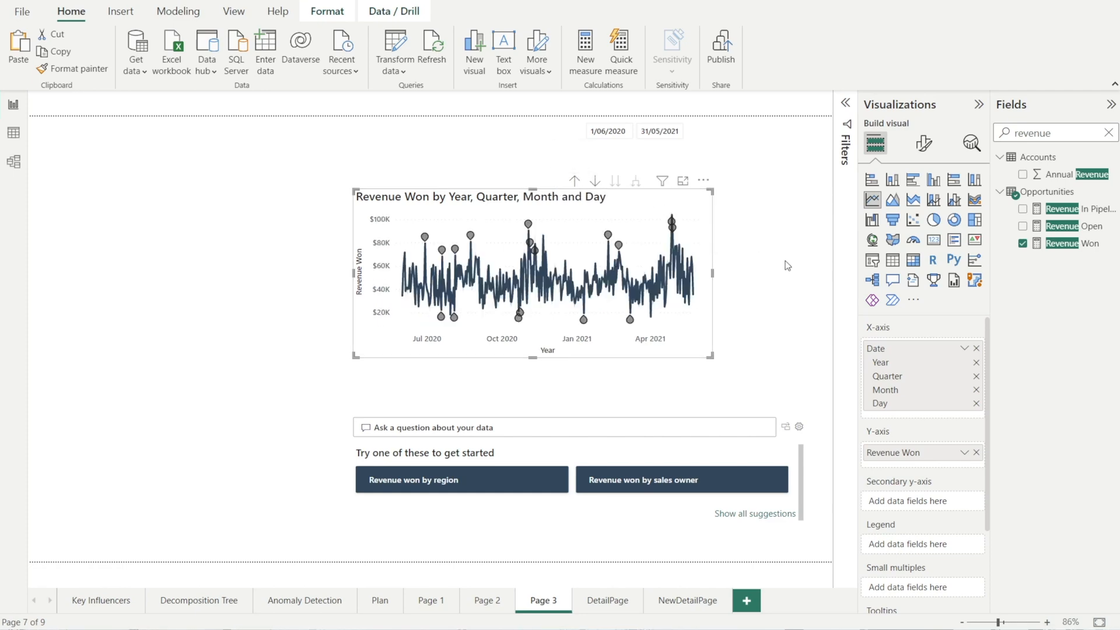
pyautogui.click(305, 600)
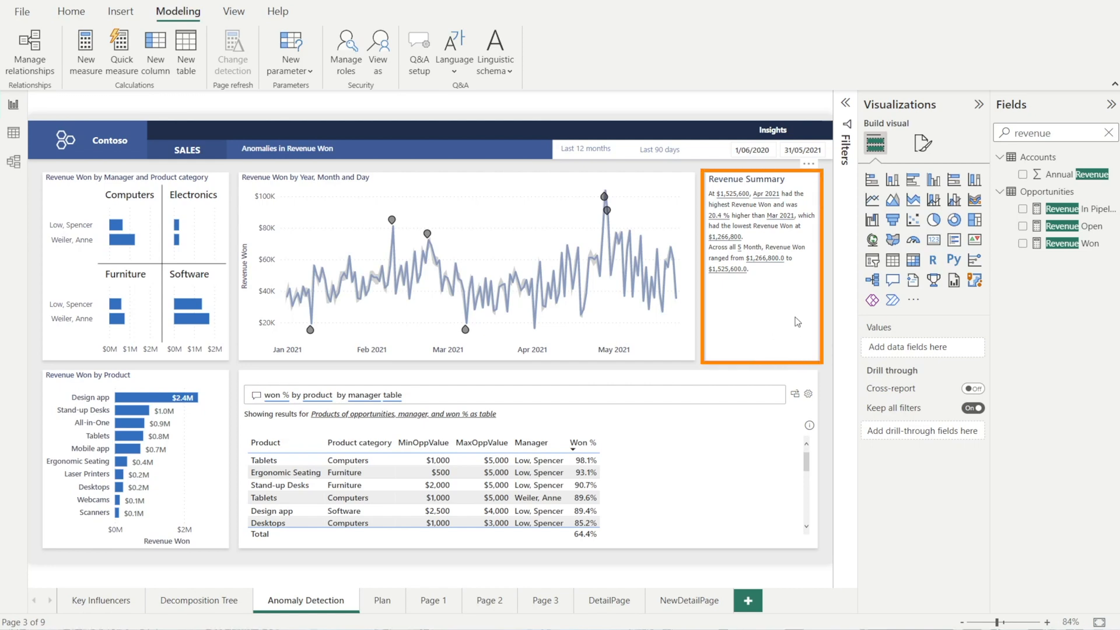
# Step: Compare Page 3's monthly anomaly chart against the Anomaly Detection reference page
pyautogui.click(543, 600)
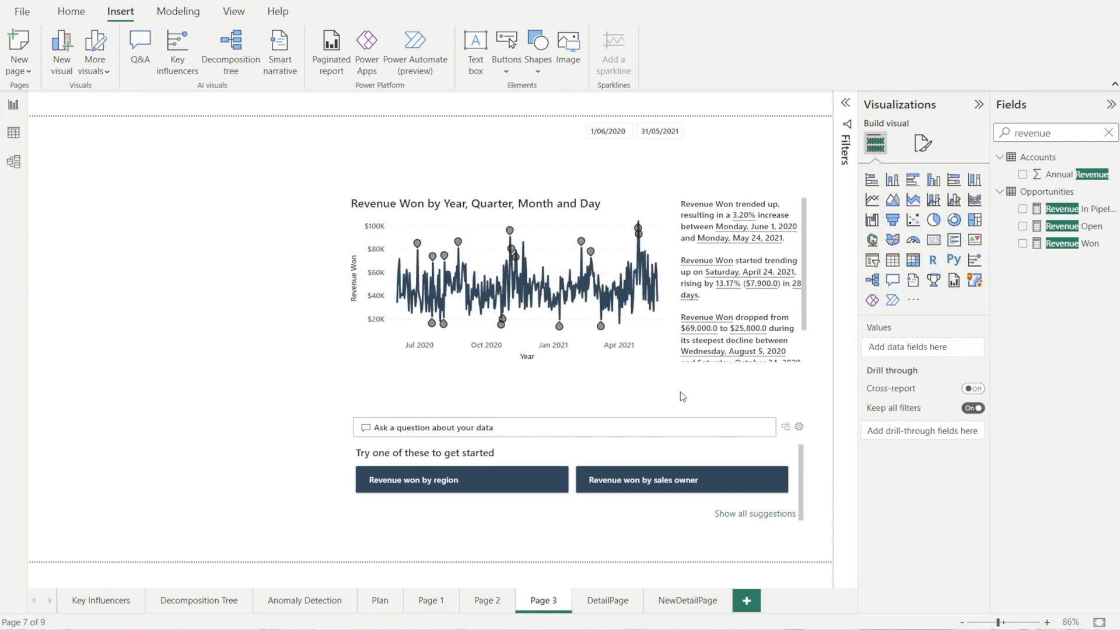
pyautogui.moveTo(684, 396)
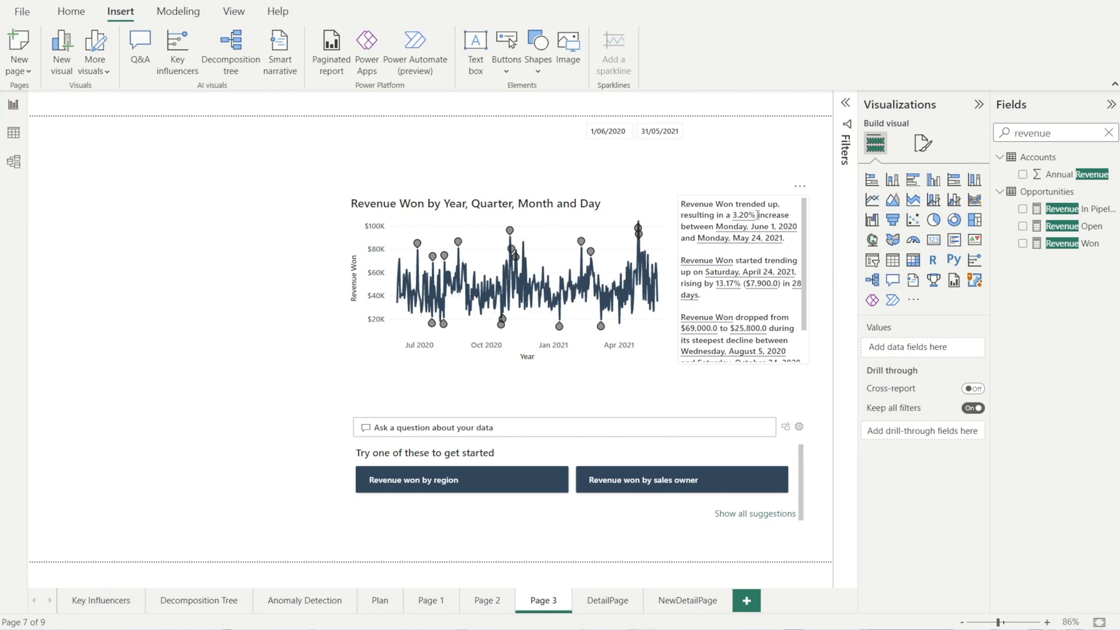
pyautogui.moveTo(745, 279)
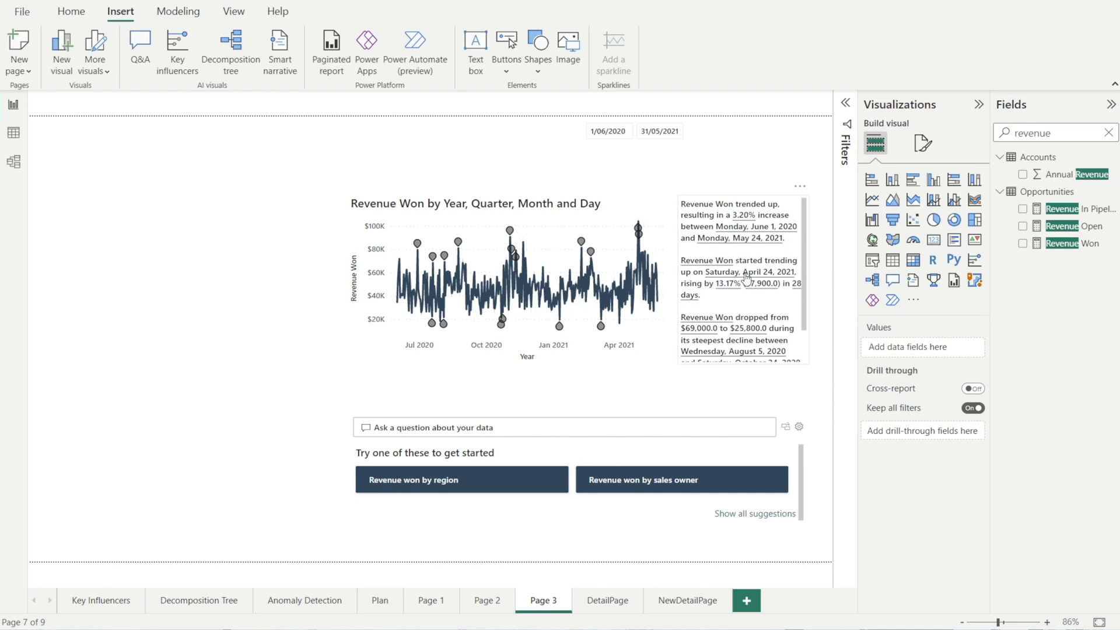
pyautogui.click(305, 600)
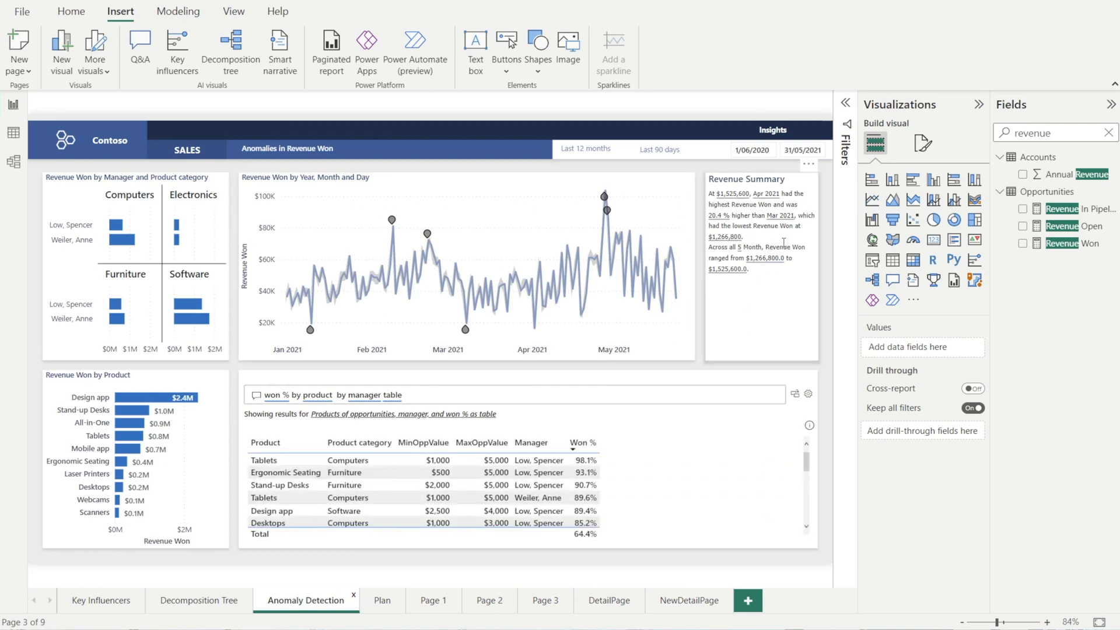
pyautogui.moveTo(547, 606)
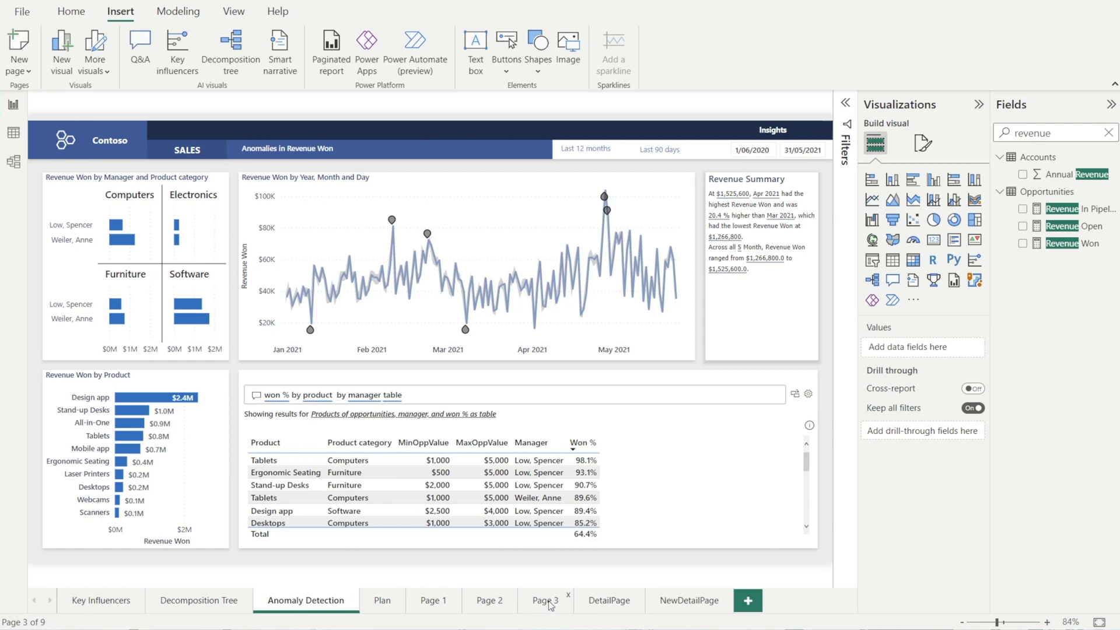
pyautogui.click(545, 600)
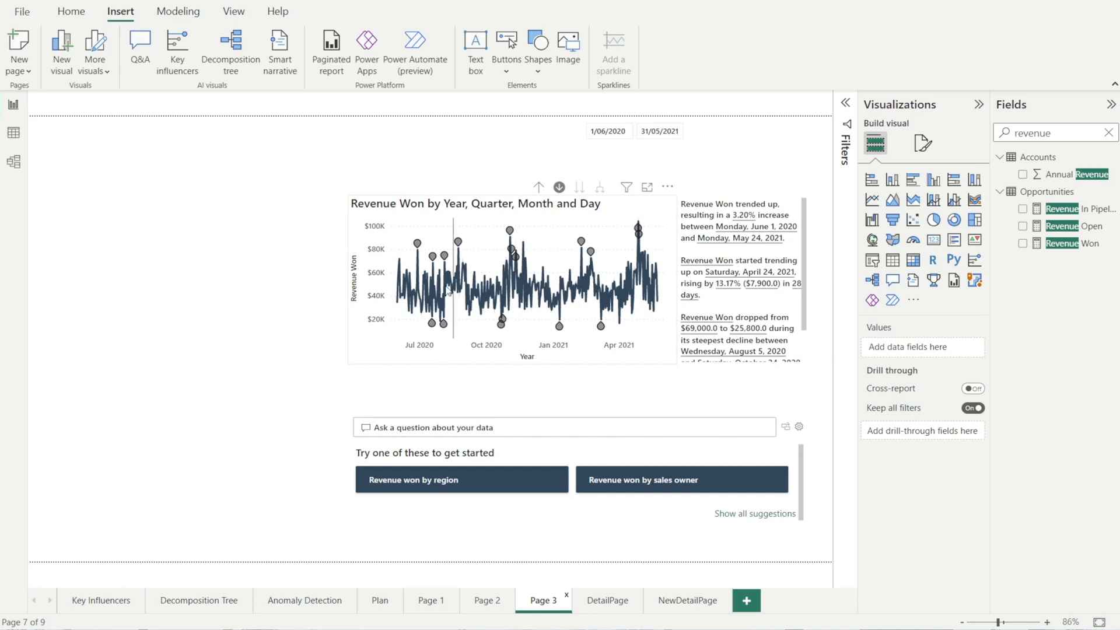
pyautogui.moveTo(530, 329)
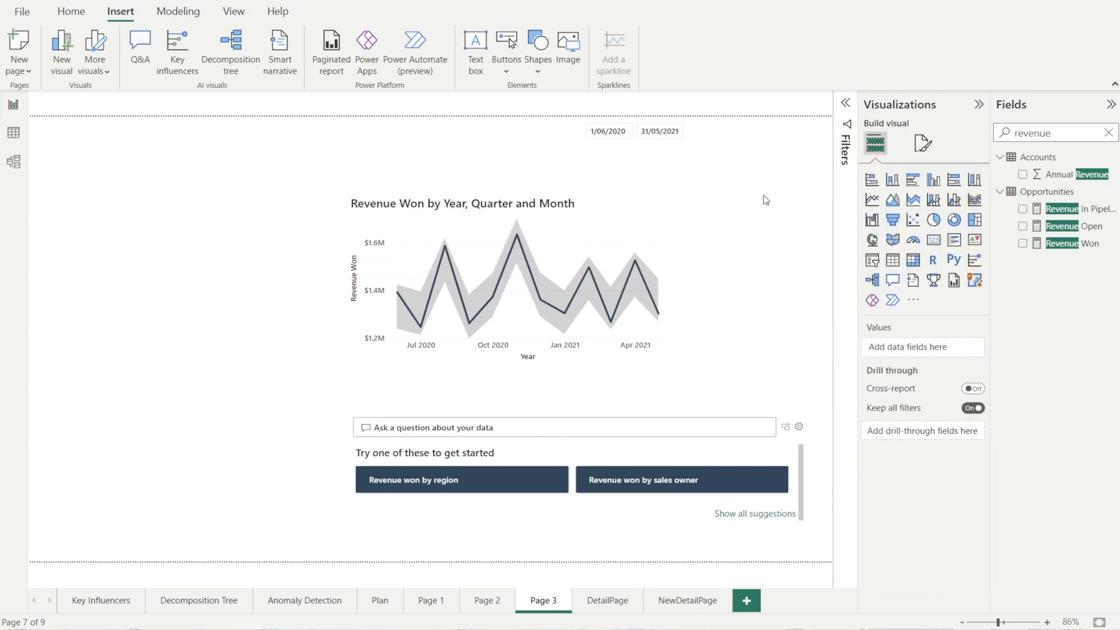
pyautogui.moveTo(279, 44)
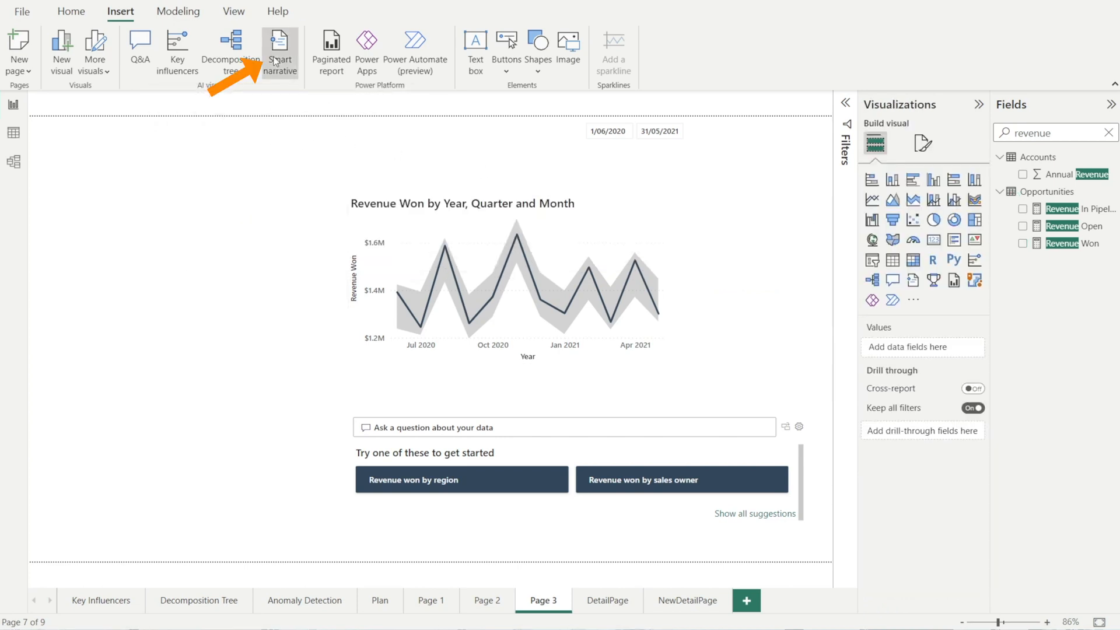
# Step: Insert a smart narrative showing the decline as 6.5 % and the change as $115,400
pyautogui.click(279, 43)
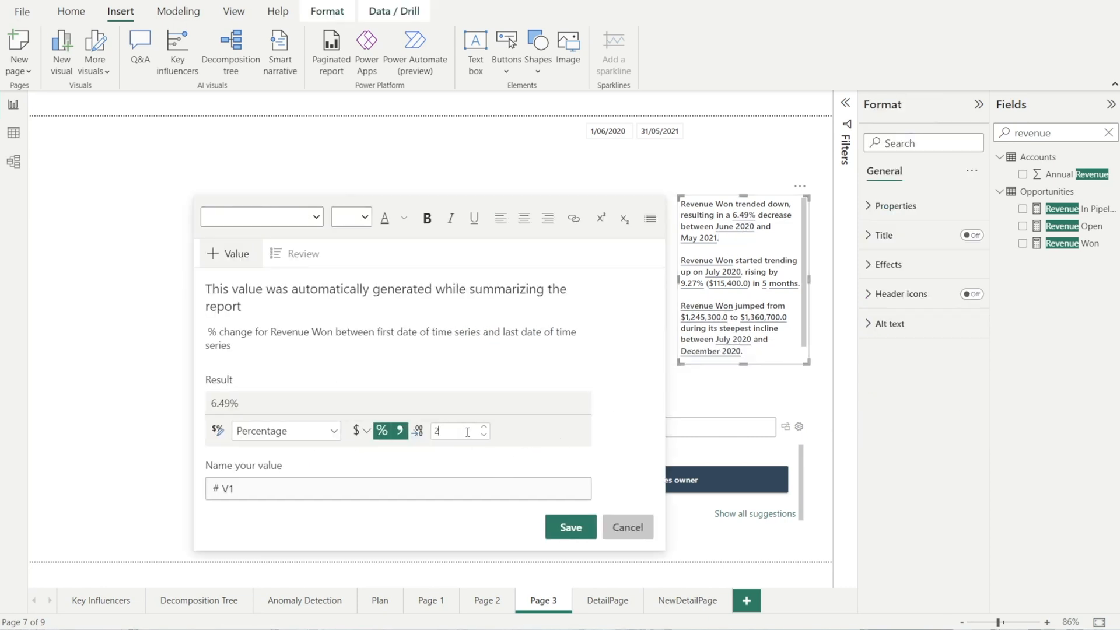
pyautogui.write('01')
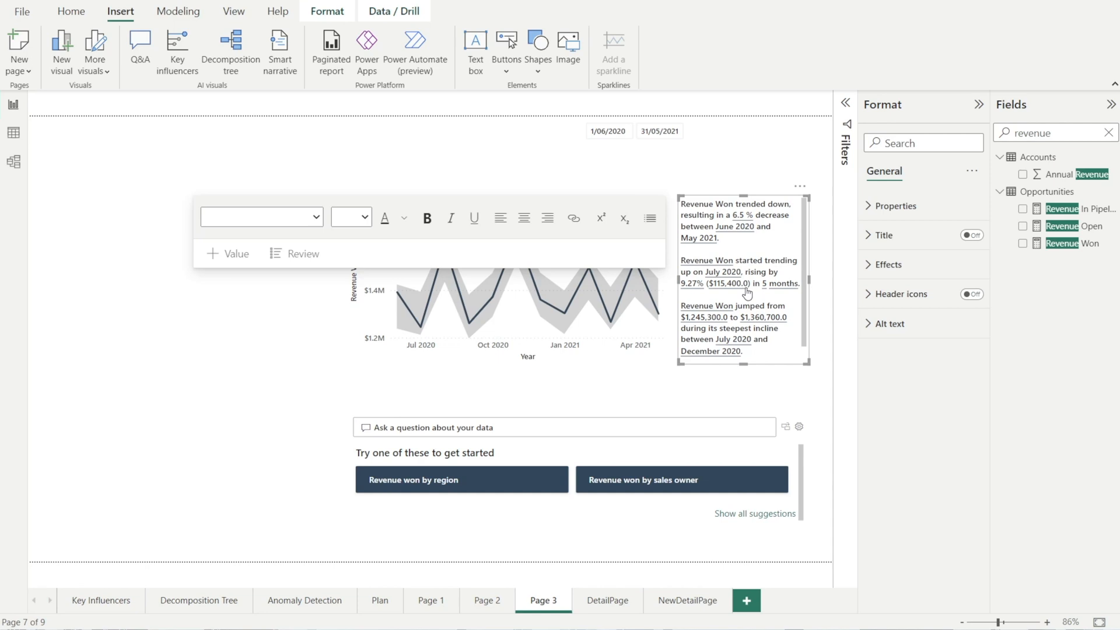
pyautogui.click(743, 283)
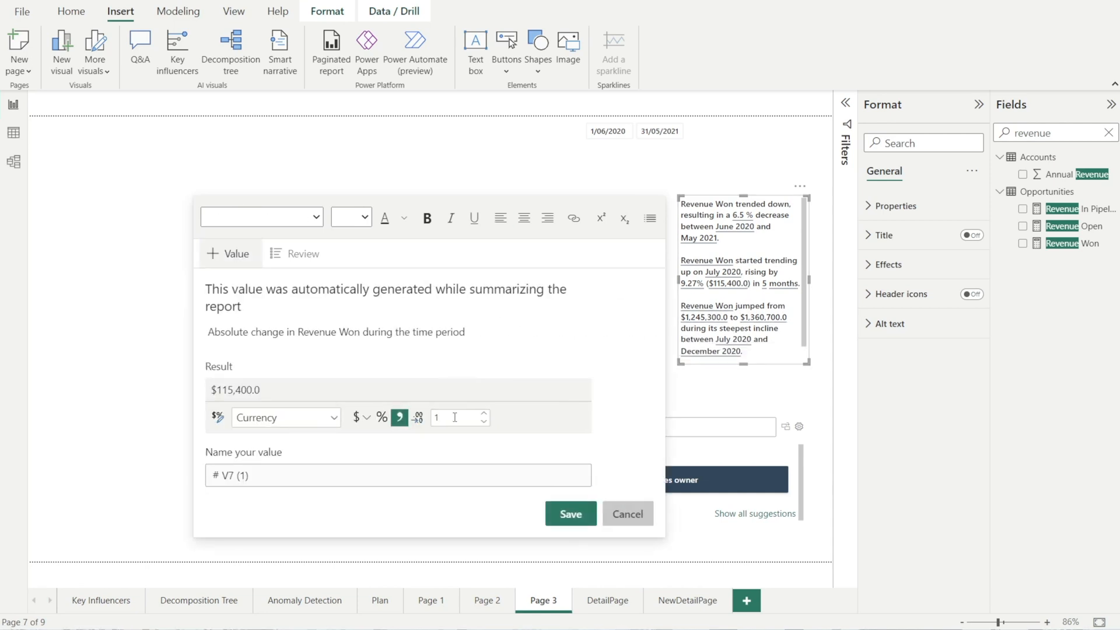
pyautogui.write('00')
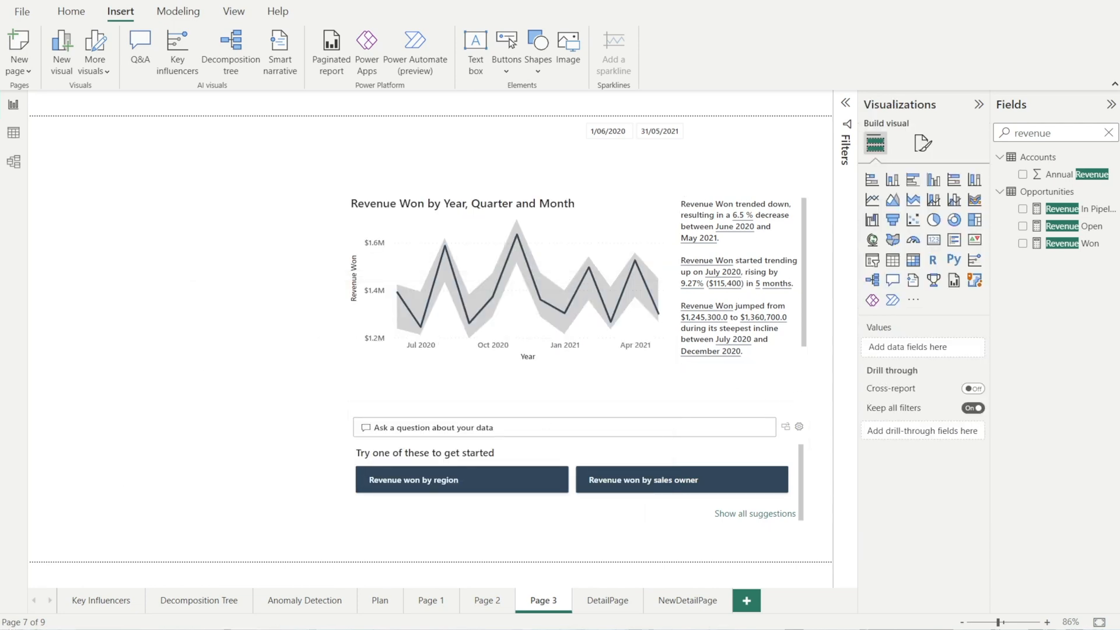
pyautogui.click(305, 600)
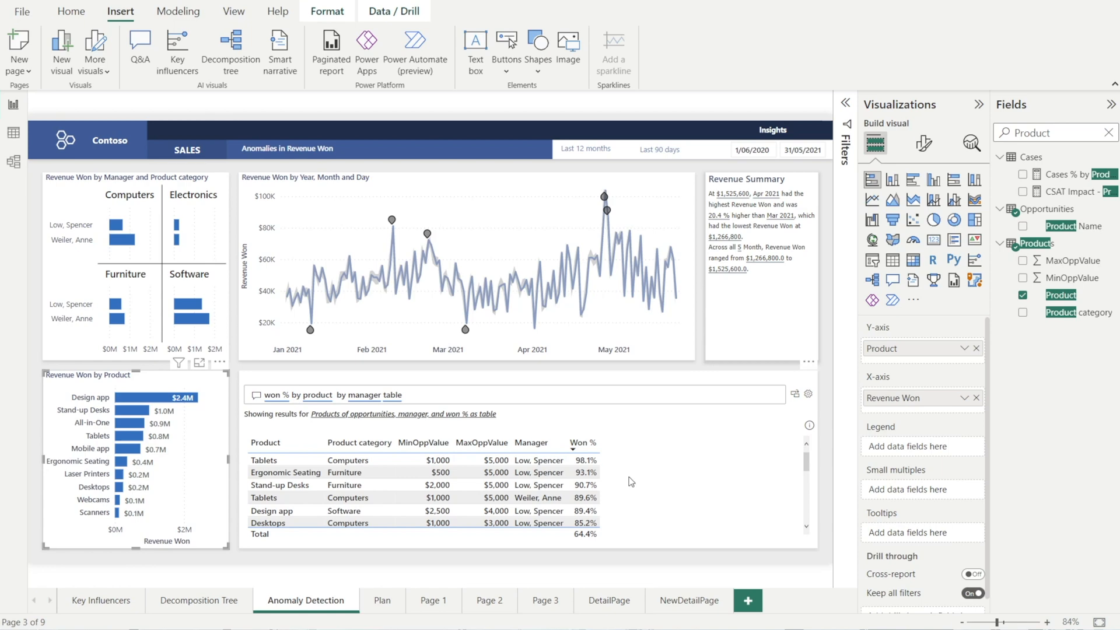
pyautogui.moveTo(875, 180)
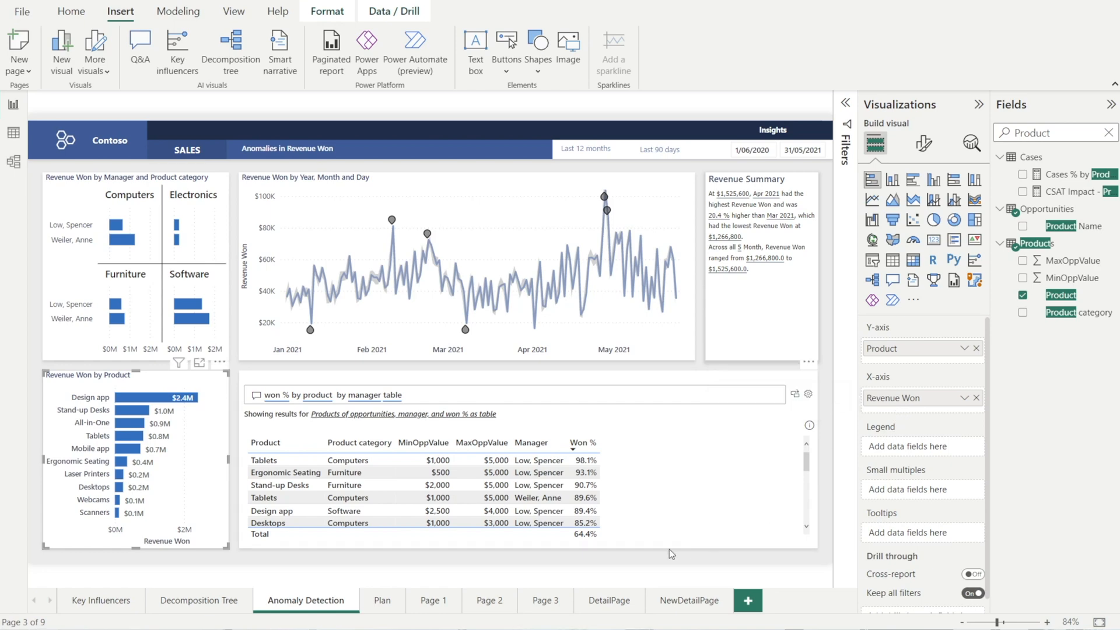
# Step: Build a clustered bar chart of Revenue Won by Product at the lower left of Page 3
pyautogui.click(542, 600)
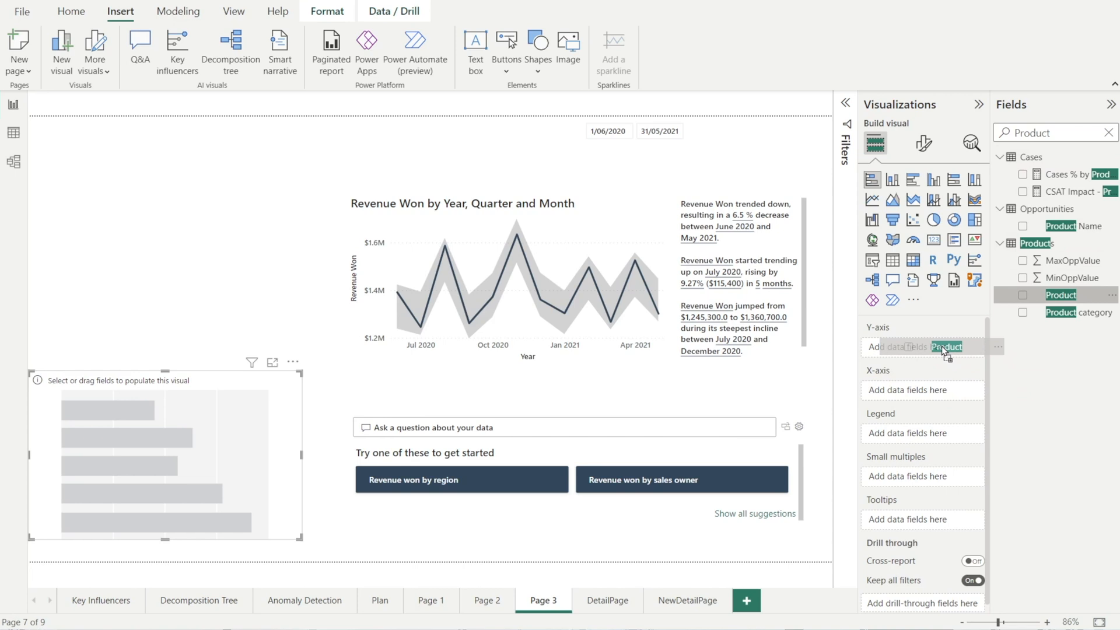
pyautogui.click(1023, 294)
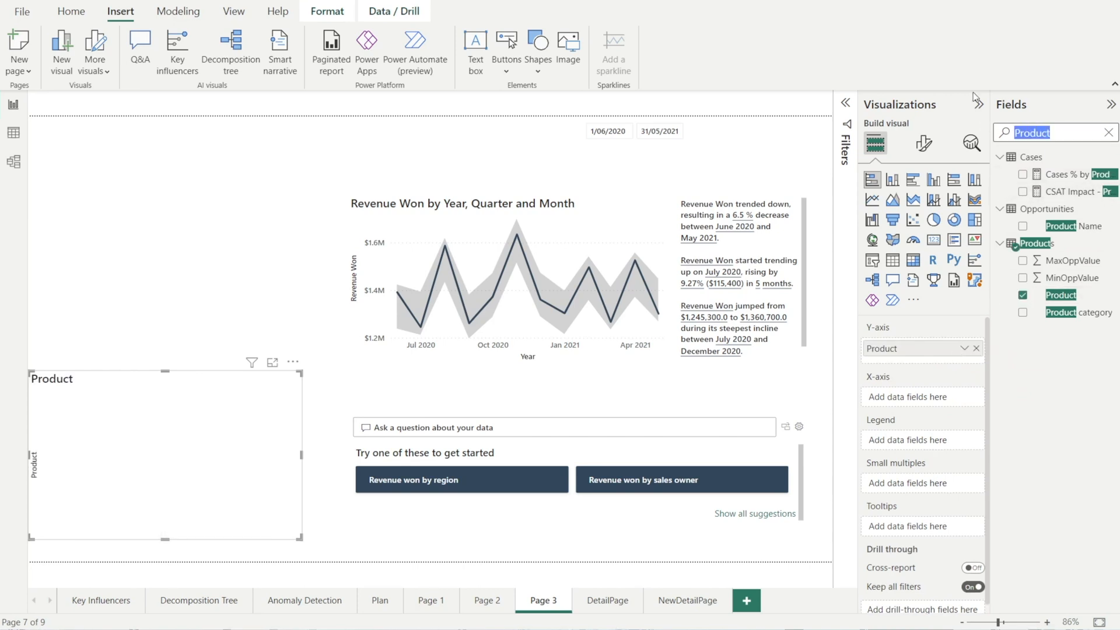
pyautogui.write('reven')
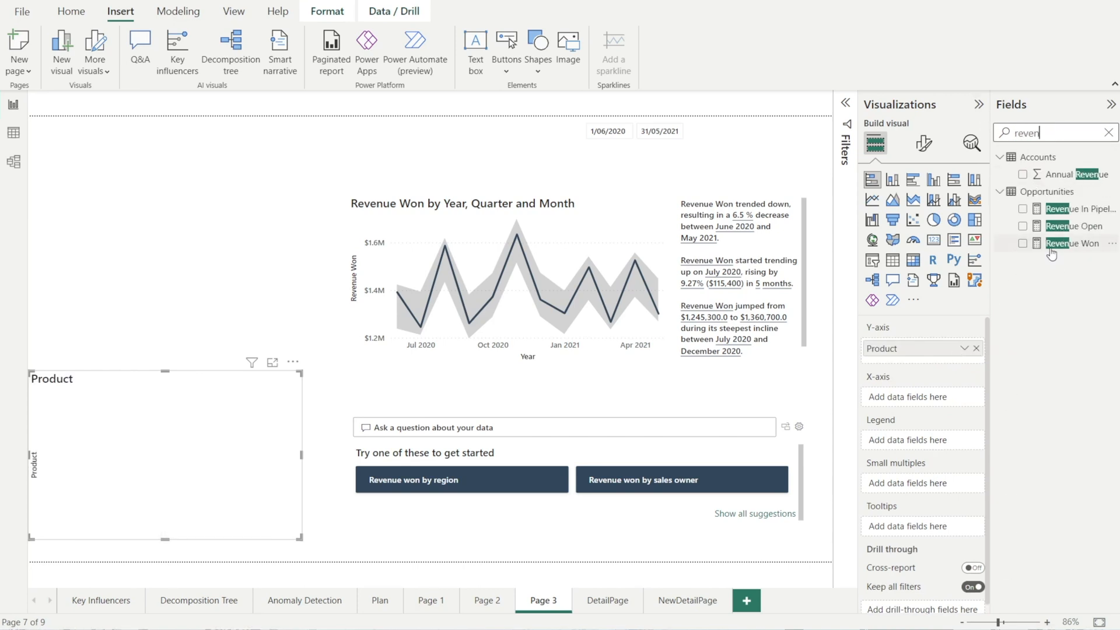
pyautogui.click(1022, 243)
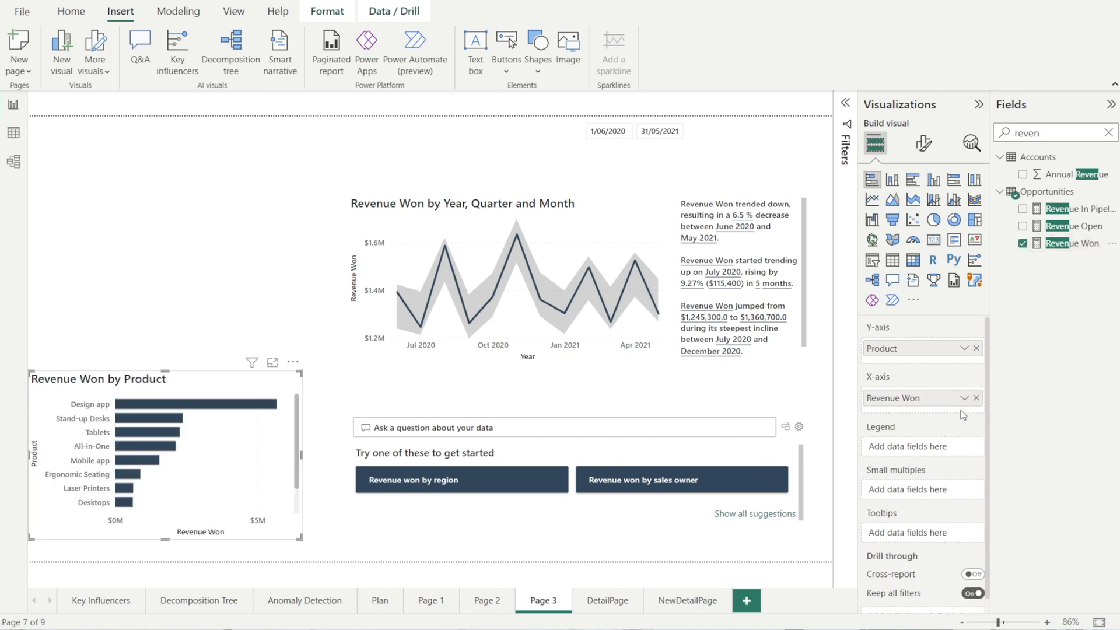
pyautogui.moveTo(264, 497)
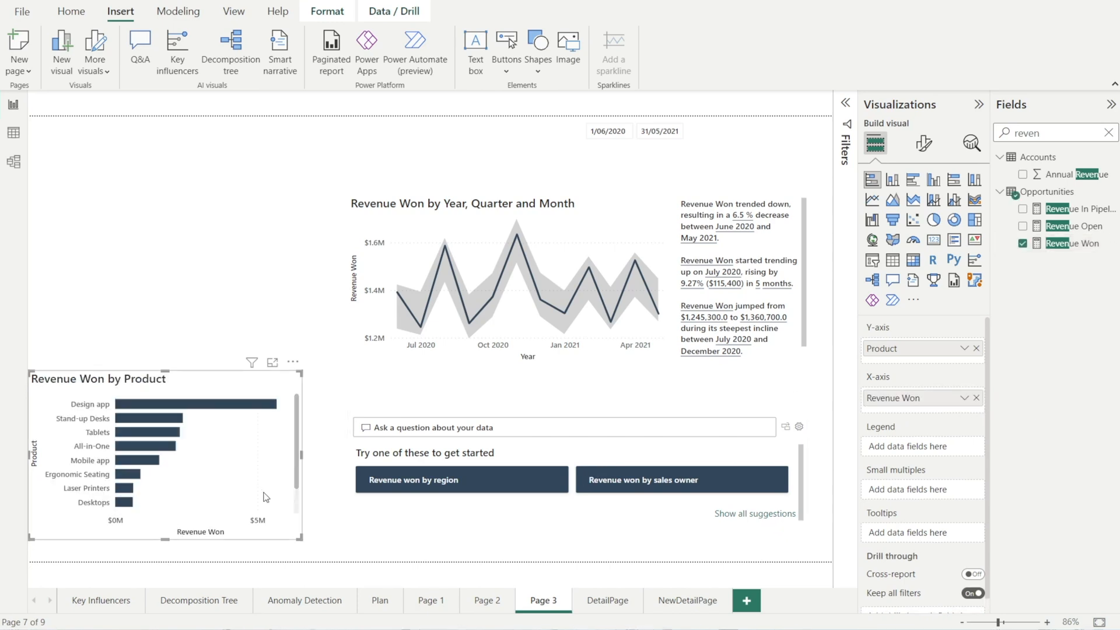
pyautogui.click(305, 599)
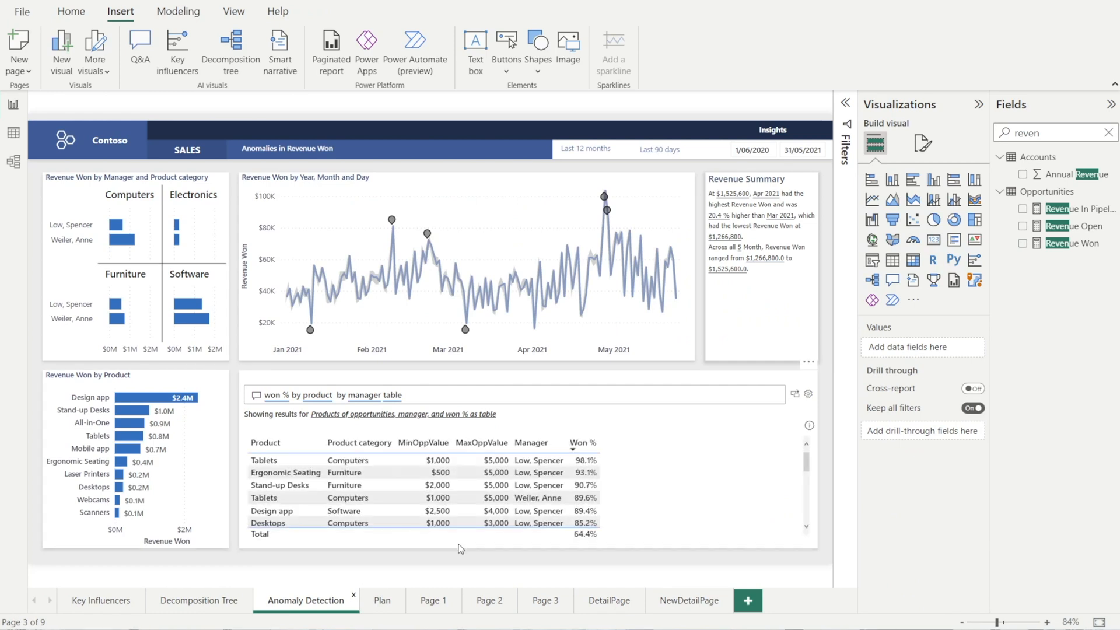
# Step: Recolour the Revenue Won by Product bars from dark navy to the bright blue recent colour
pyautogui.click(543, 600)
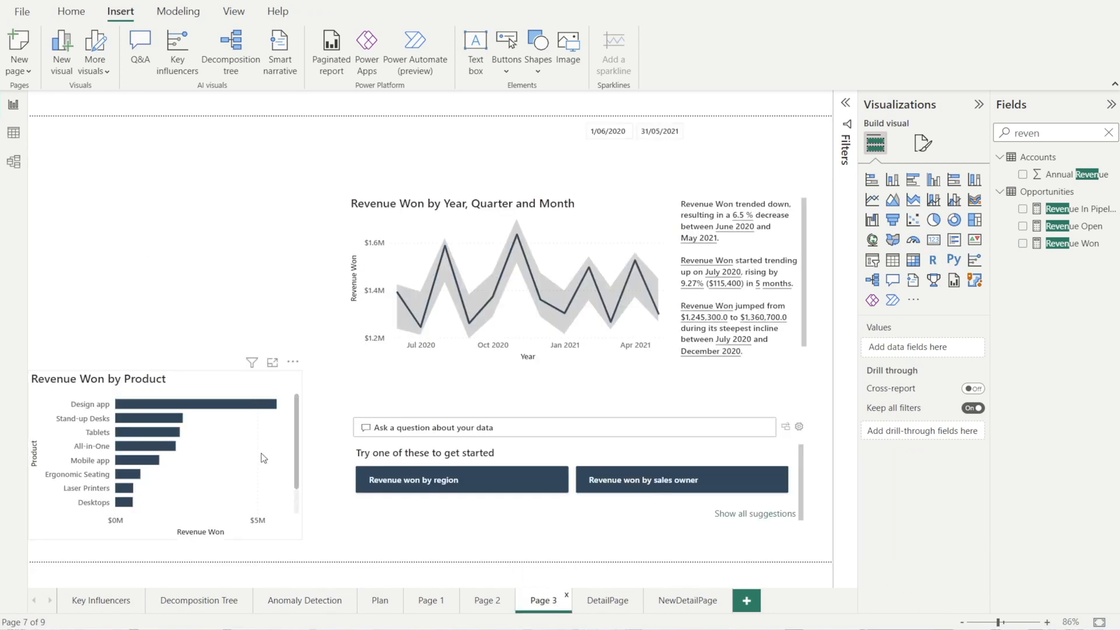
pyautogui.click(164, 450)
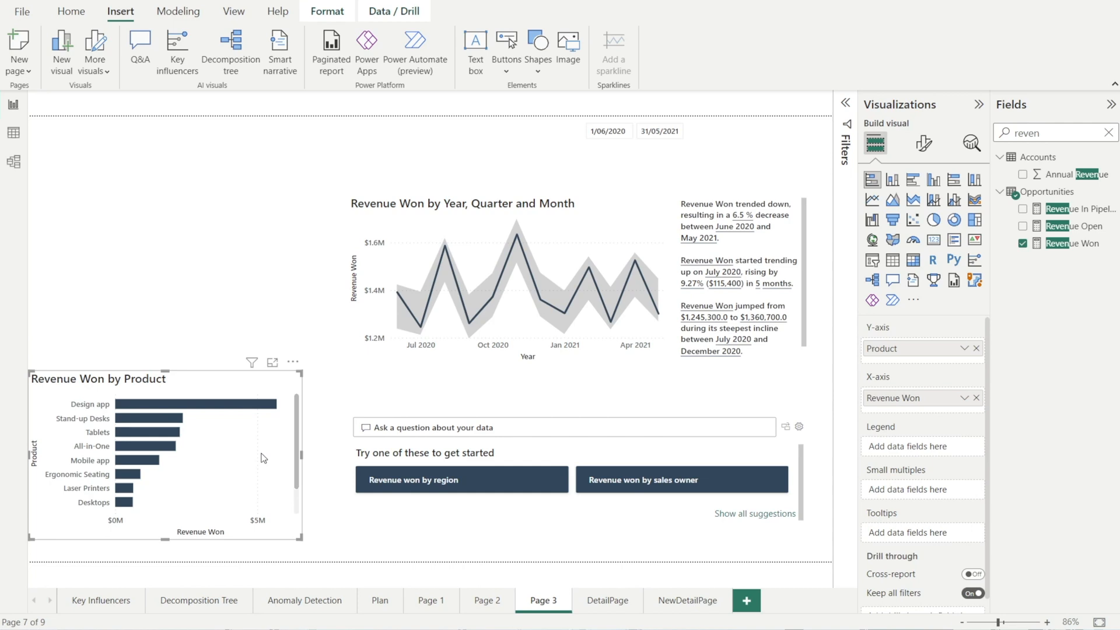
pyautogui.moveTo(923, 145)
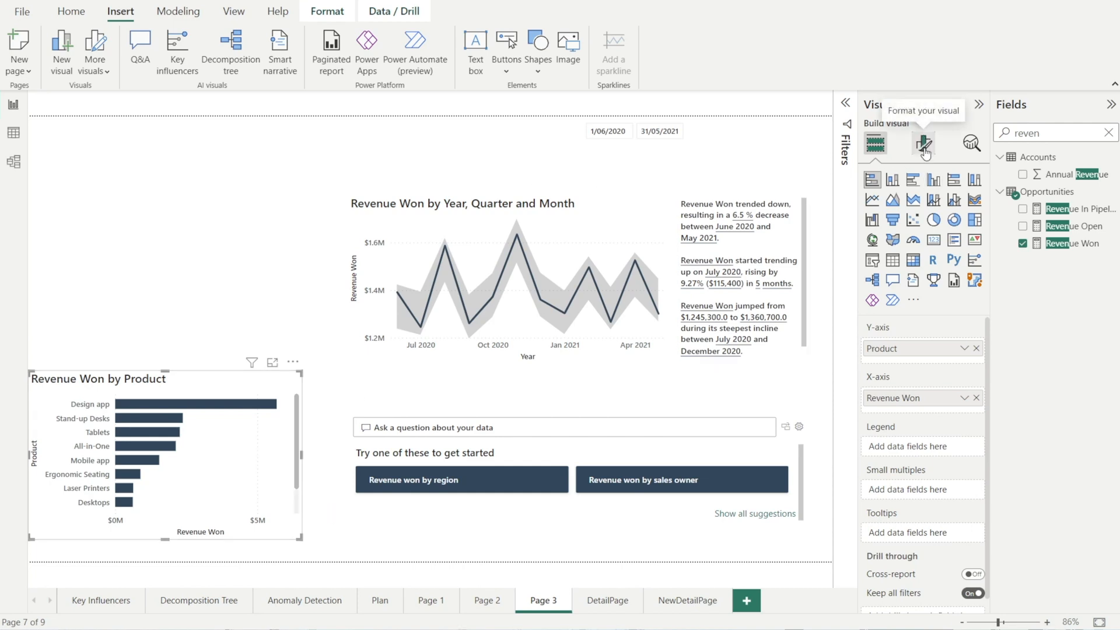
pyautogui.click(923, 143)
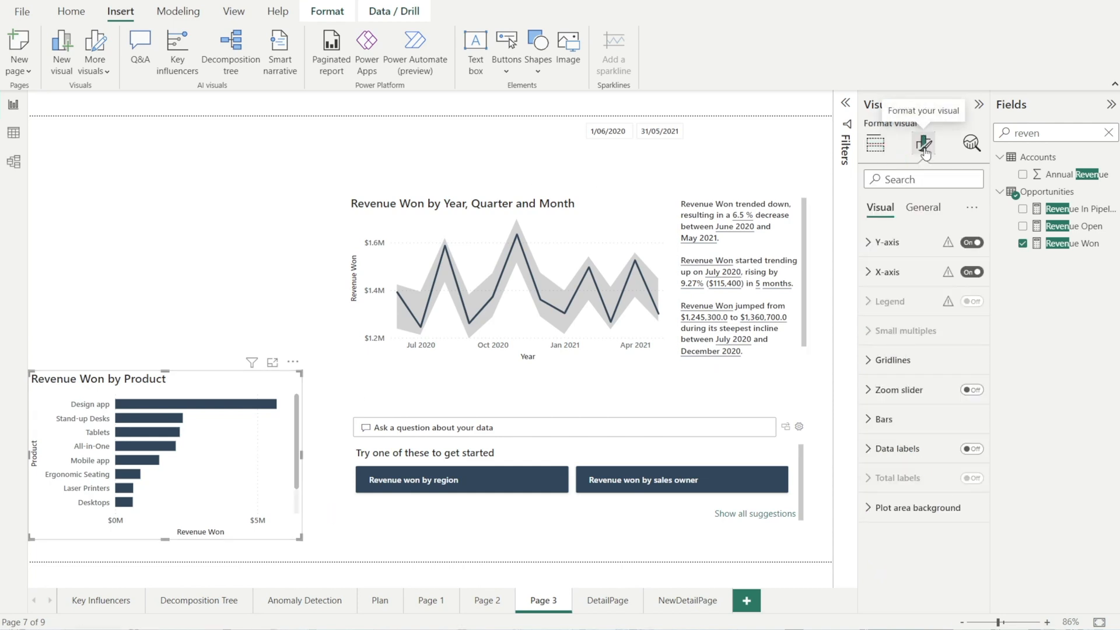
pyautogui.click(882, 418)
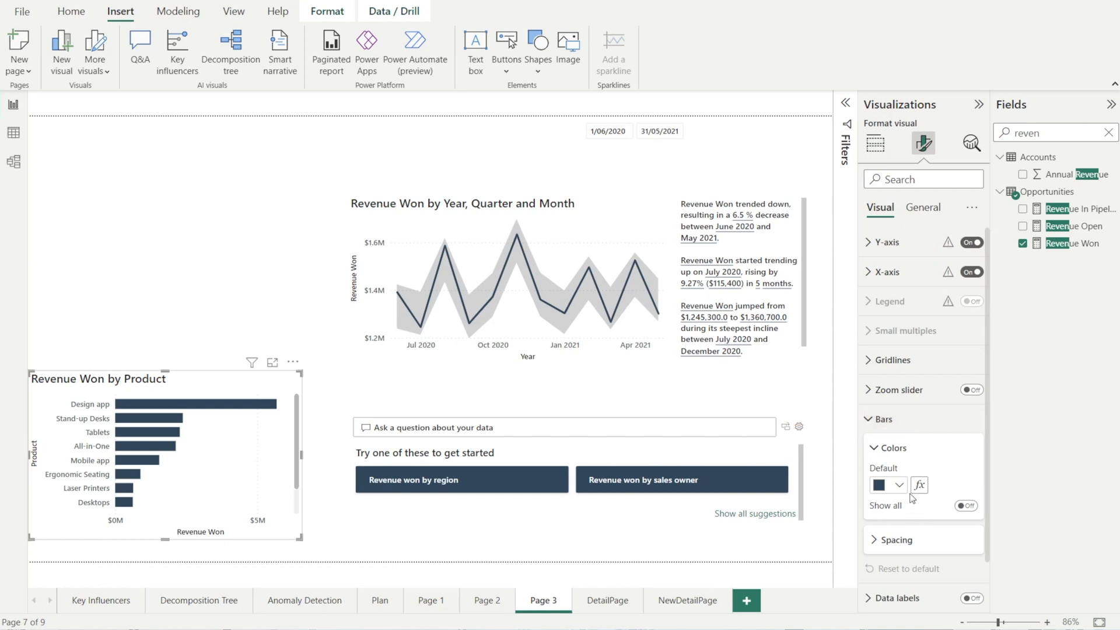
pyautogui.click(883, 485)
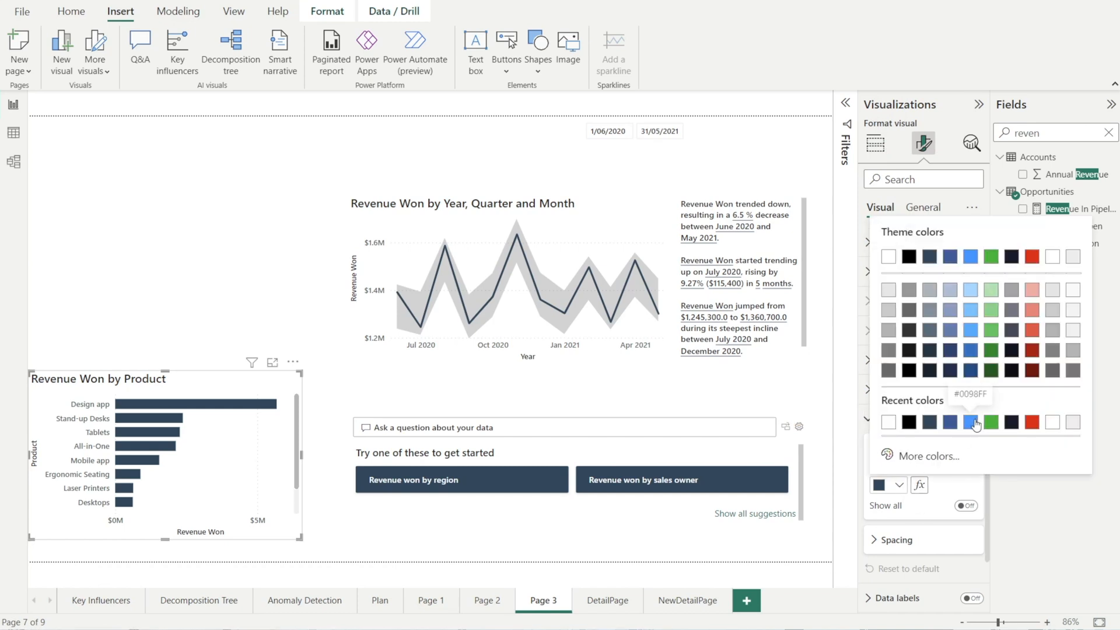
pyautogui.click(972, 423)
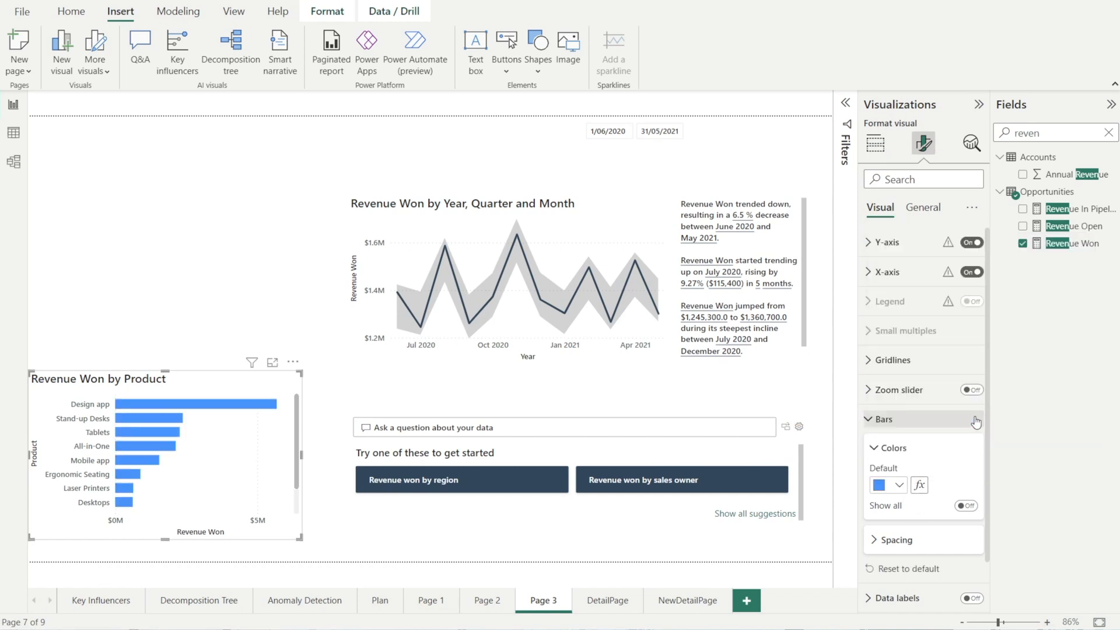
pyautogui.click(304, 599)
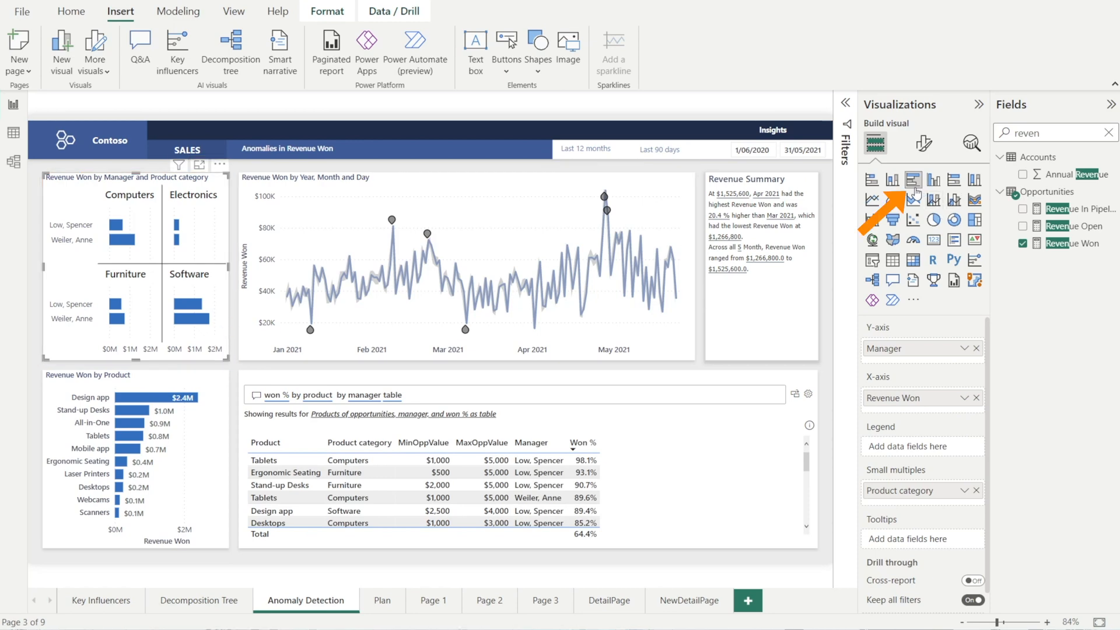
pyautogui.moveTo(912, 180)
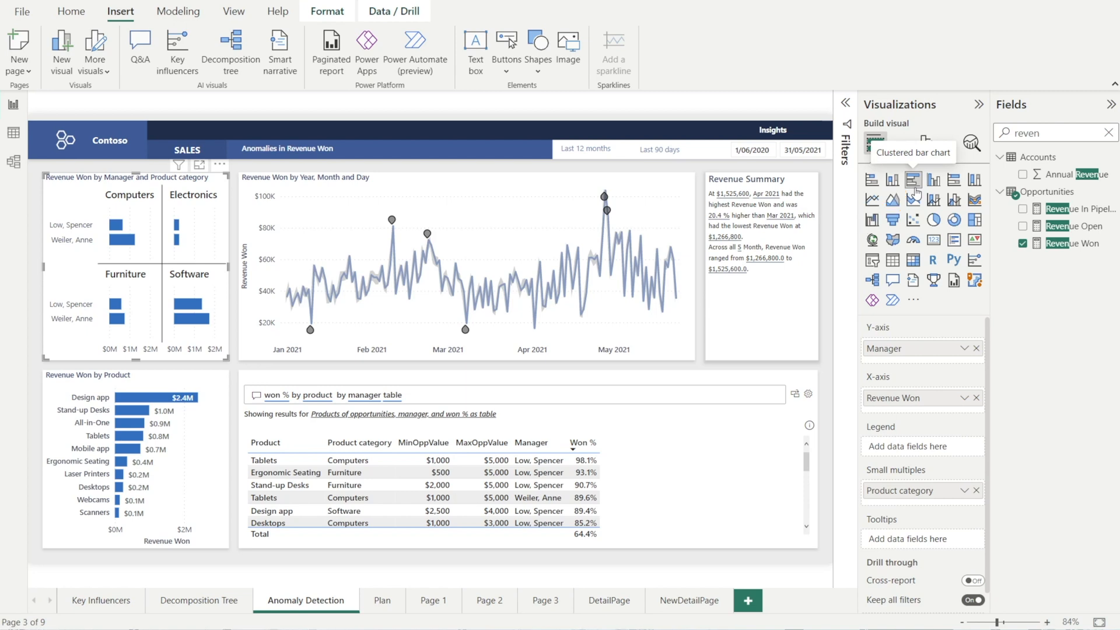
pyautogui.moveTo(973, 488)
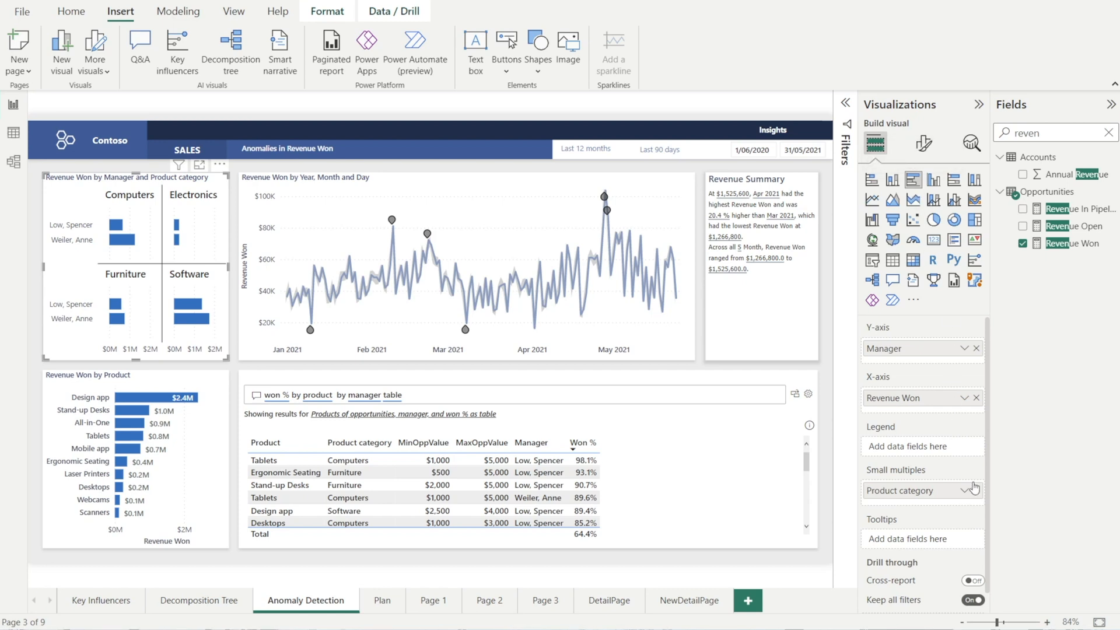
pyautogui.moveTo(922, 483)
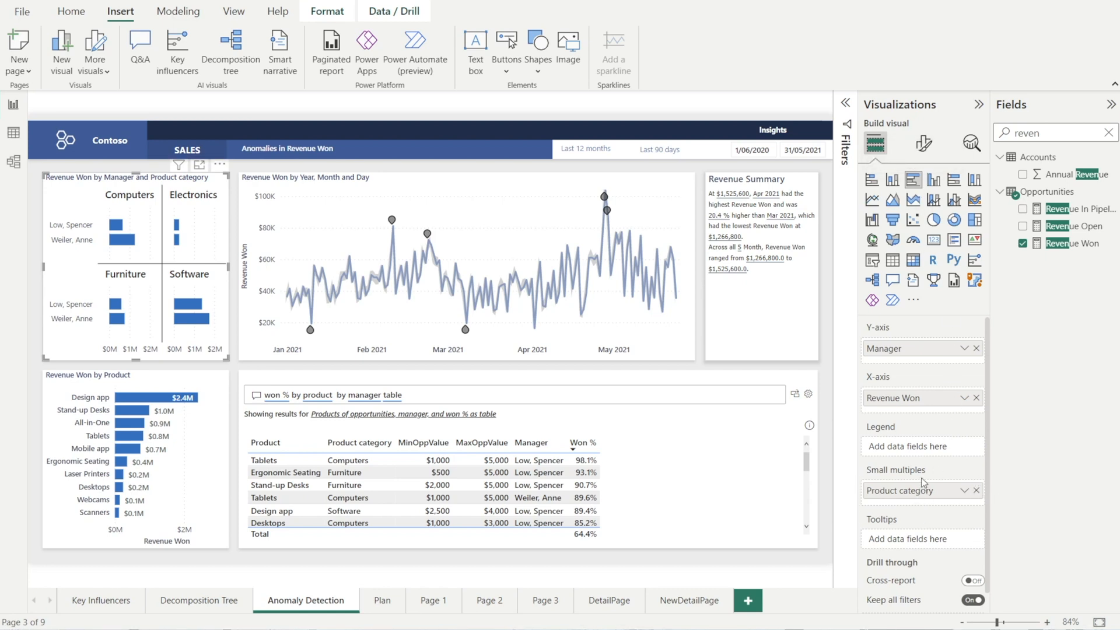
pyautogui.moveTo(906, 499)
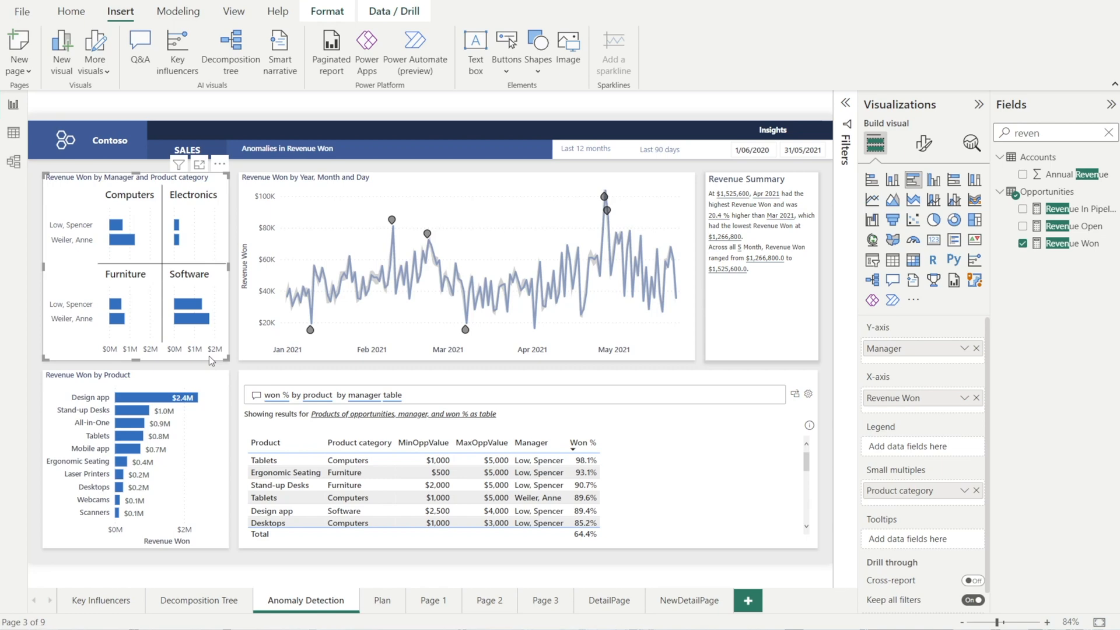
# Step: Return to Page 3 of the report after studying the Anomaly Detection chart
pyautogui.click(542, 600)
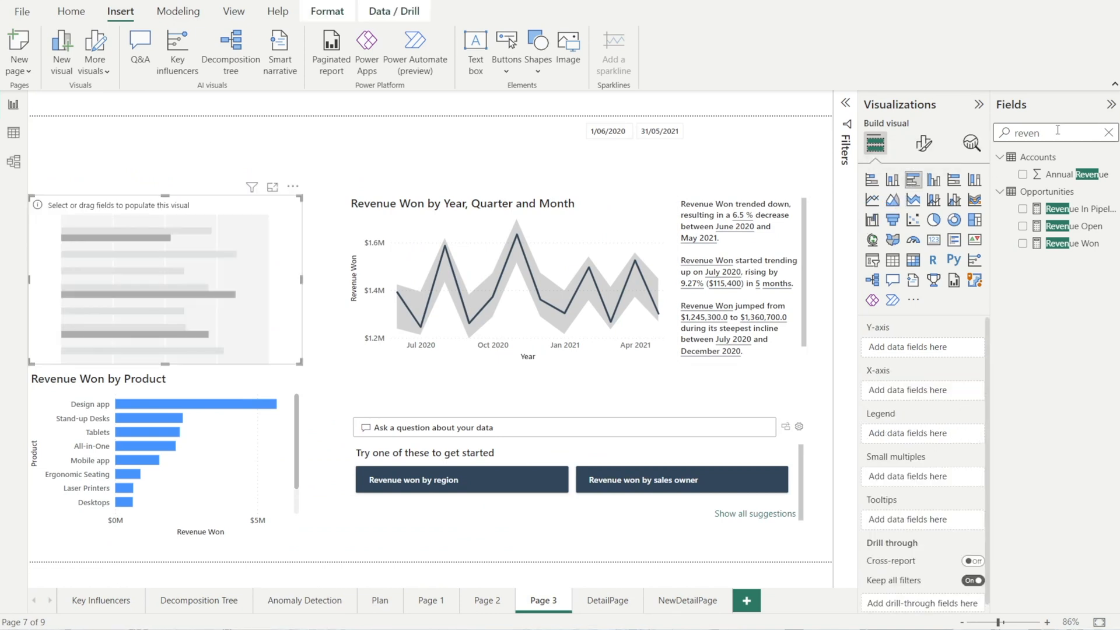
# Step: Build the chart with Revenue Won on X-axis, Manager on Y-axis and Product as small multiples
pyautogui.moveTo(1074, 243); pyautogui.dragTo(965, 392)
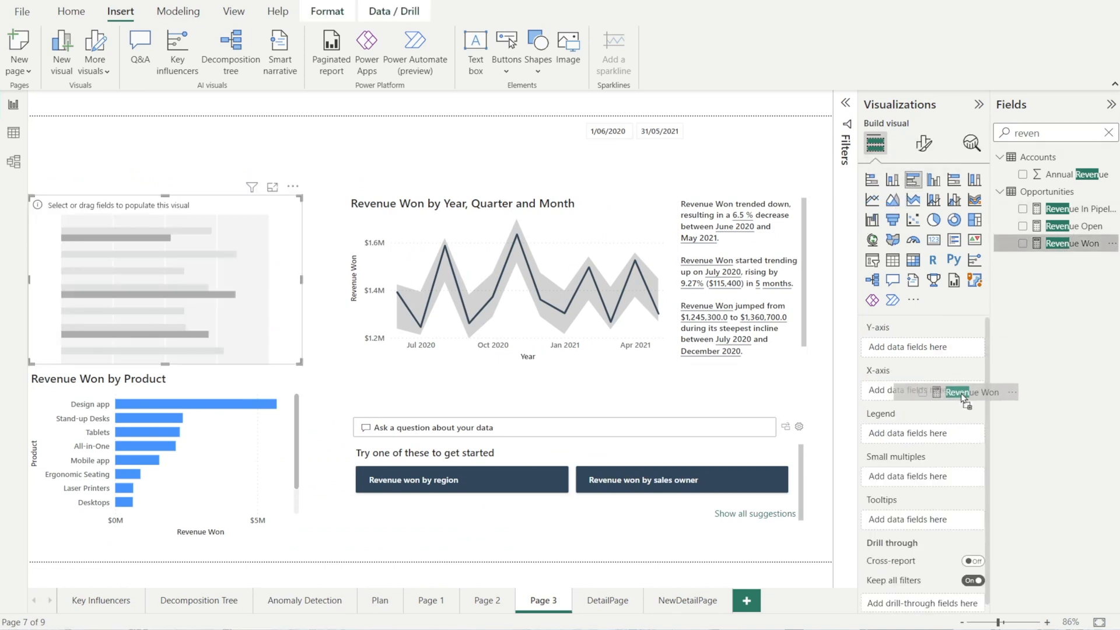
pyautogui.click(1024, 243)
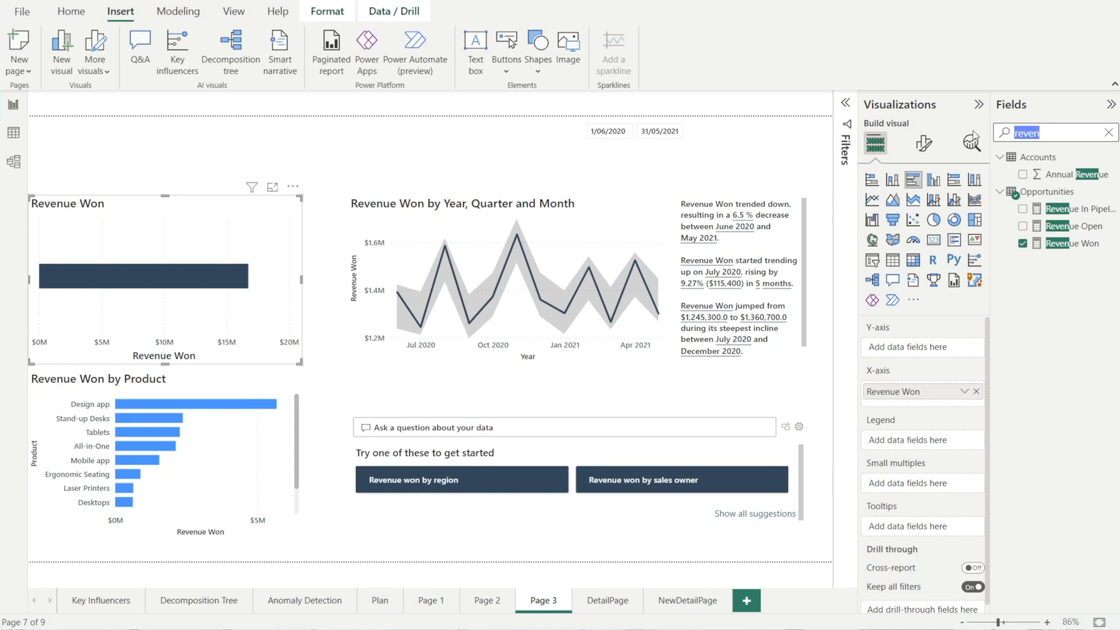
pyautogui.write('manag')
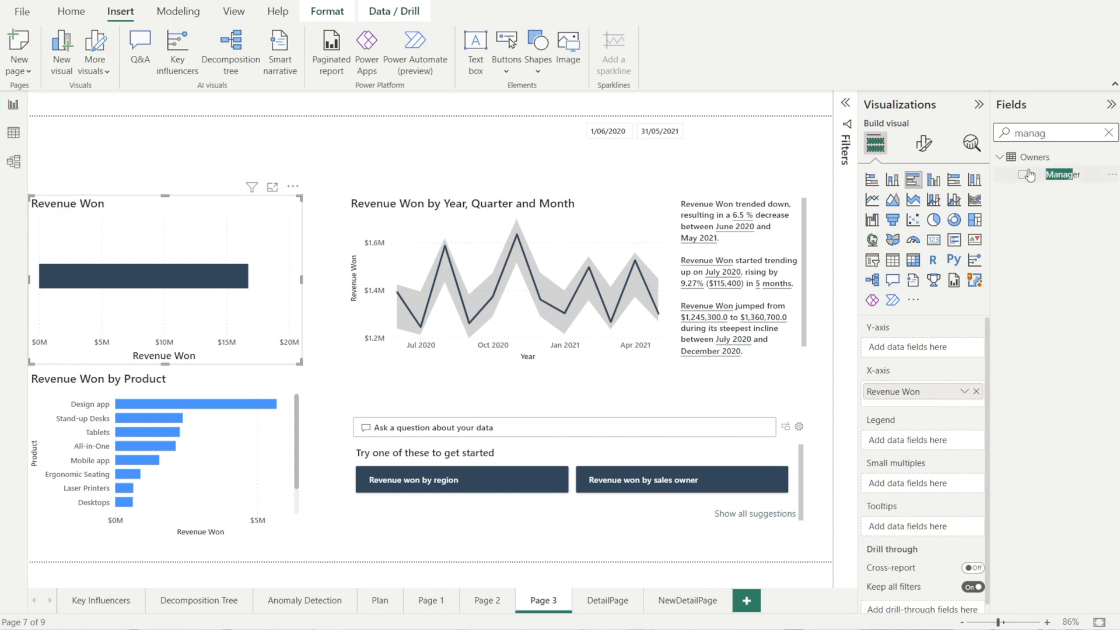
pyautogui.click(1023, 173)
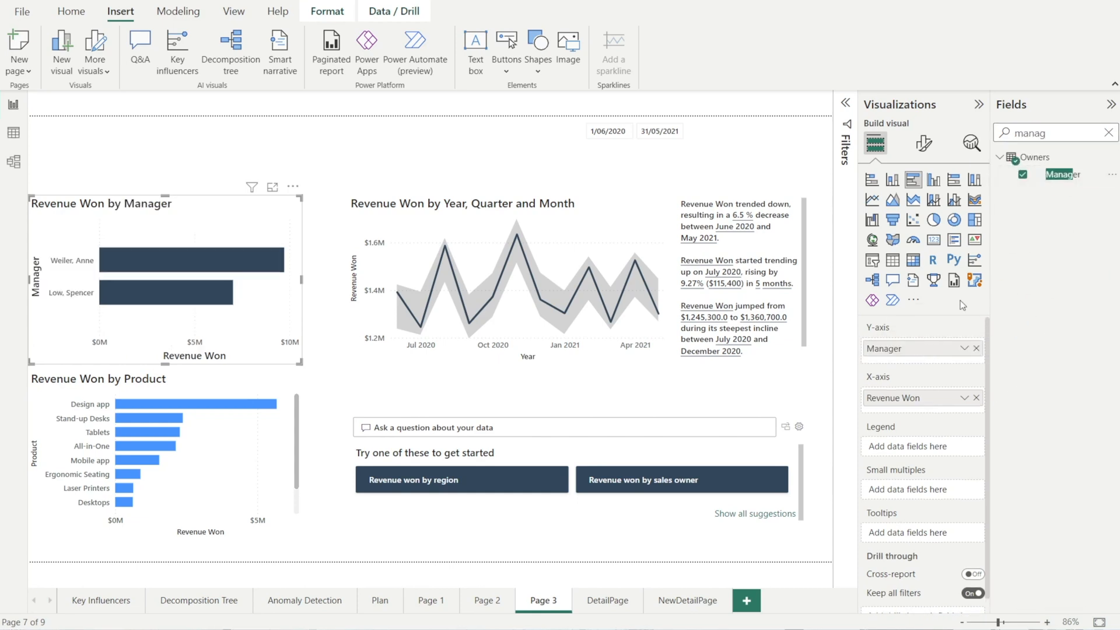
pyautogui.write('product')
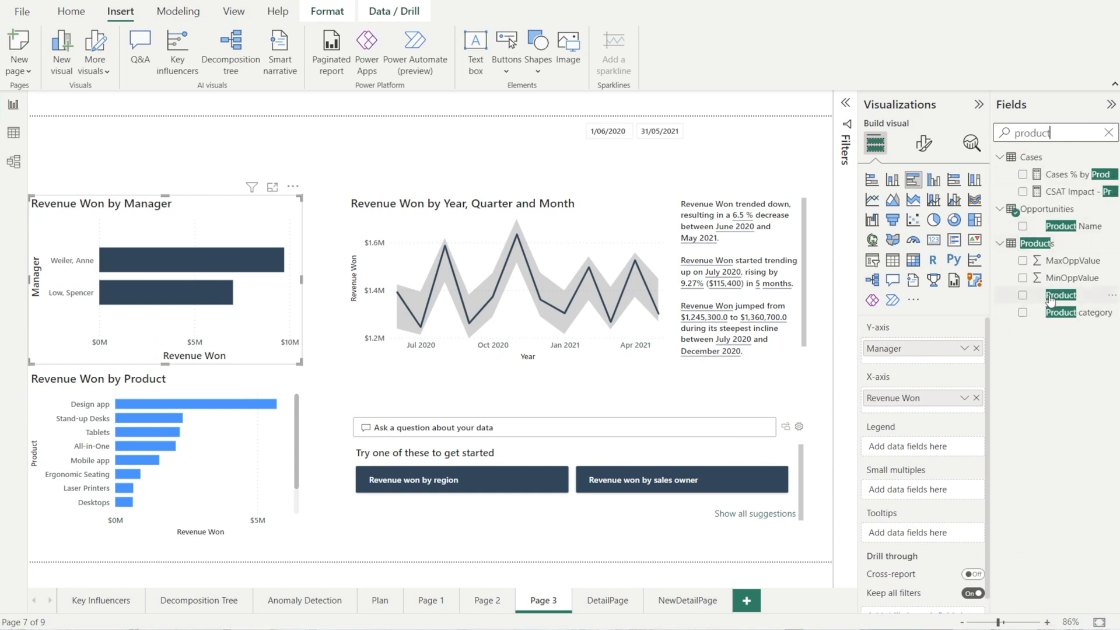
pyautogui.click(1024, 295)
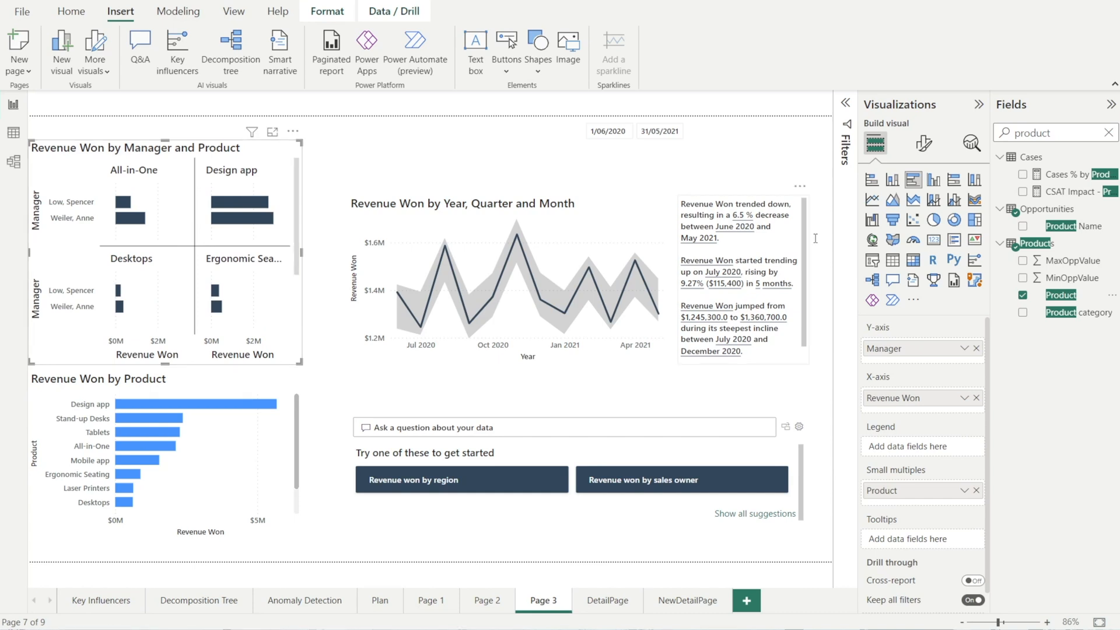
pyautogui.click(924, 143)
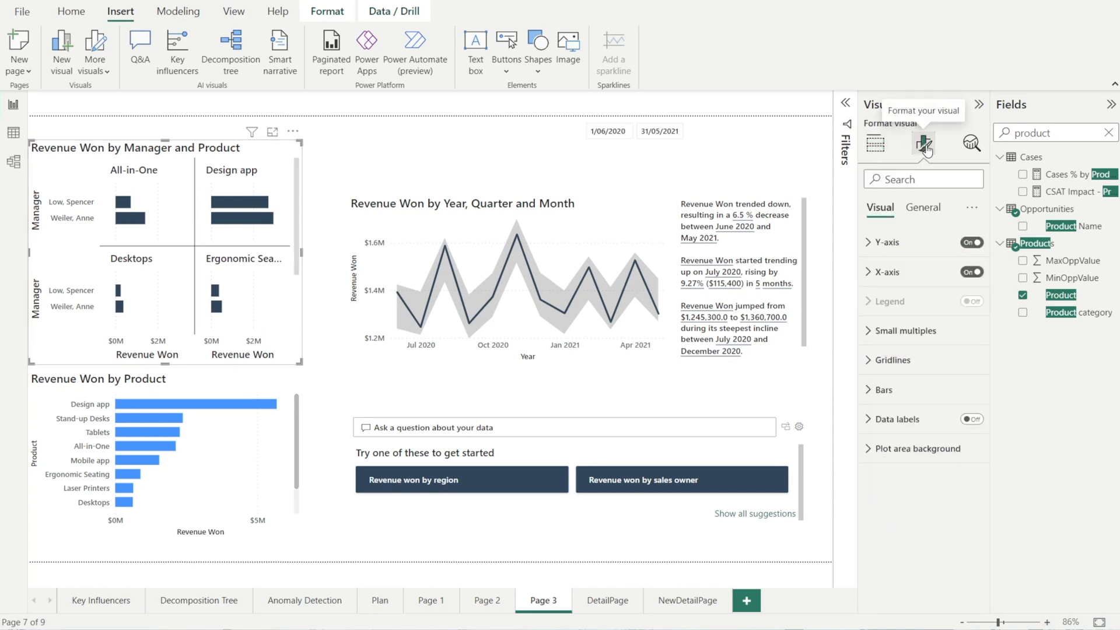
pyautogui.moveTo(868, 247)
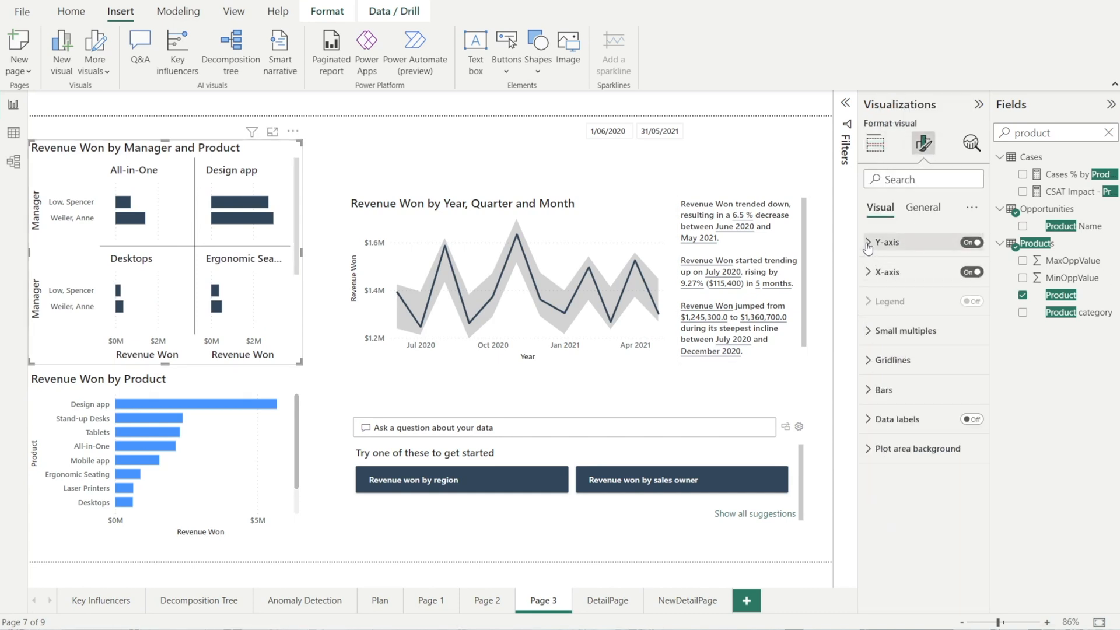
# Step: Hide the Manager Y-axis title and the Revenue Won X-axis title
pyautogui.click(885, 243)
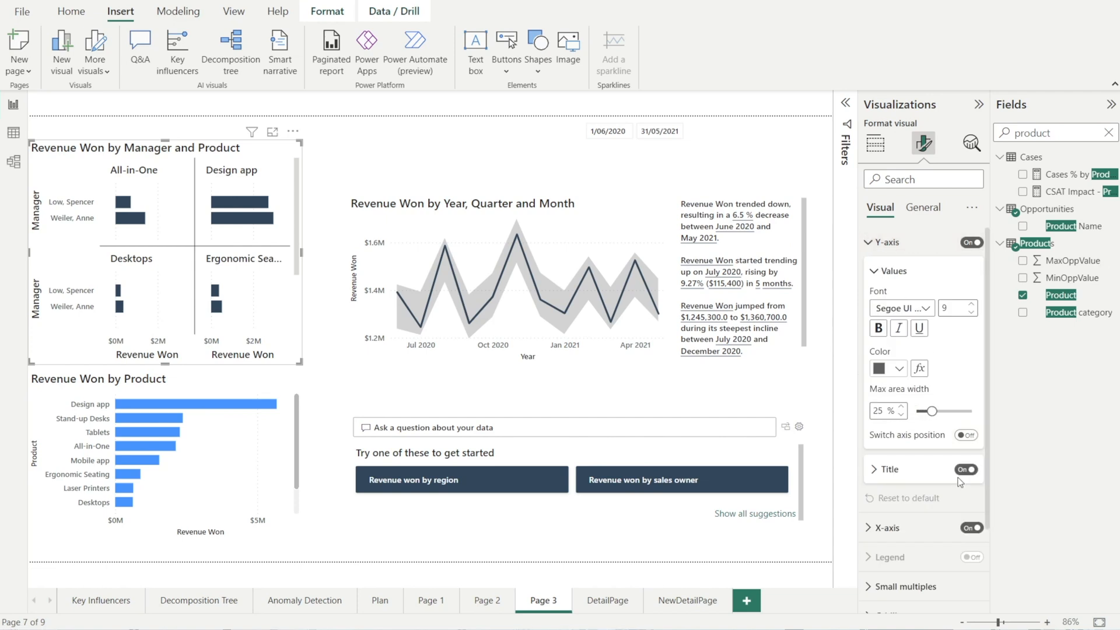
pyautogui.click(965, 469)
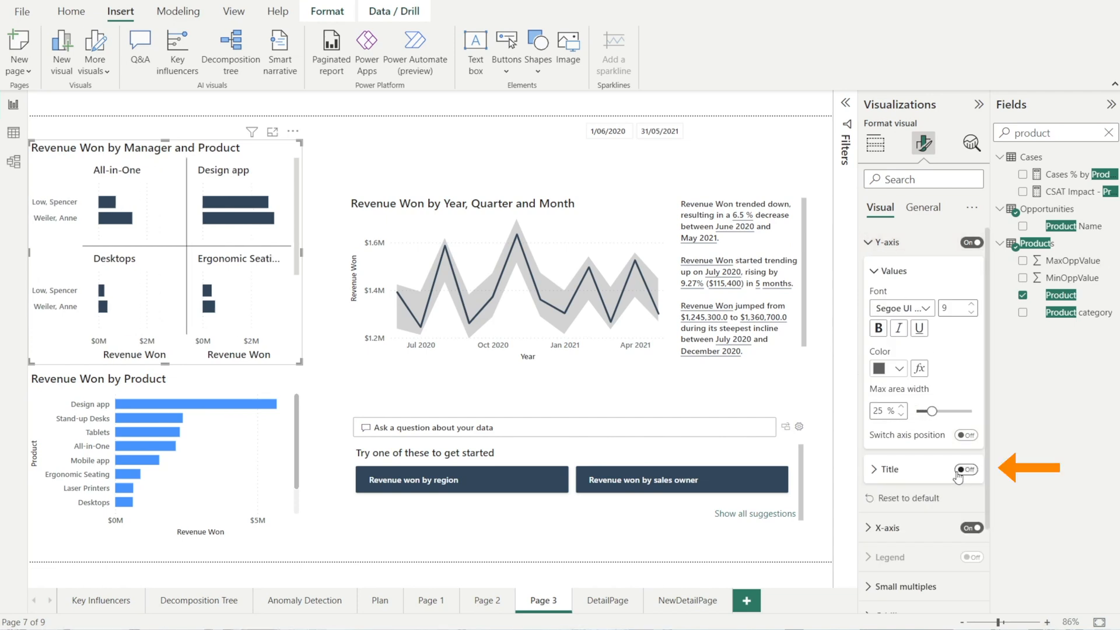
pyautogui.click(965, 469)
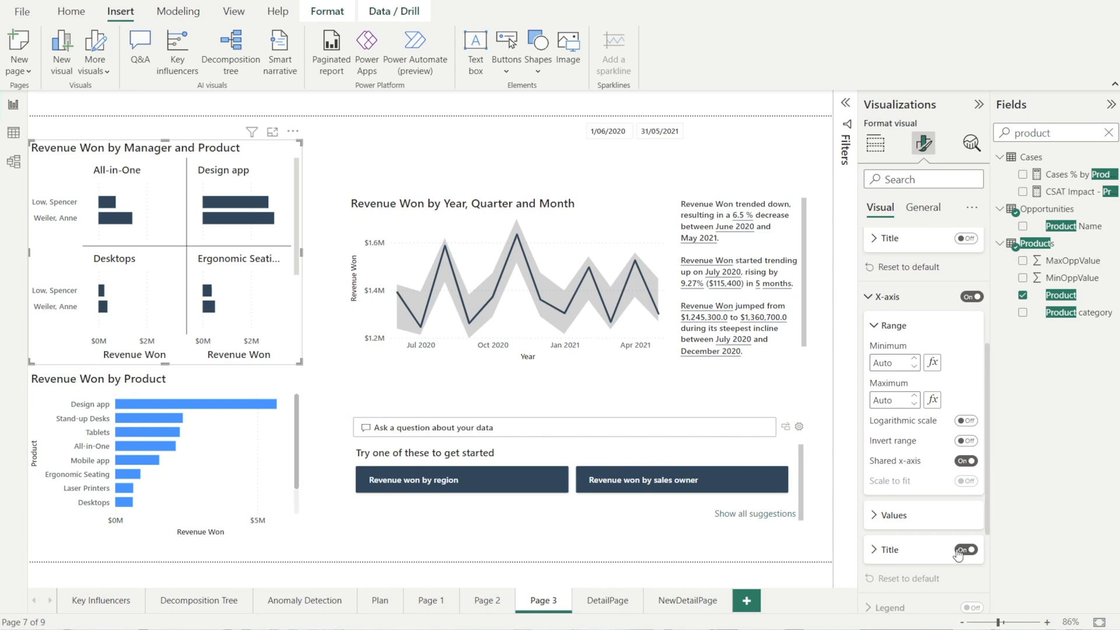
pyautogui.click(964, 550)
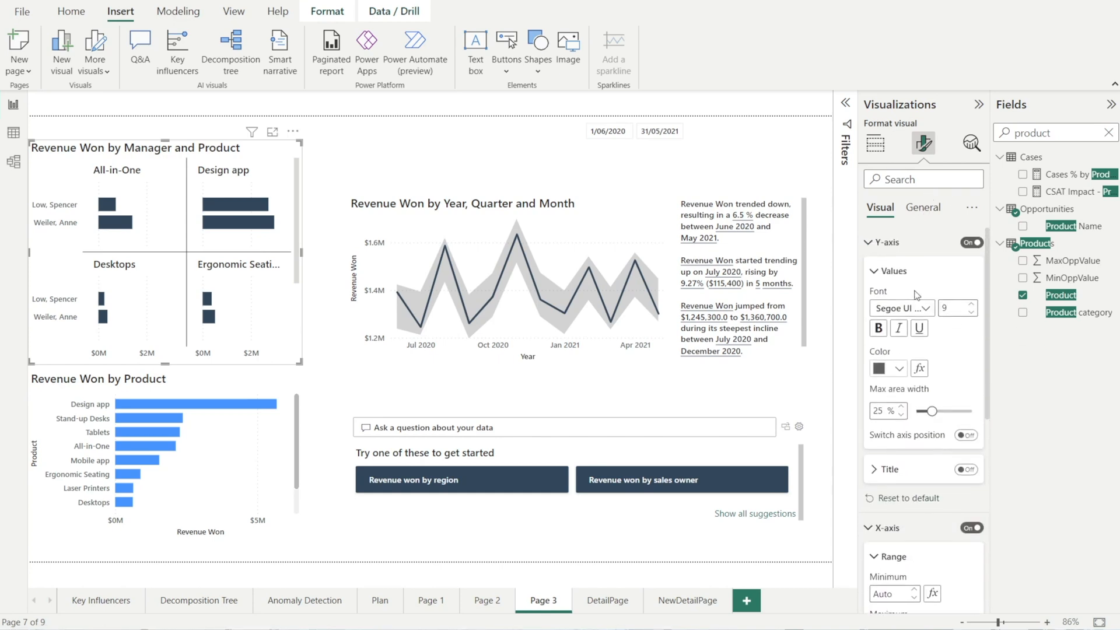
# Step: Set the chart's default bar colour to blue
pyautogui.click(887, 243)
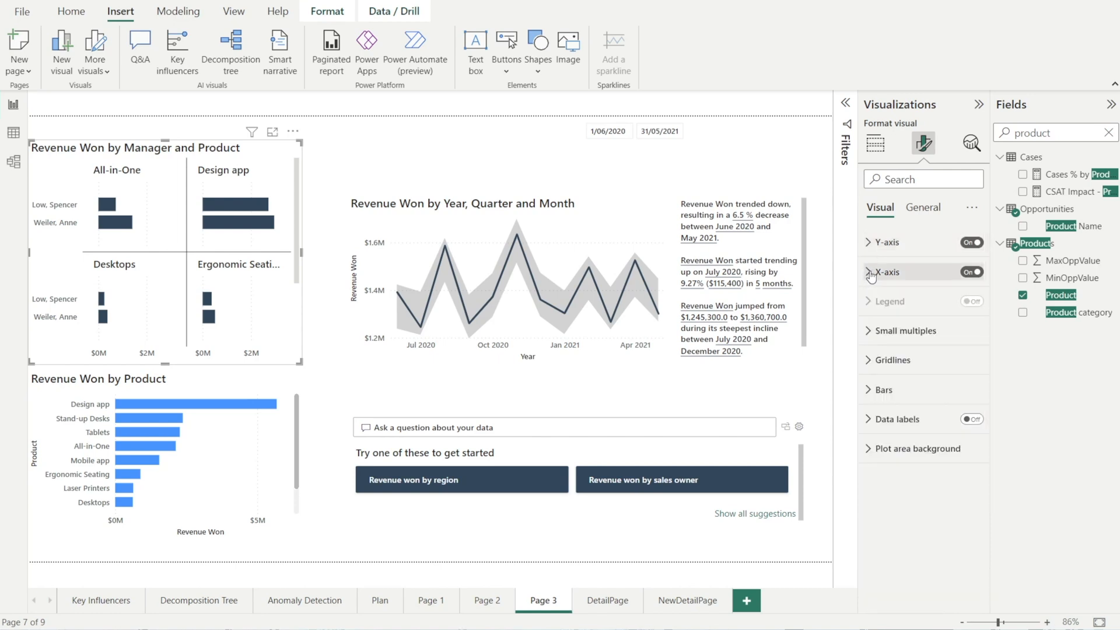
pyautogui.click(884, 390)
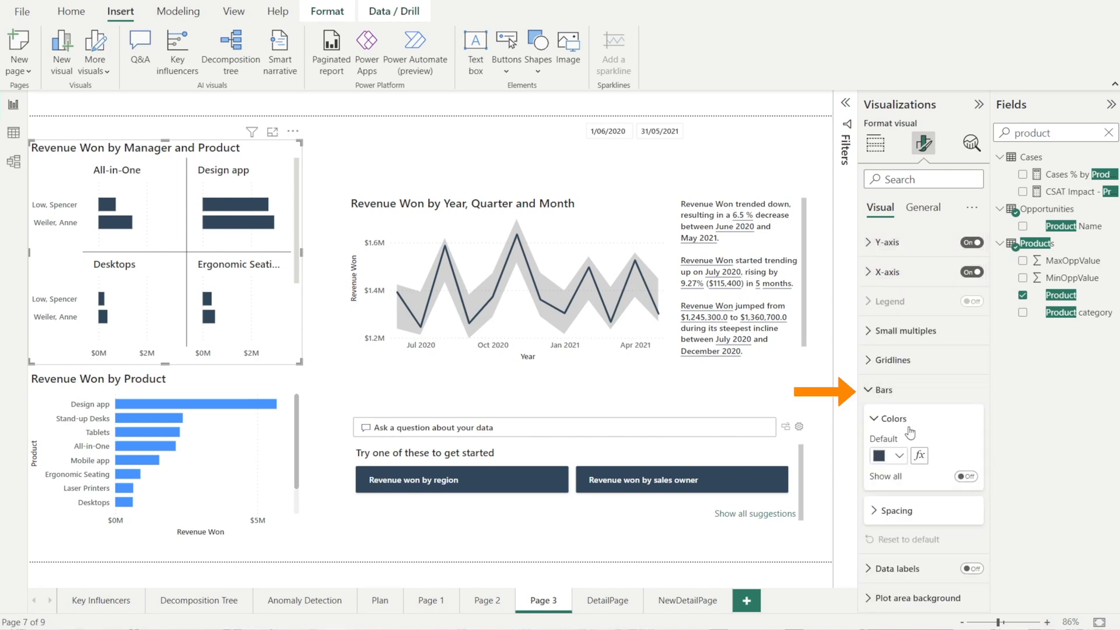
pyautogui.click(883, 456)
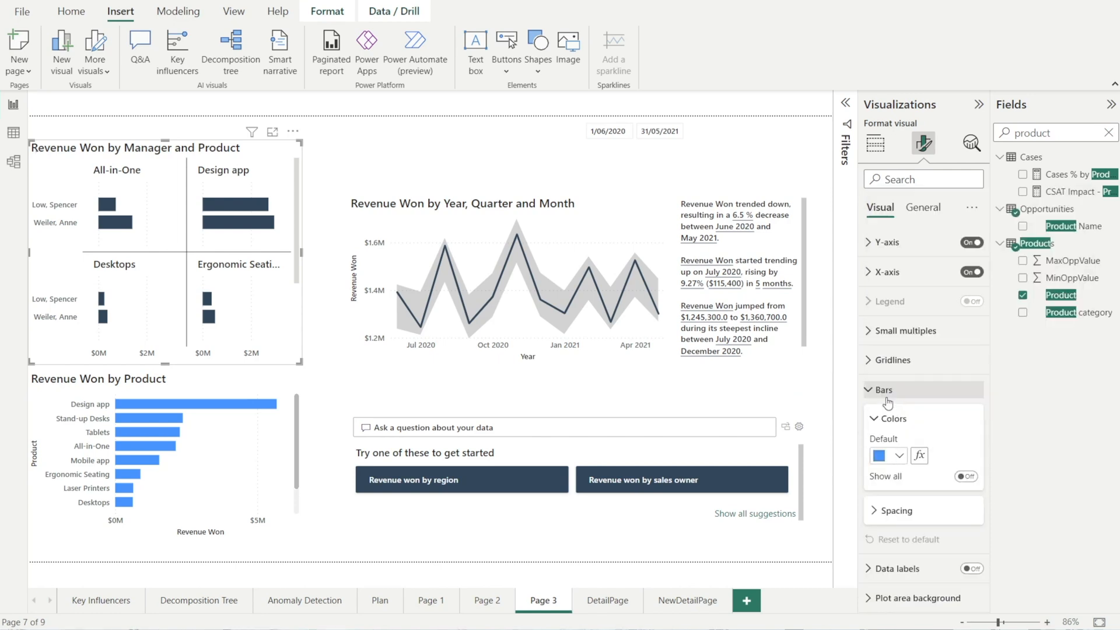